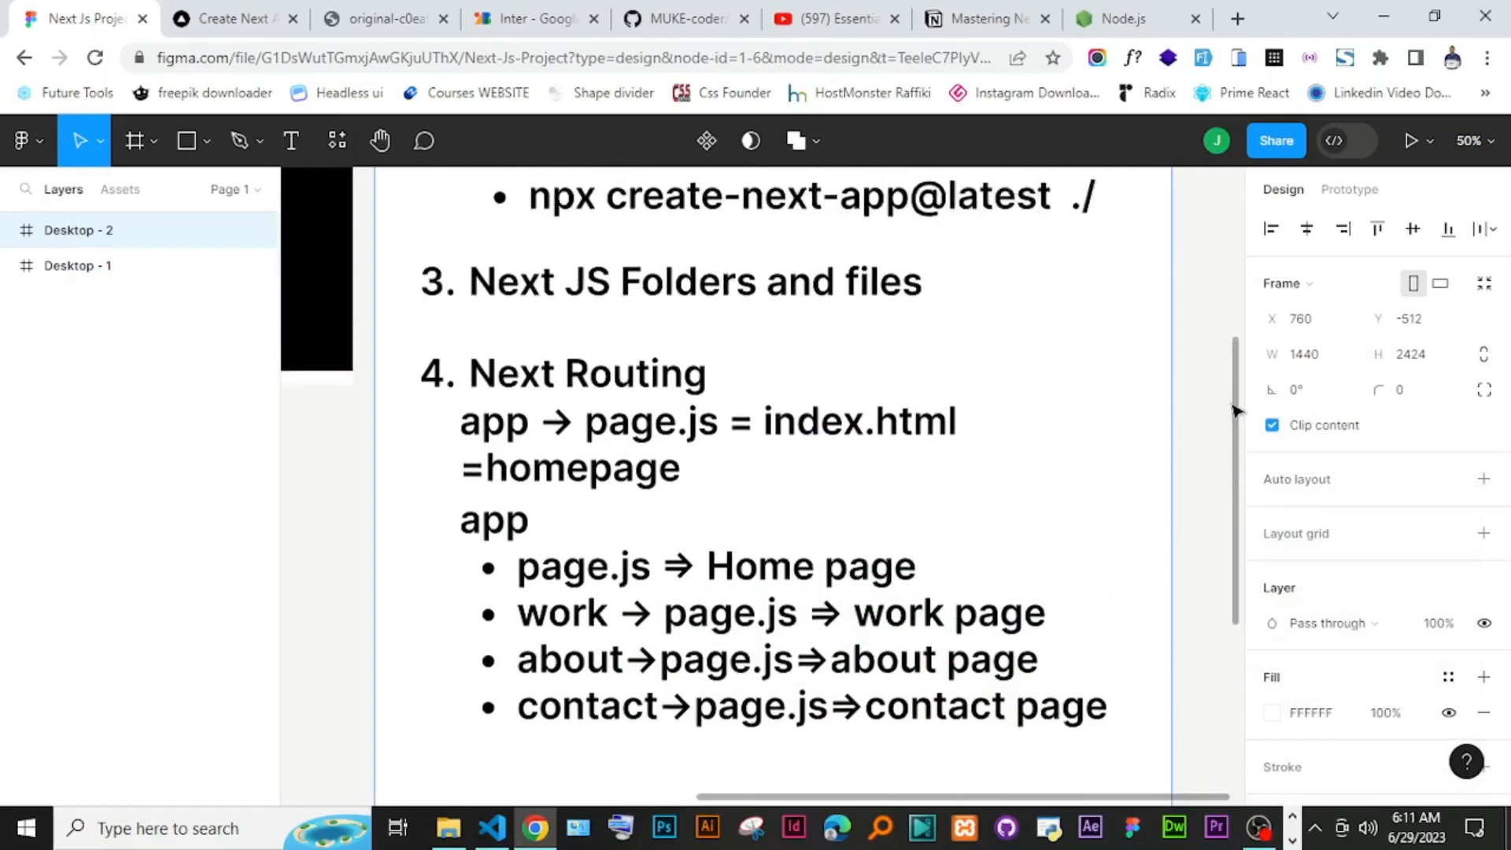
# Step: Review the existing notes and briefly check the about folder in VS Code before returning to Figma
pyautogui.scroll(-3)
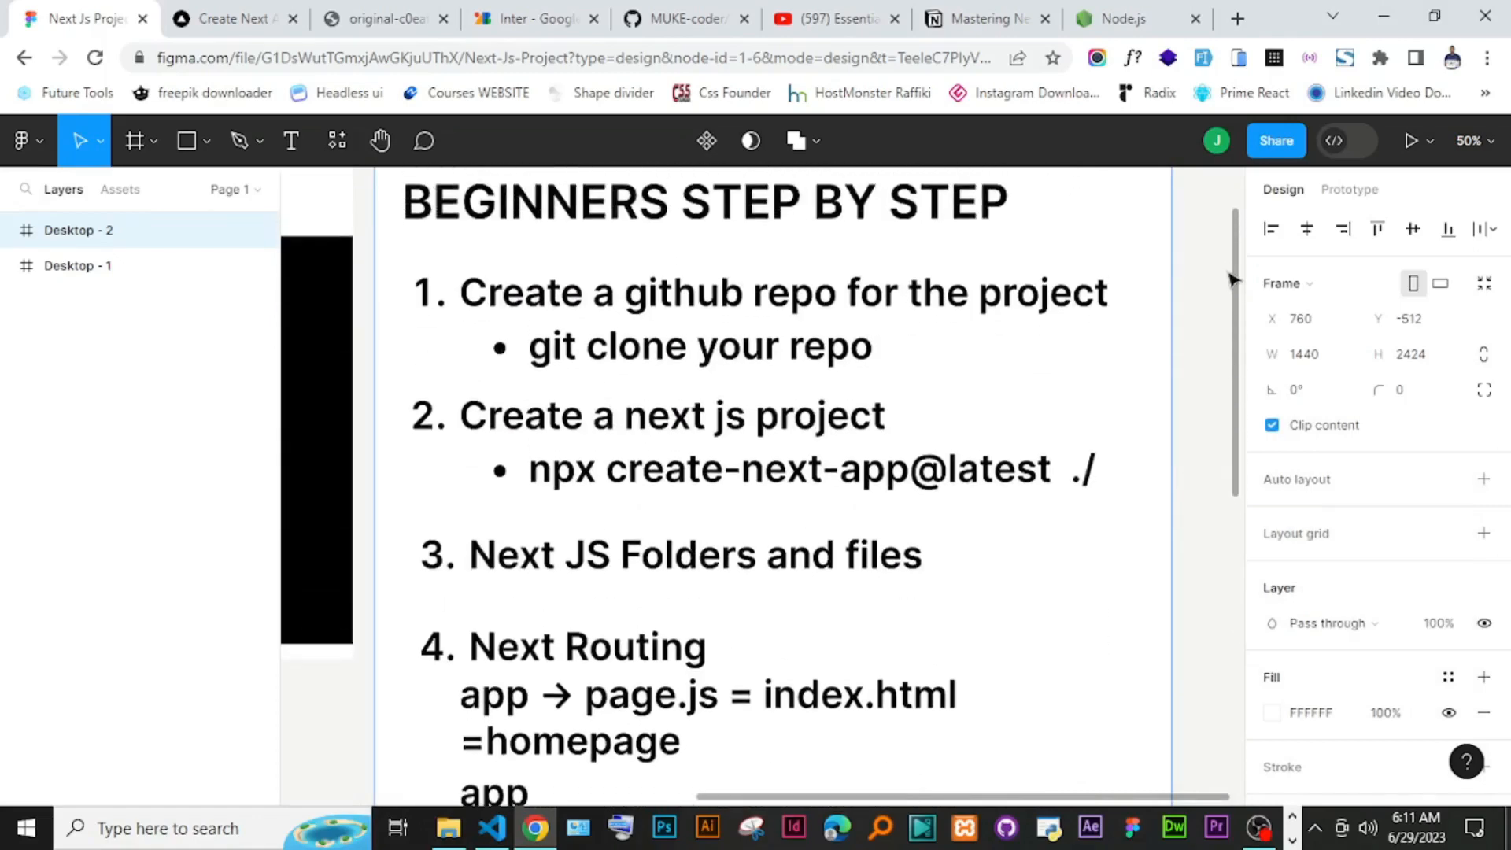
pyautogui.scroll(-3)
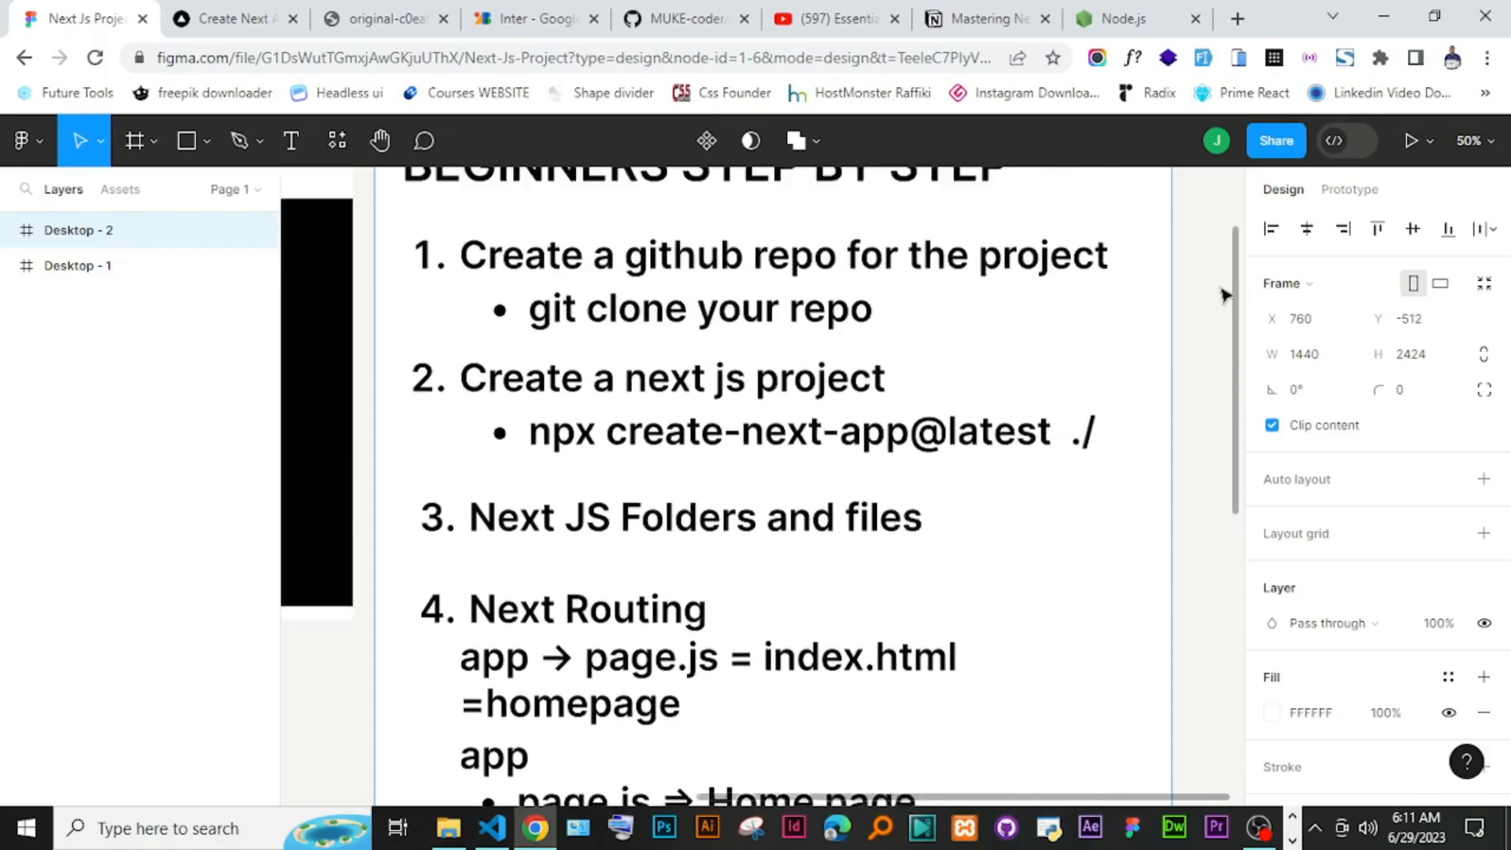
pyautogui.scroll(-3)
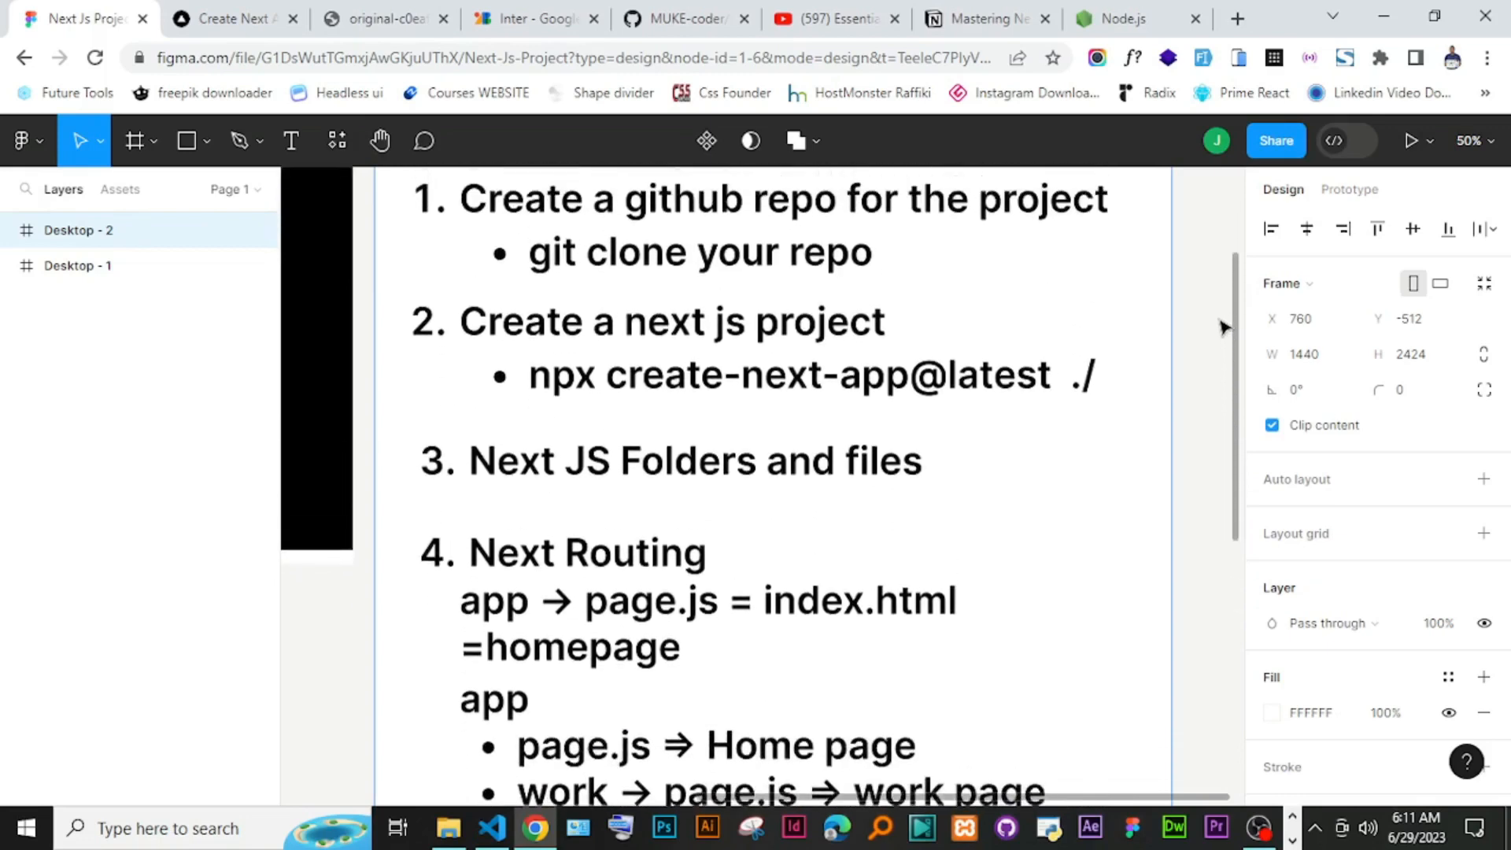
pyautogui.scroll(-3)
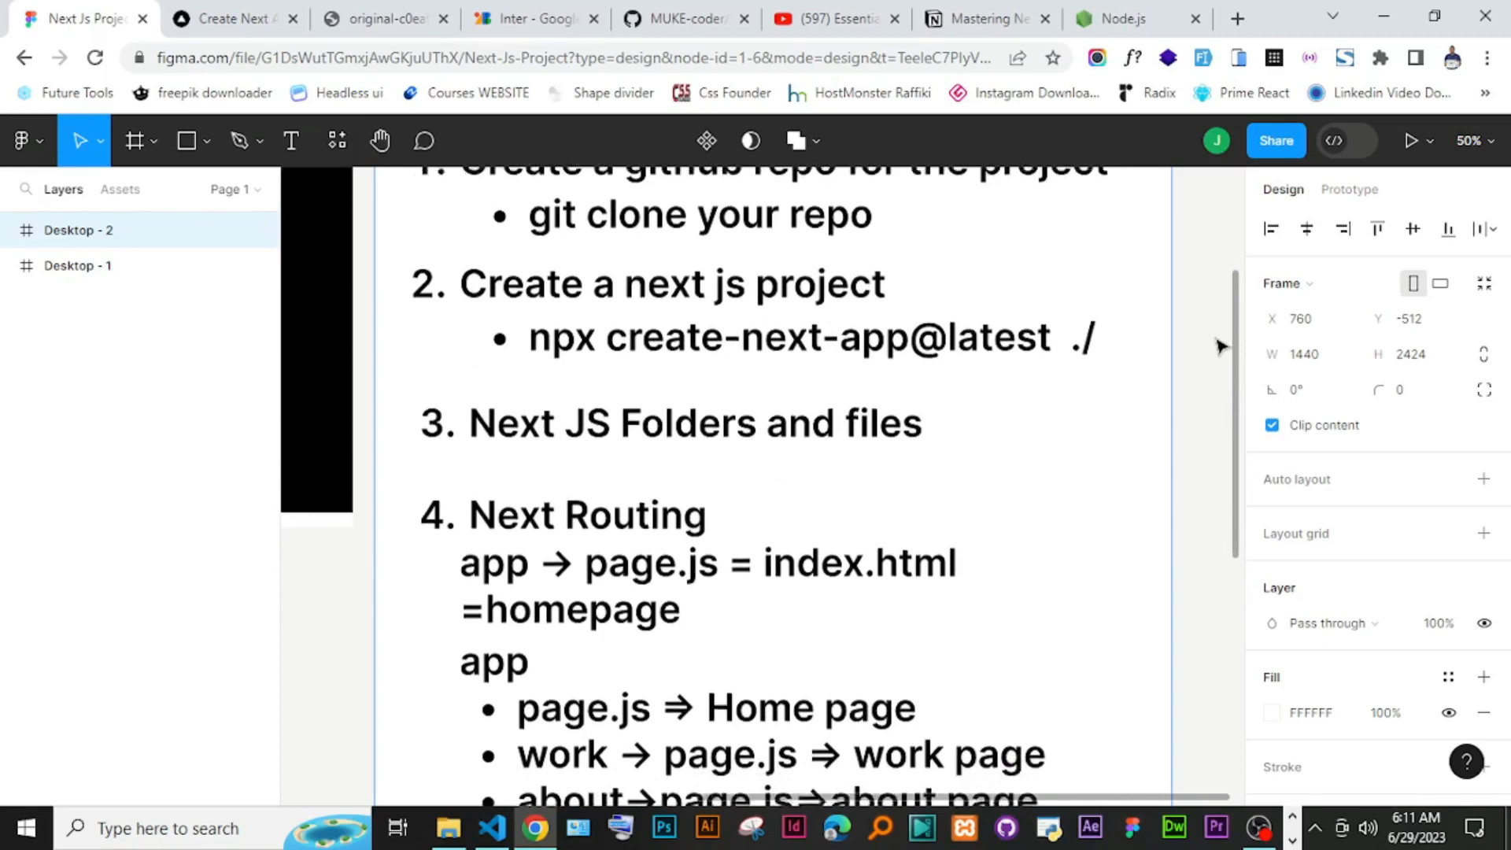
pyautogui.scroll(-3)
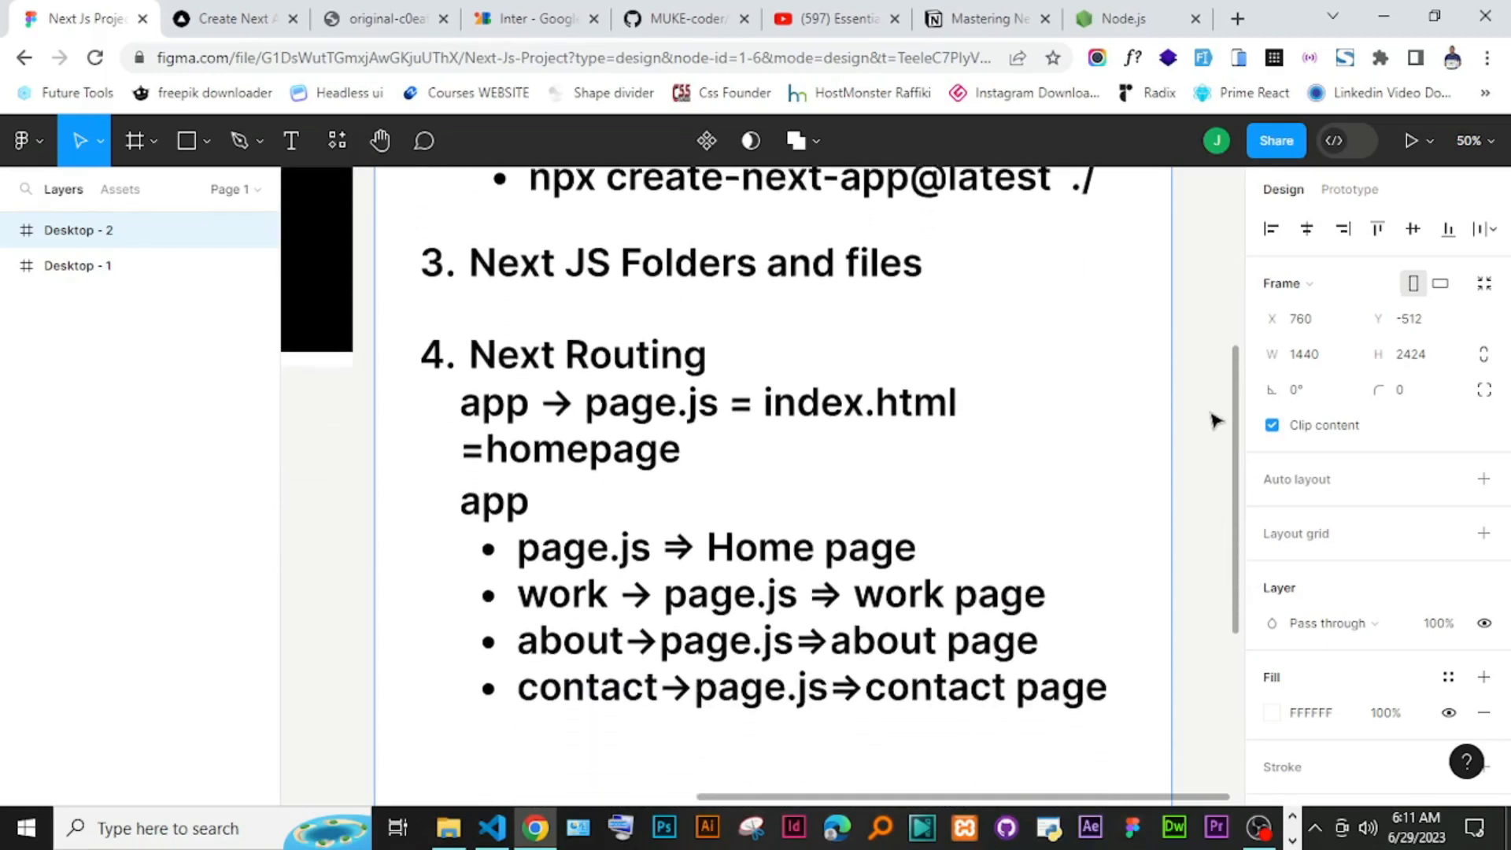
pyautogui.scroll(-3)
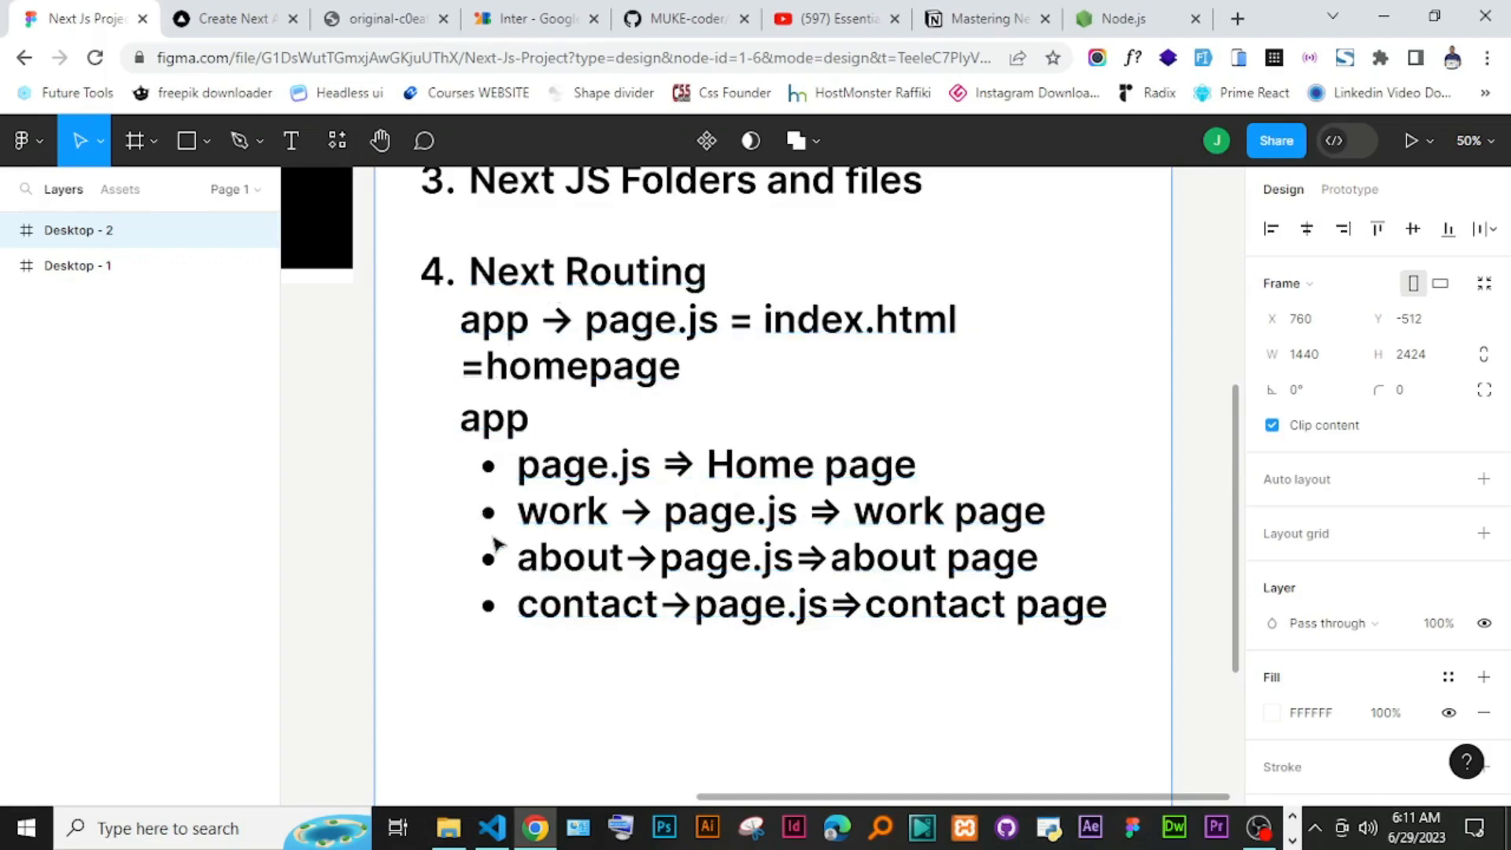
pyautogui.moveTo(455, 387)
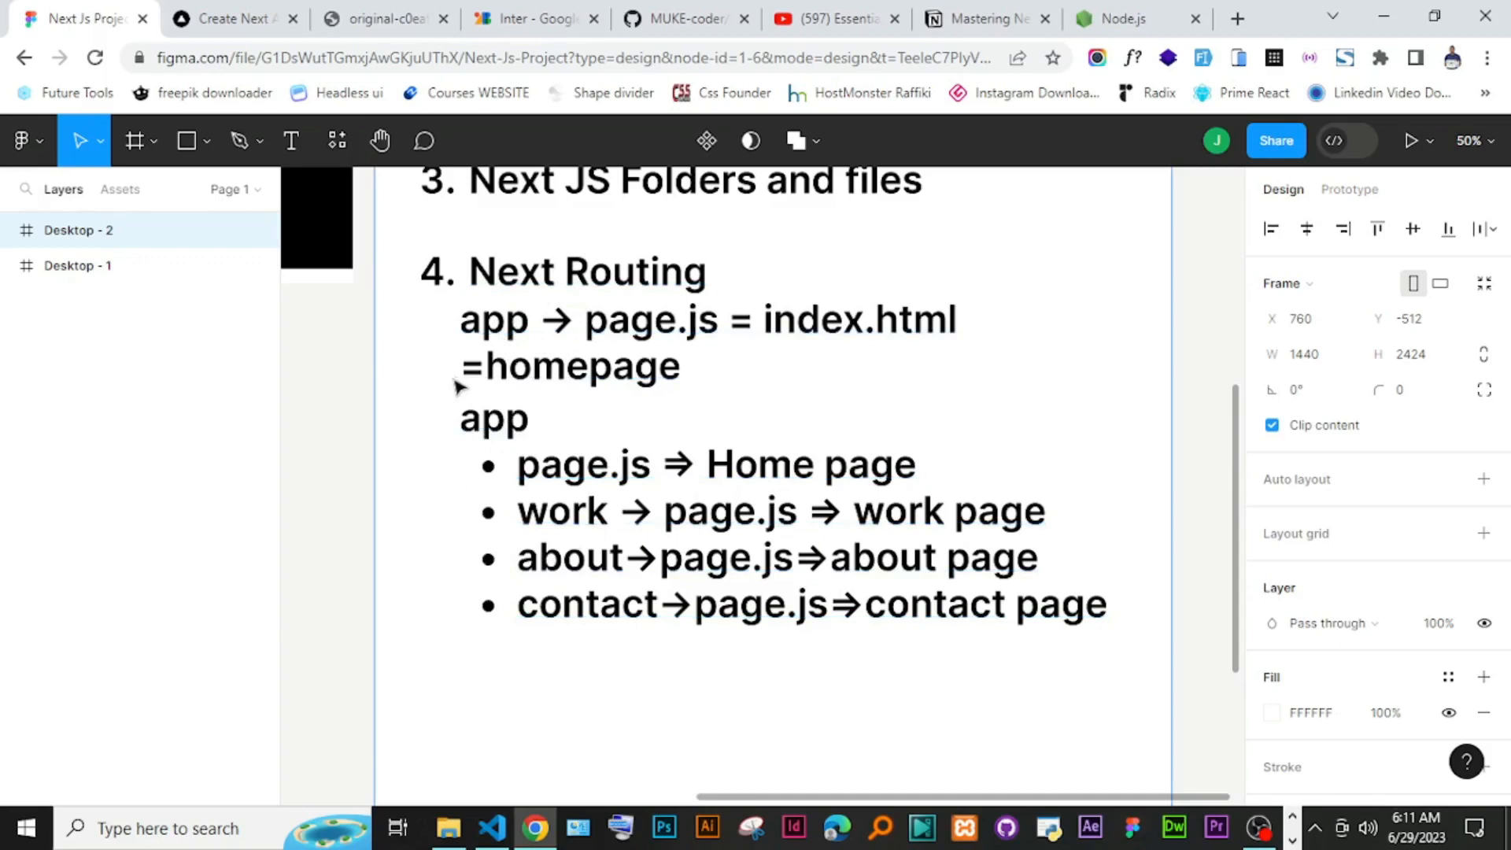
pyautogui.click(568, 365)
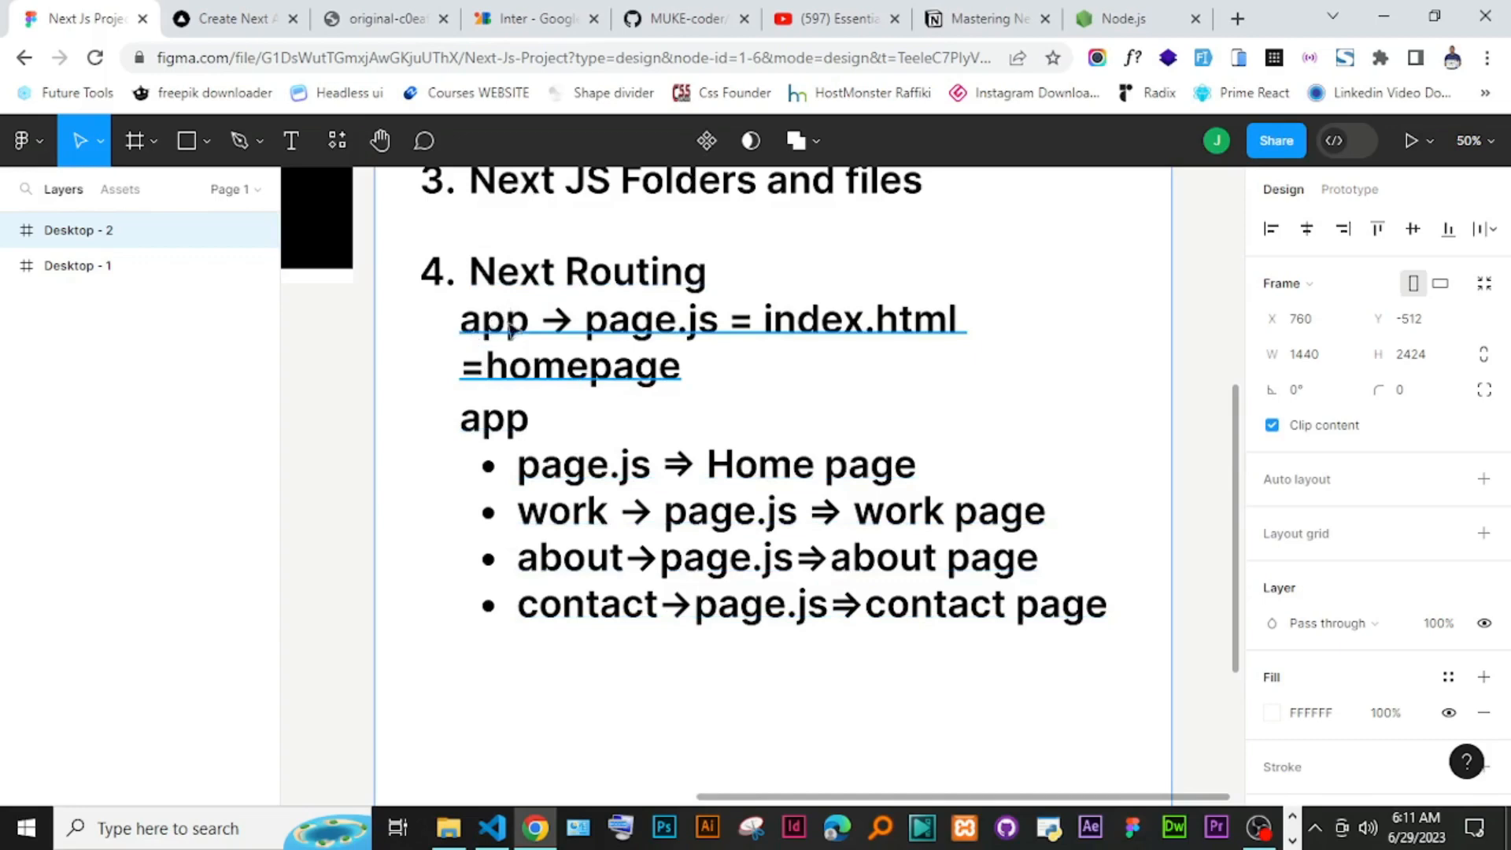
pyautogui.click(491, 828)
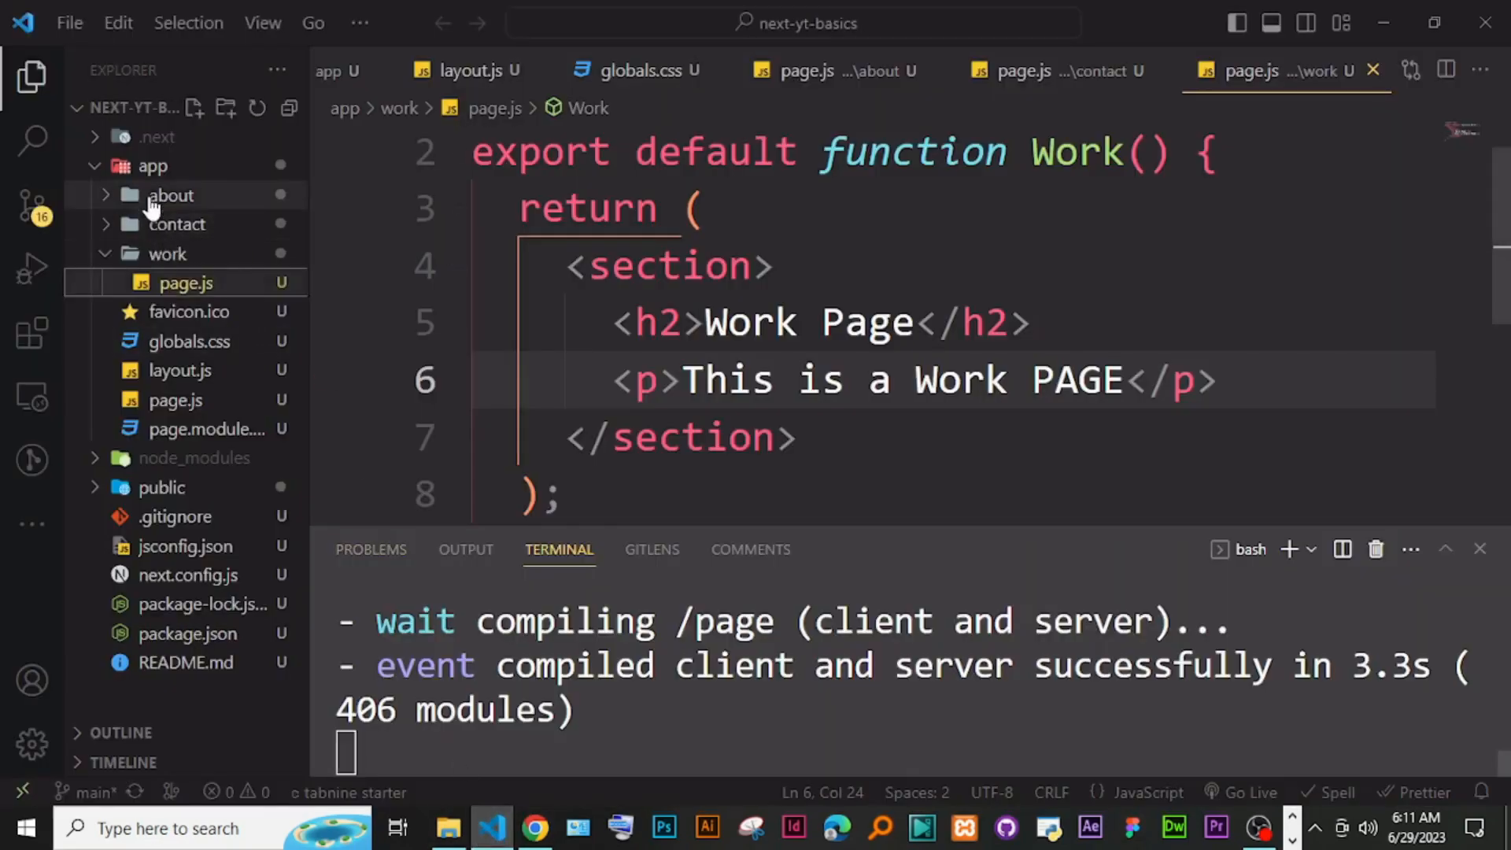
pyautogui.click(173, 195)
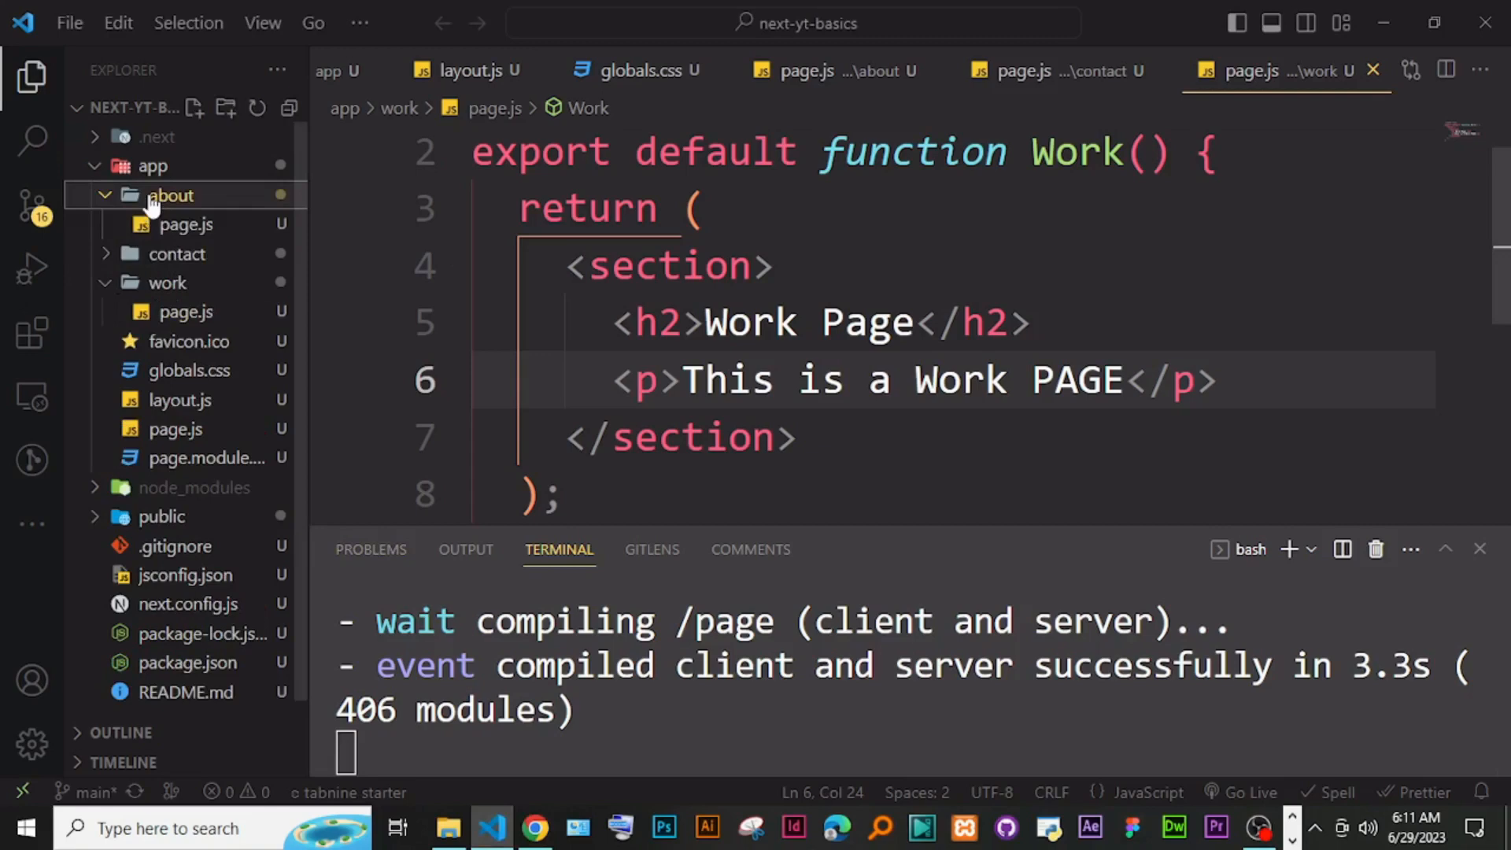
pyautogui.click(170, 195)
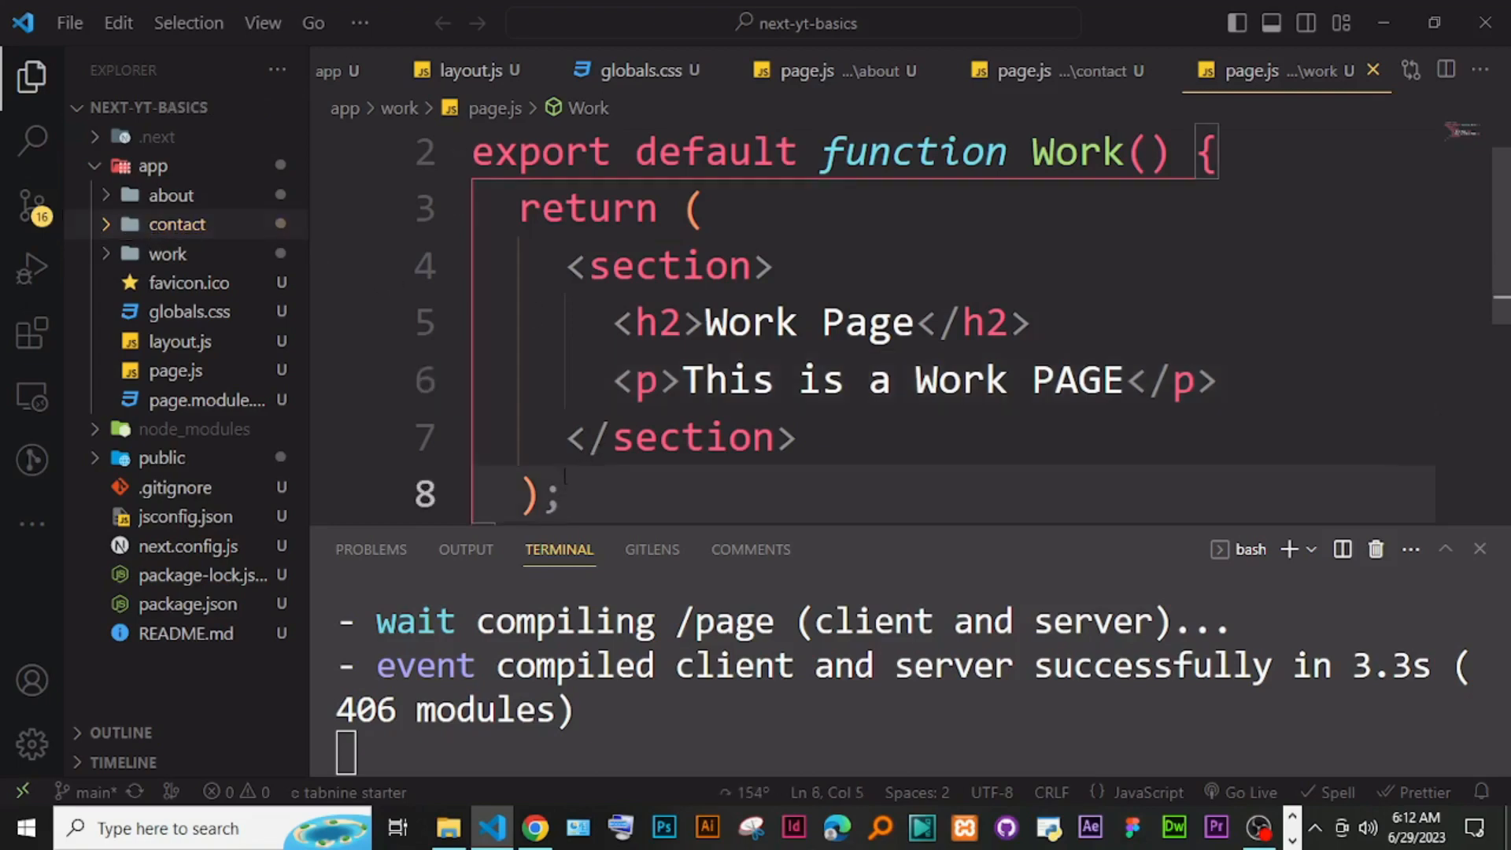
pyautogui.press('Ctrl+a')
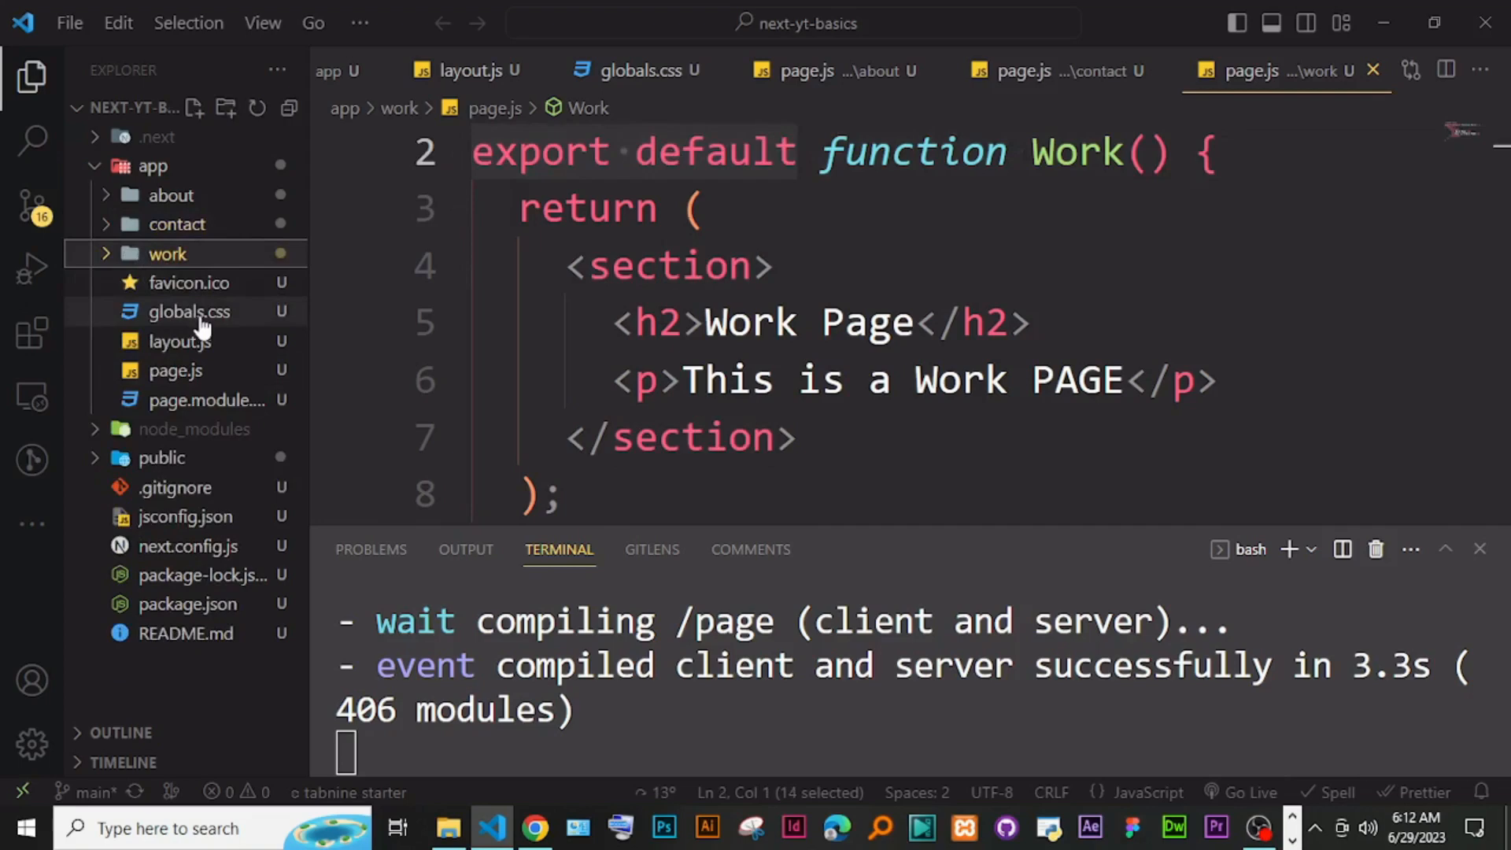
pyautogui.click(539, 828)
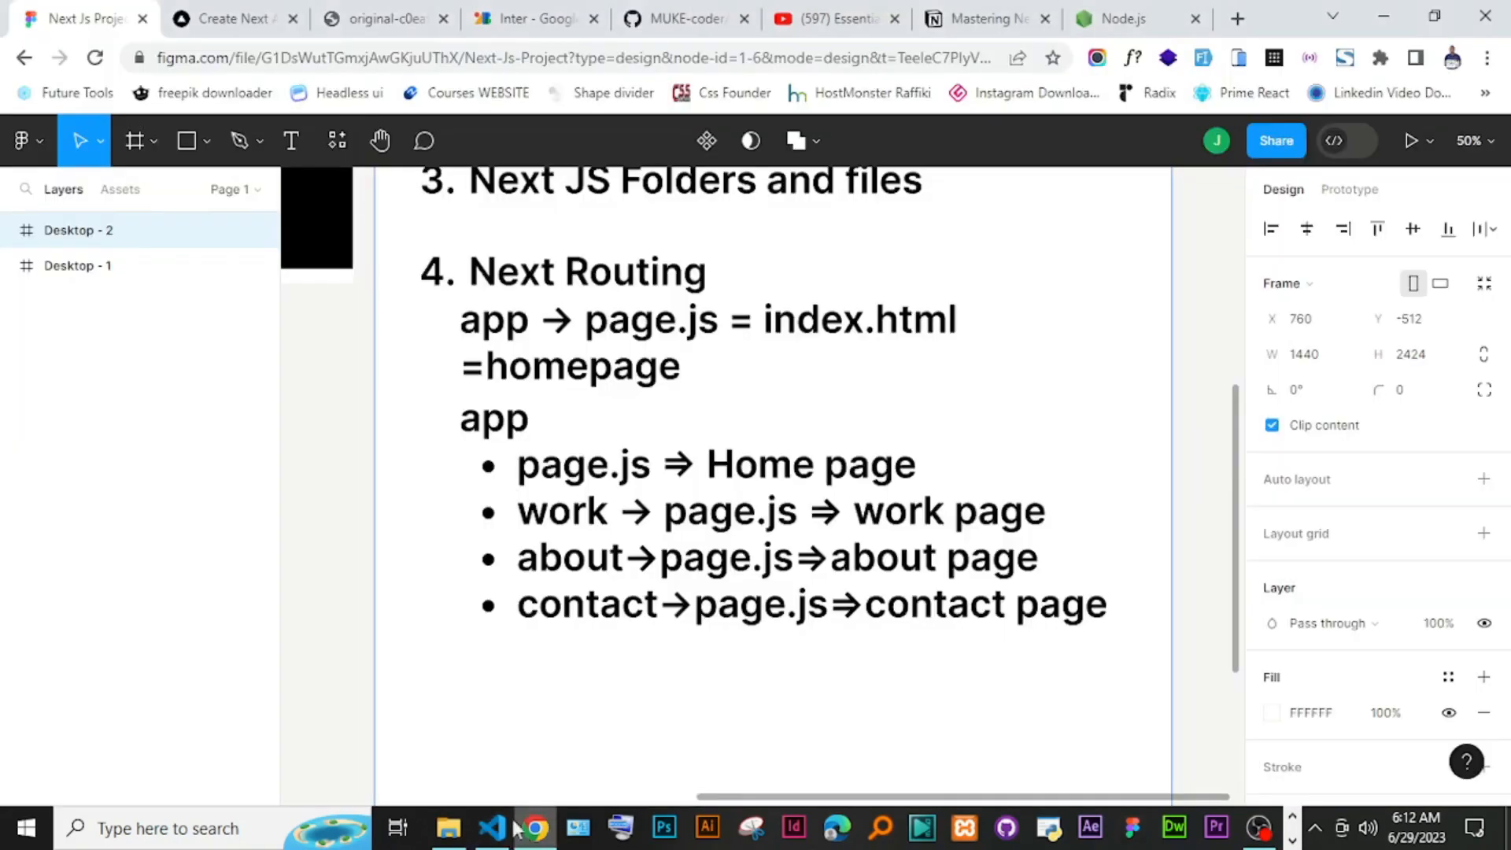
pyautogui.moveTo(472, 487)
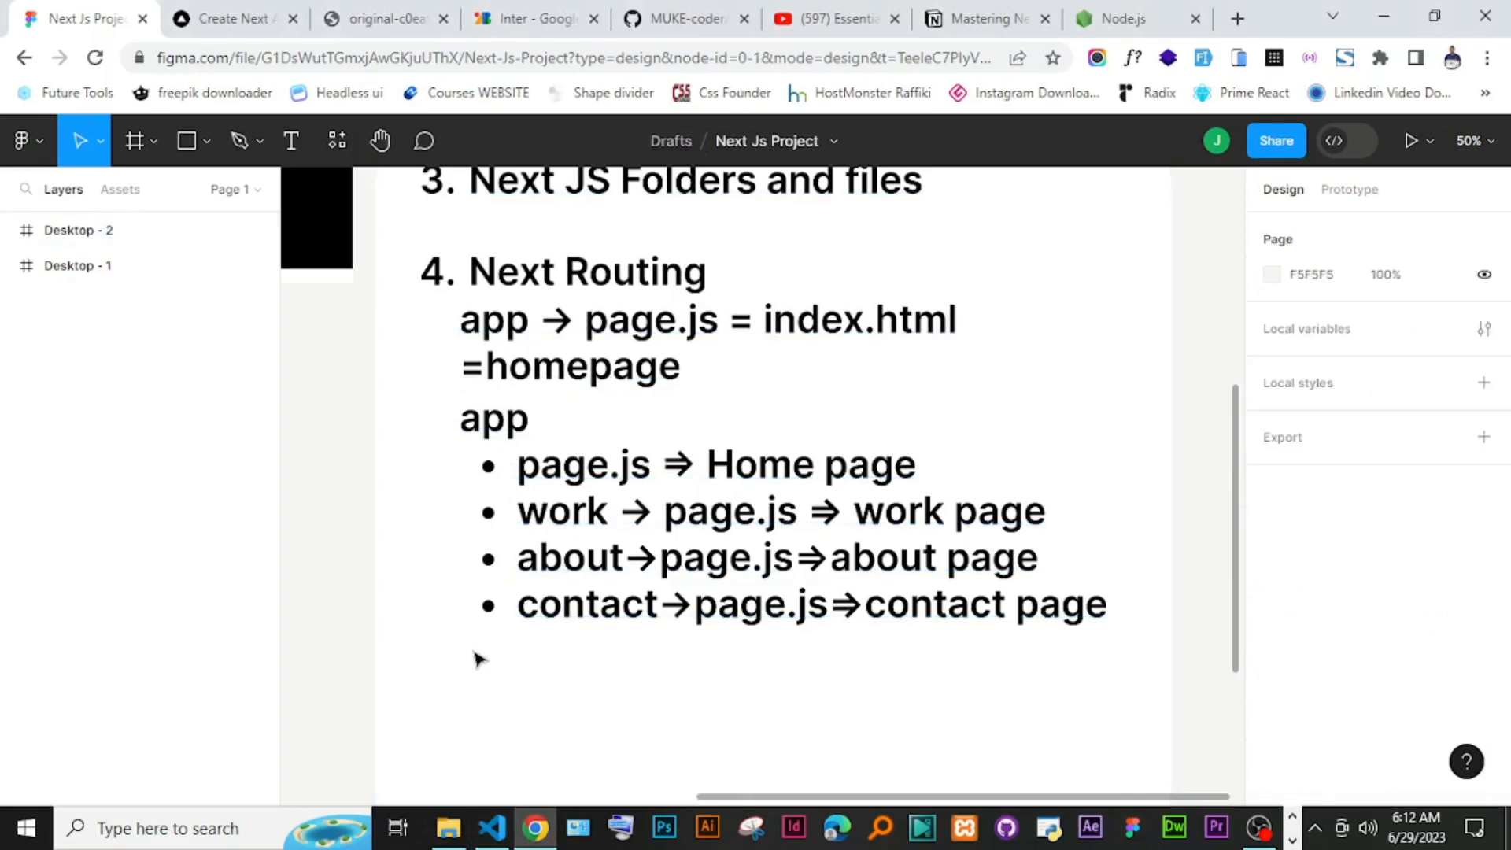
# Step: Add a new text block reading 'Styling Next js with sass' below the routing notes
pyautogui.click(292, 142)
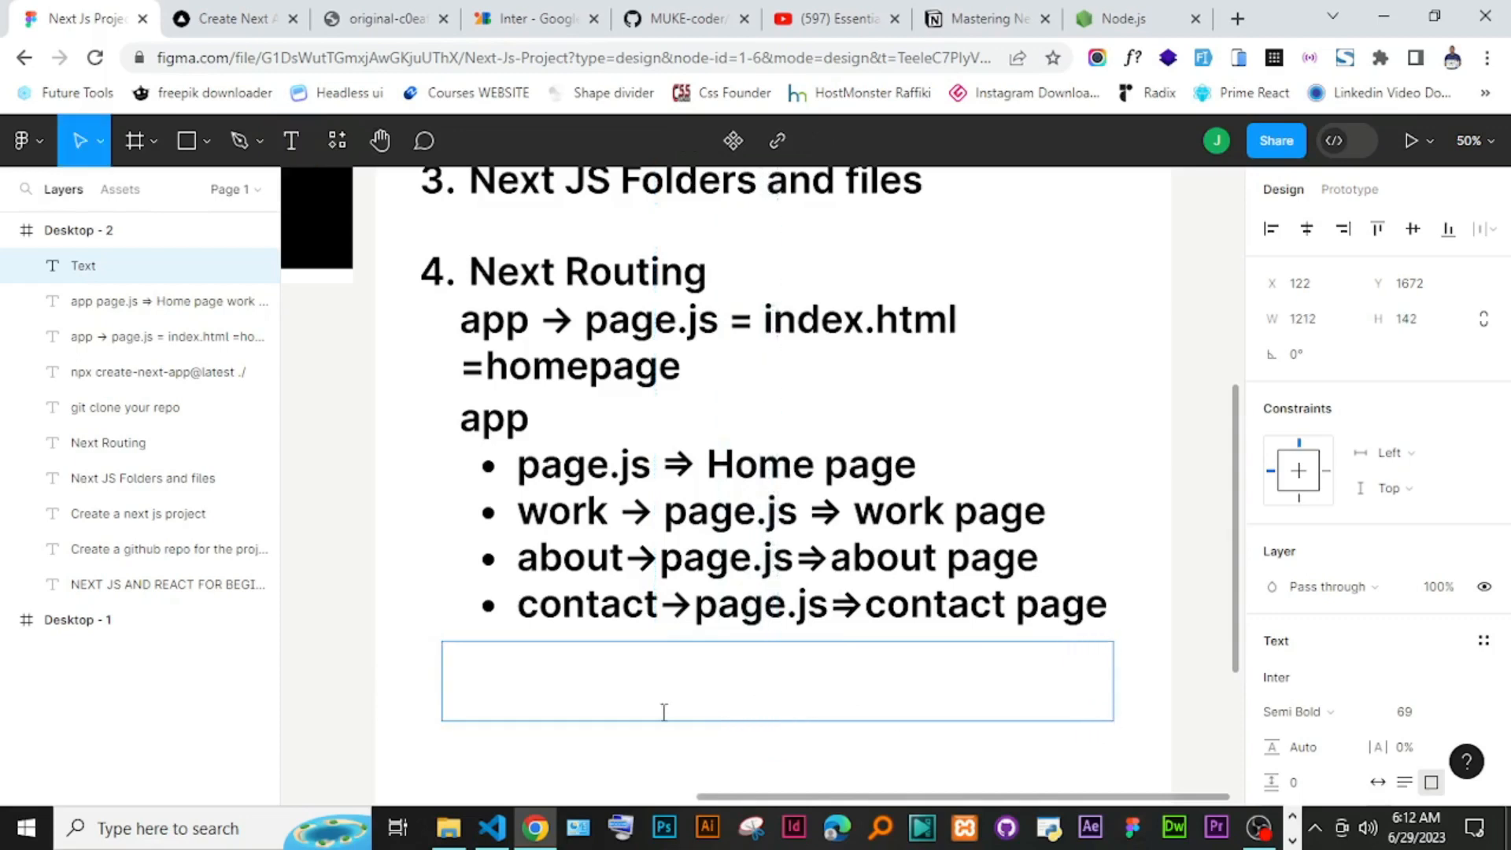
pyautogui.write('s')
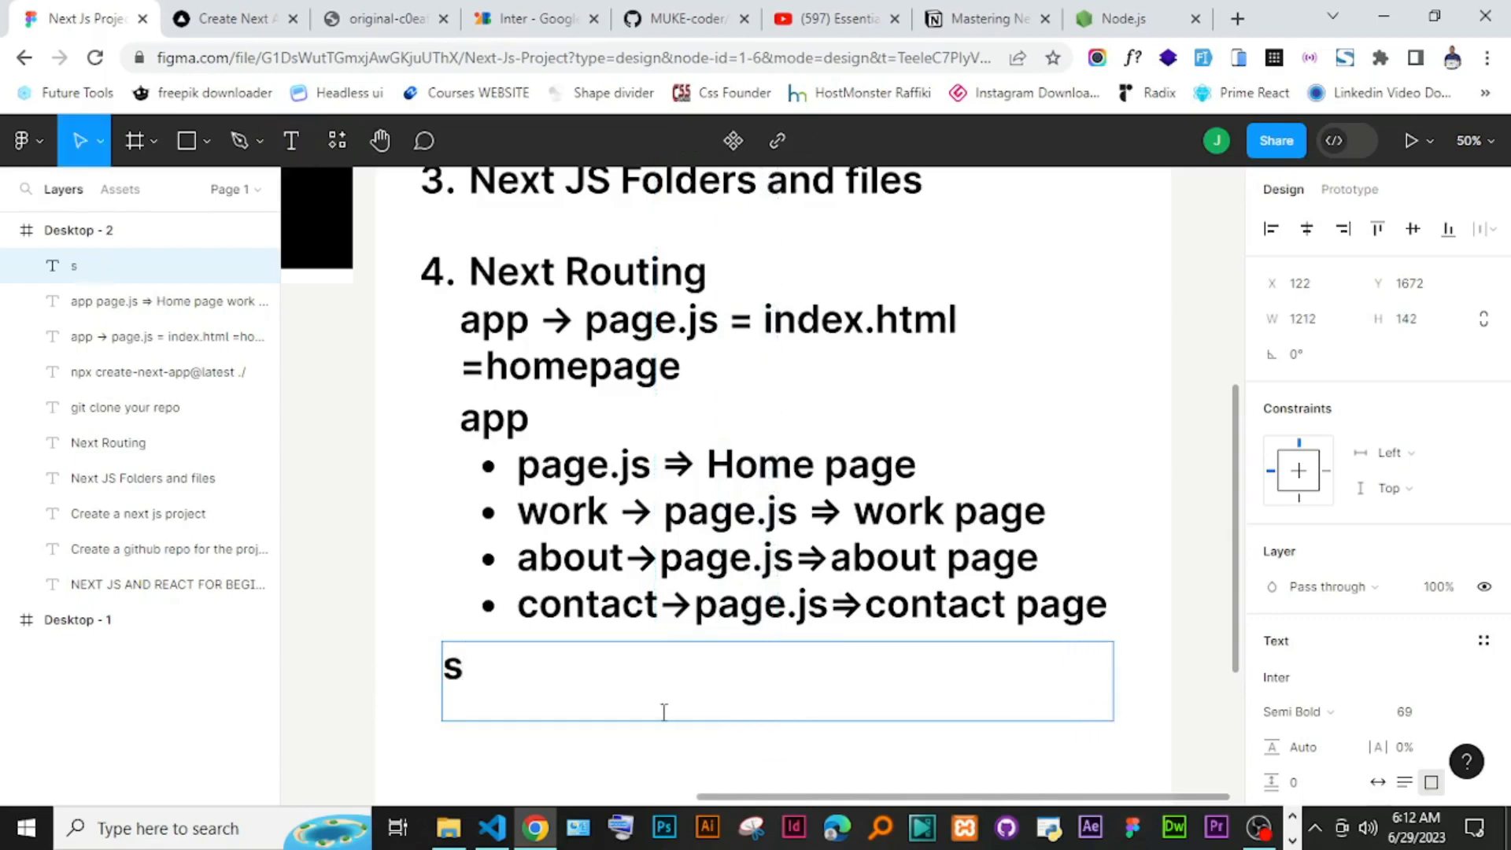
pyautogui.press('Backspace')
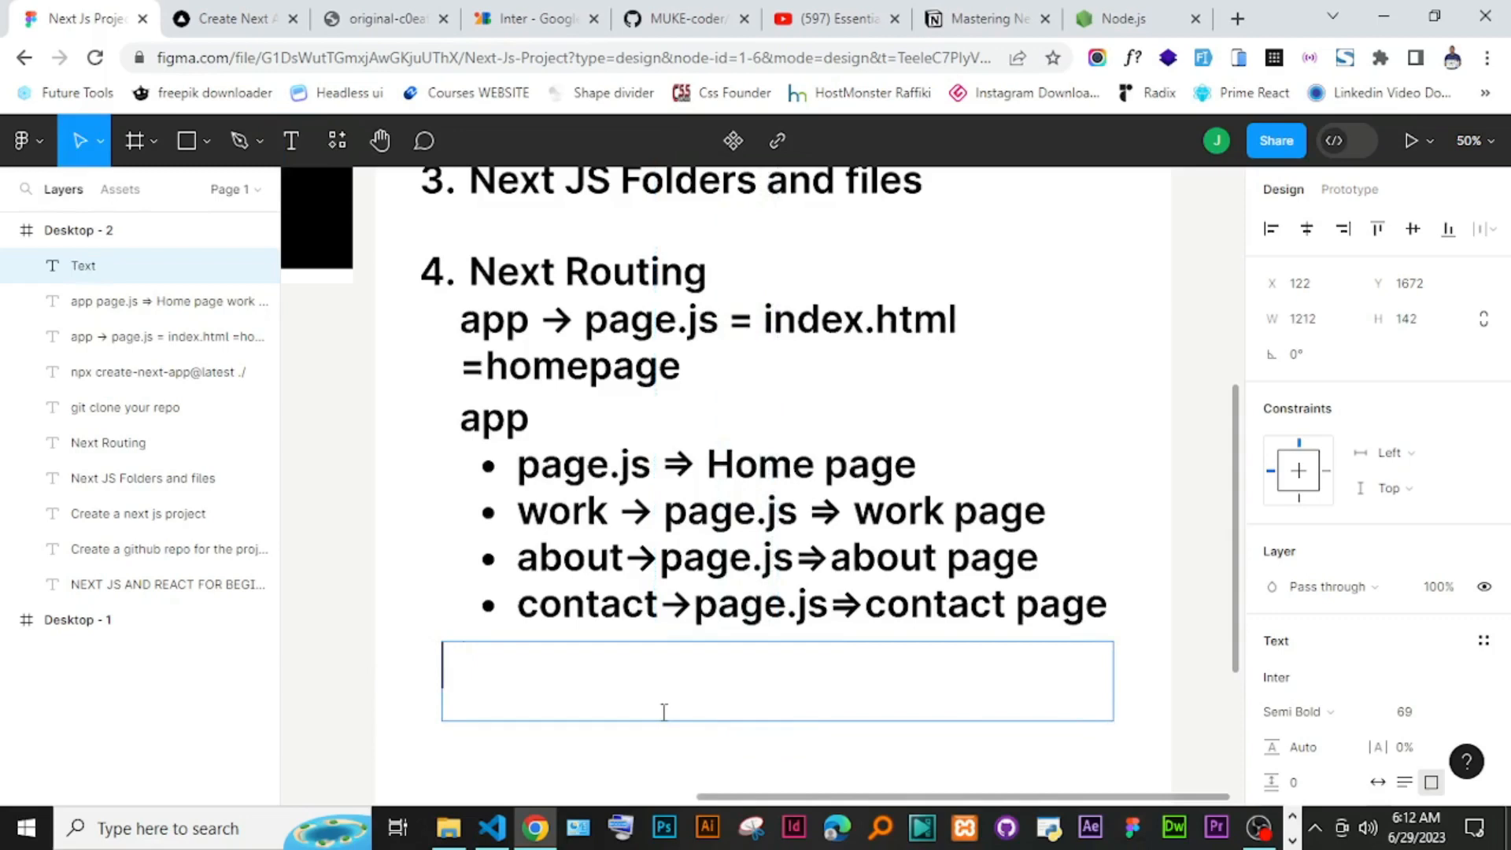
pyautogui.write('Styling w')
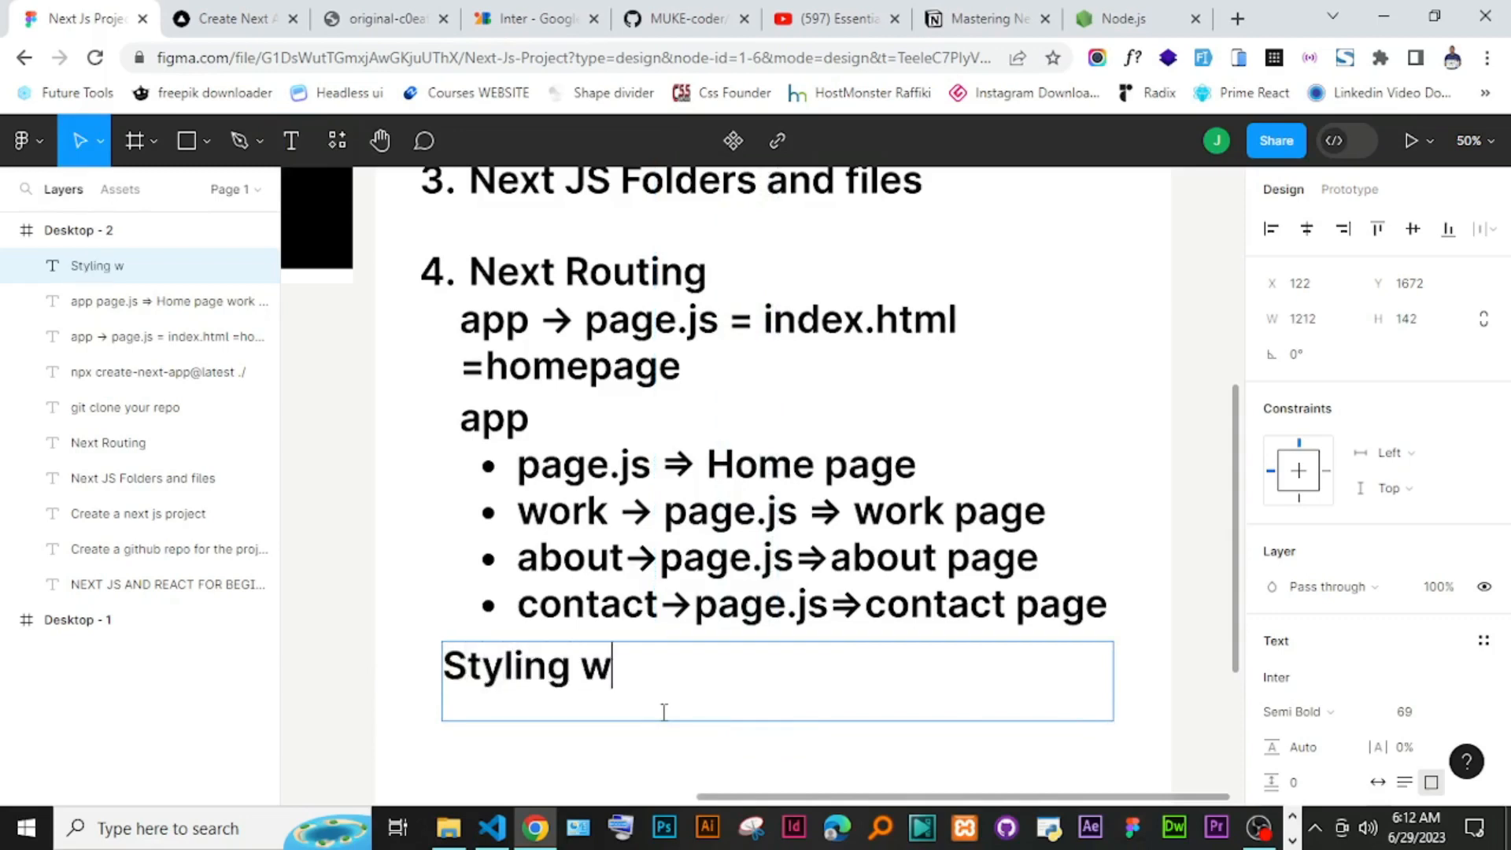
pyautogui.press('Backspace')
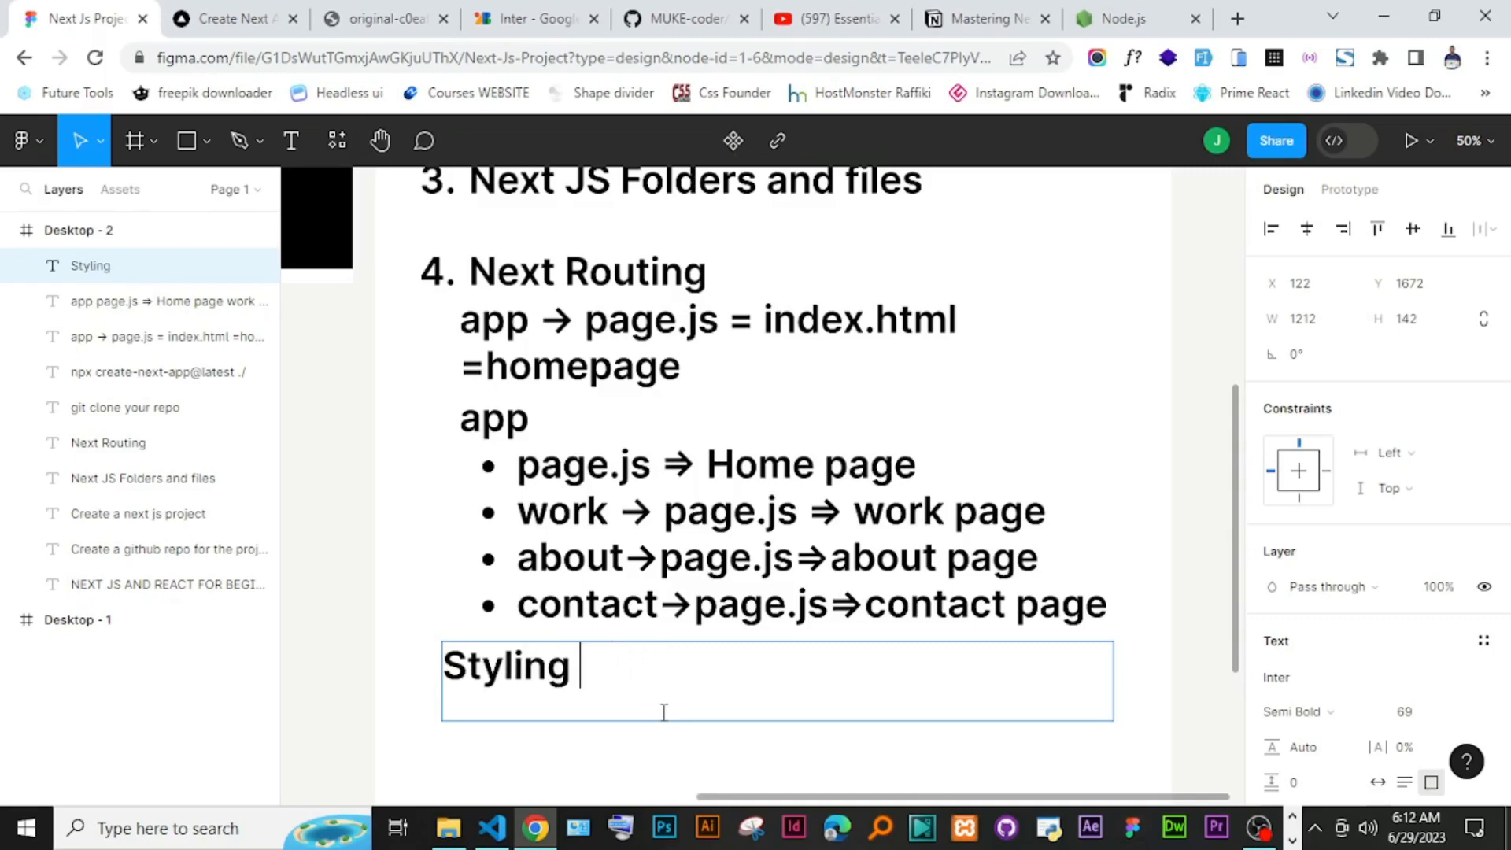
pyautogui.write('Nexy')
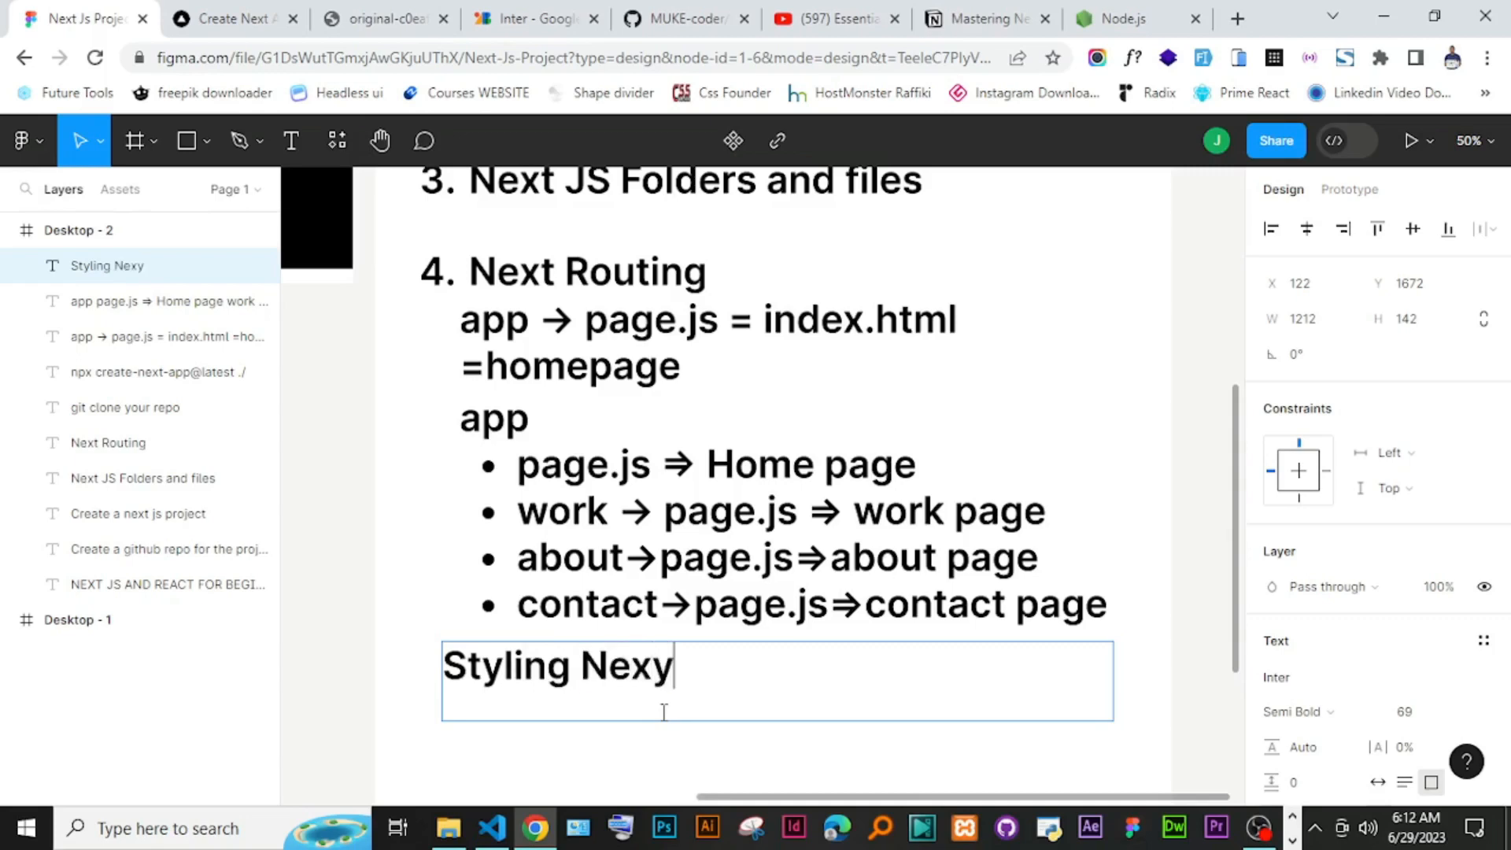
pyautogui.write('Next js')
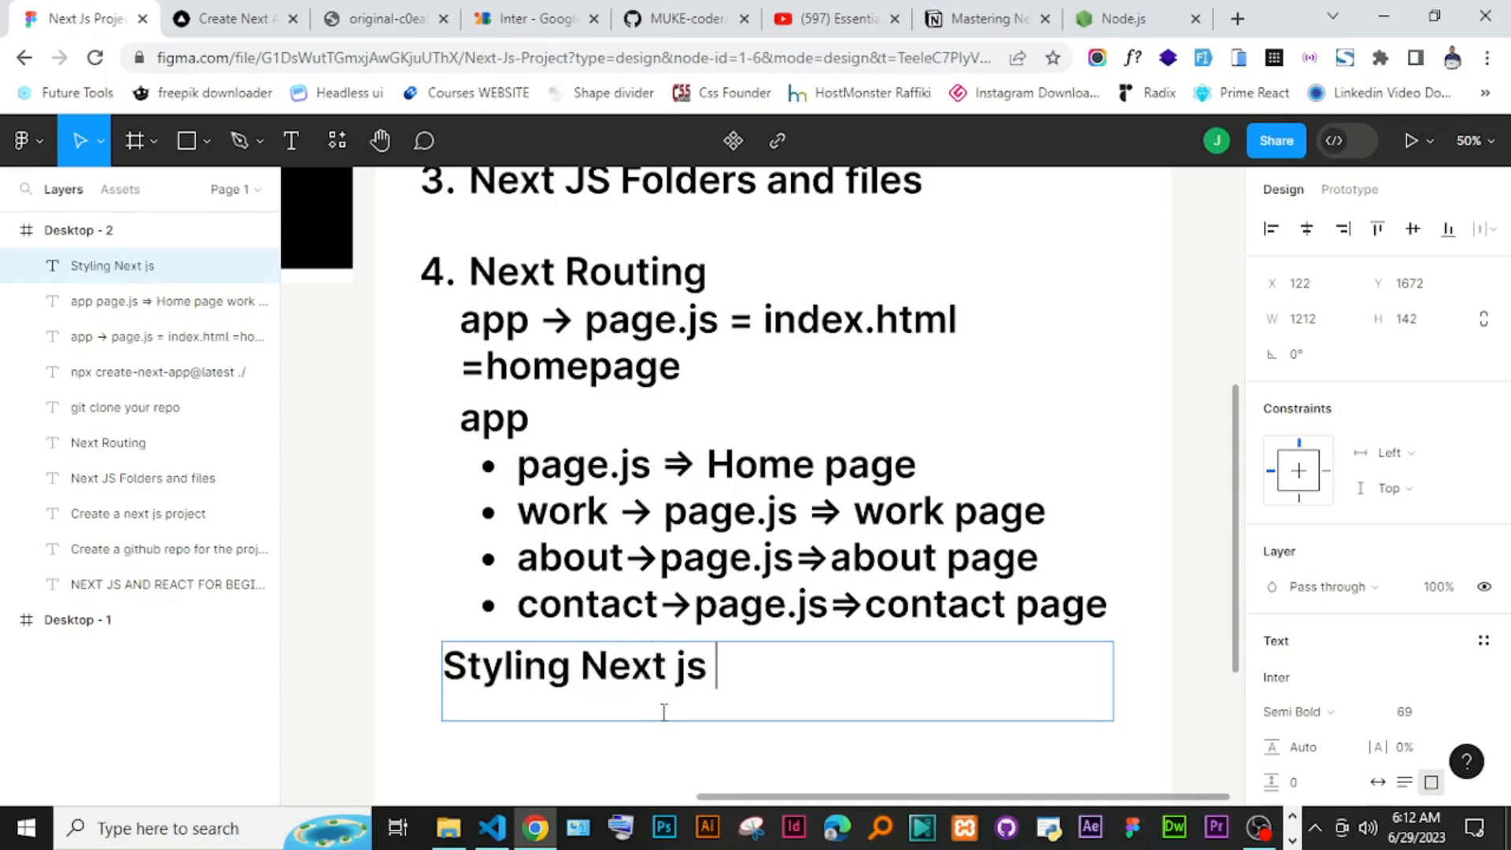
pyautogui.write('with sa')
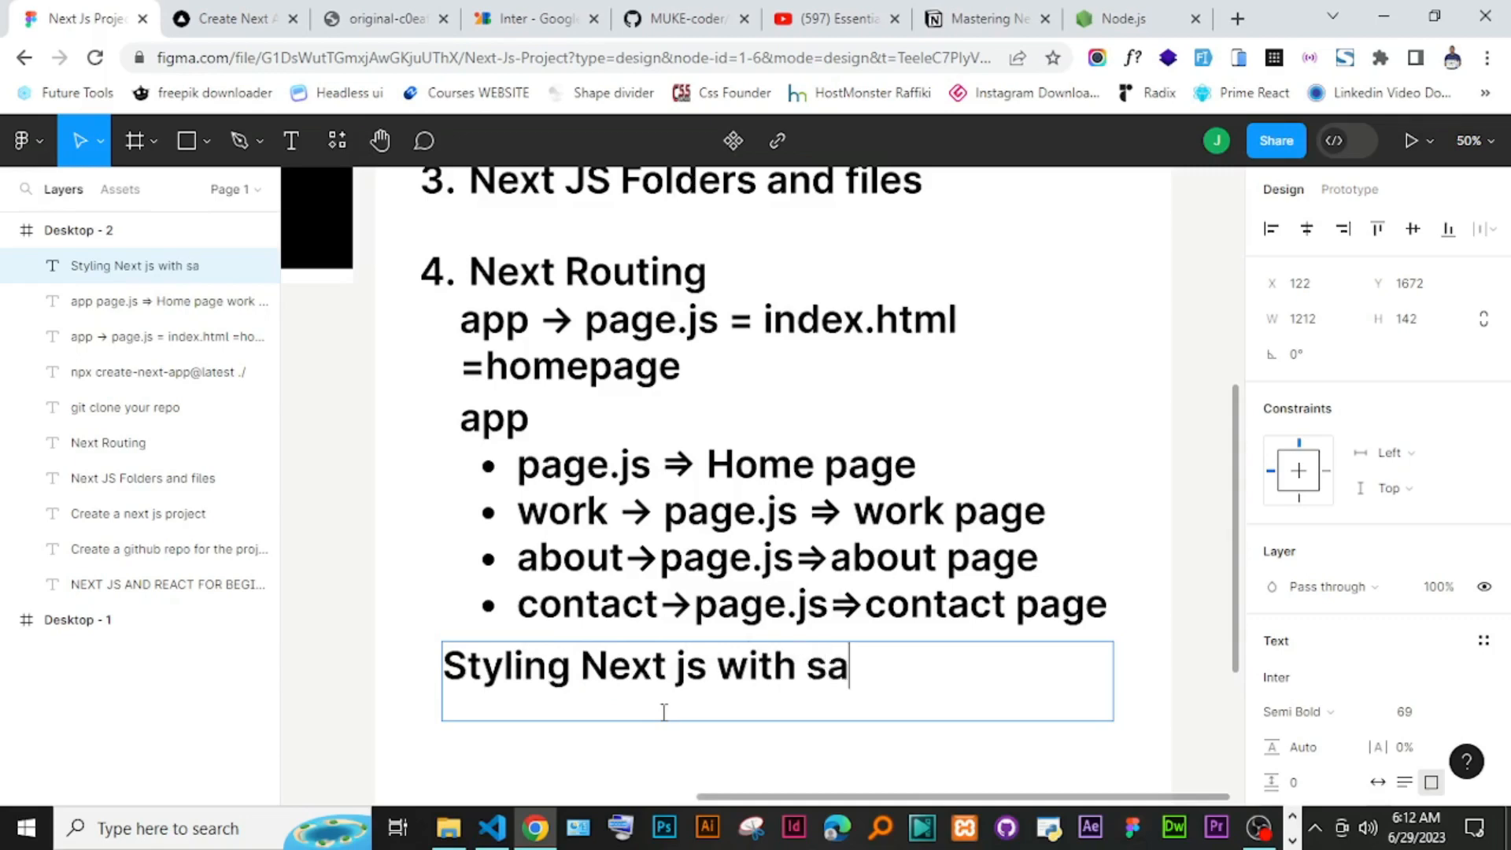
pyautogui.write('ss')
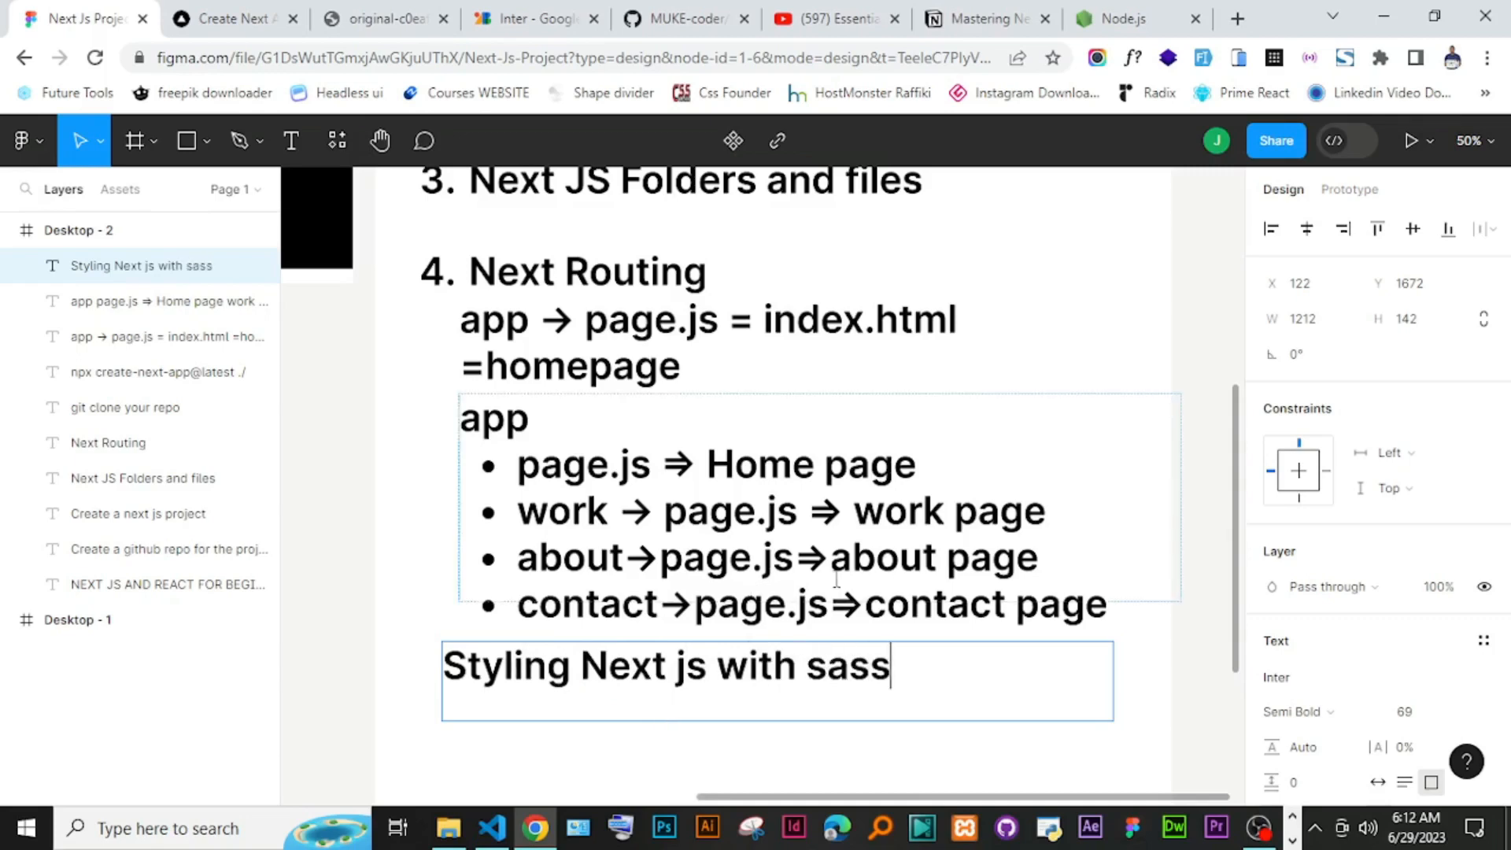
# Step: Number the heading as '5.' and start an empty bullet line beneath it
pyautogui.scroll(-3)
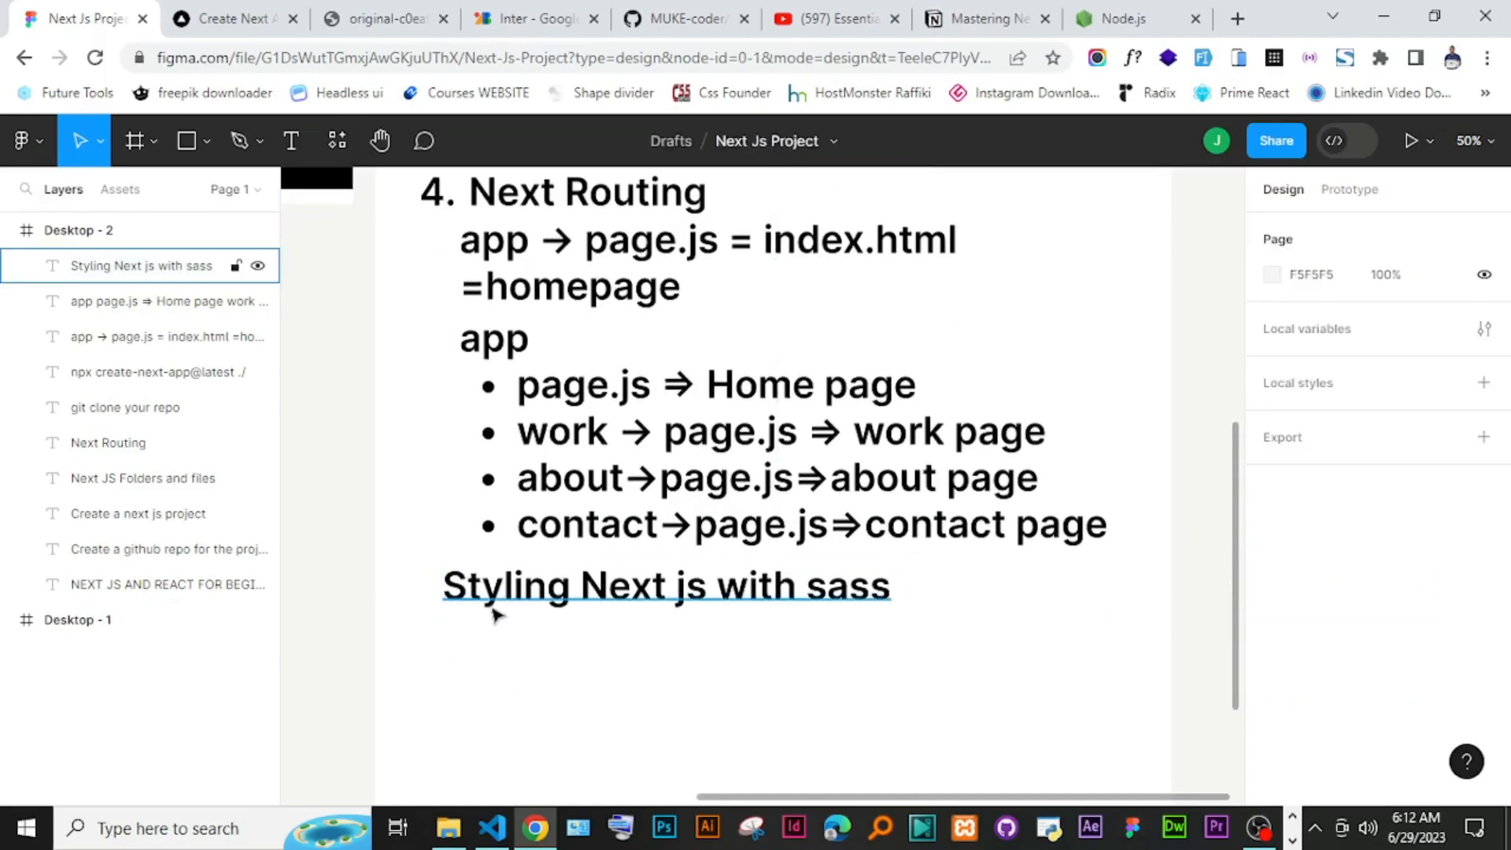
pyautogui.click(665, 585)
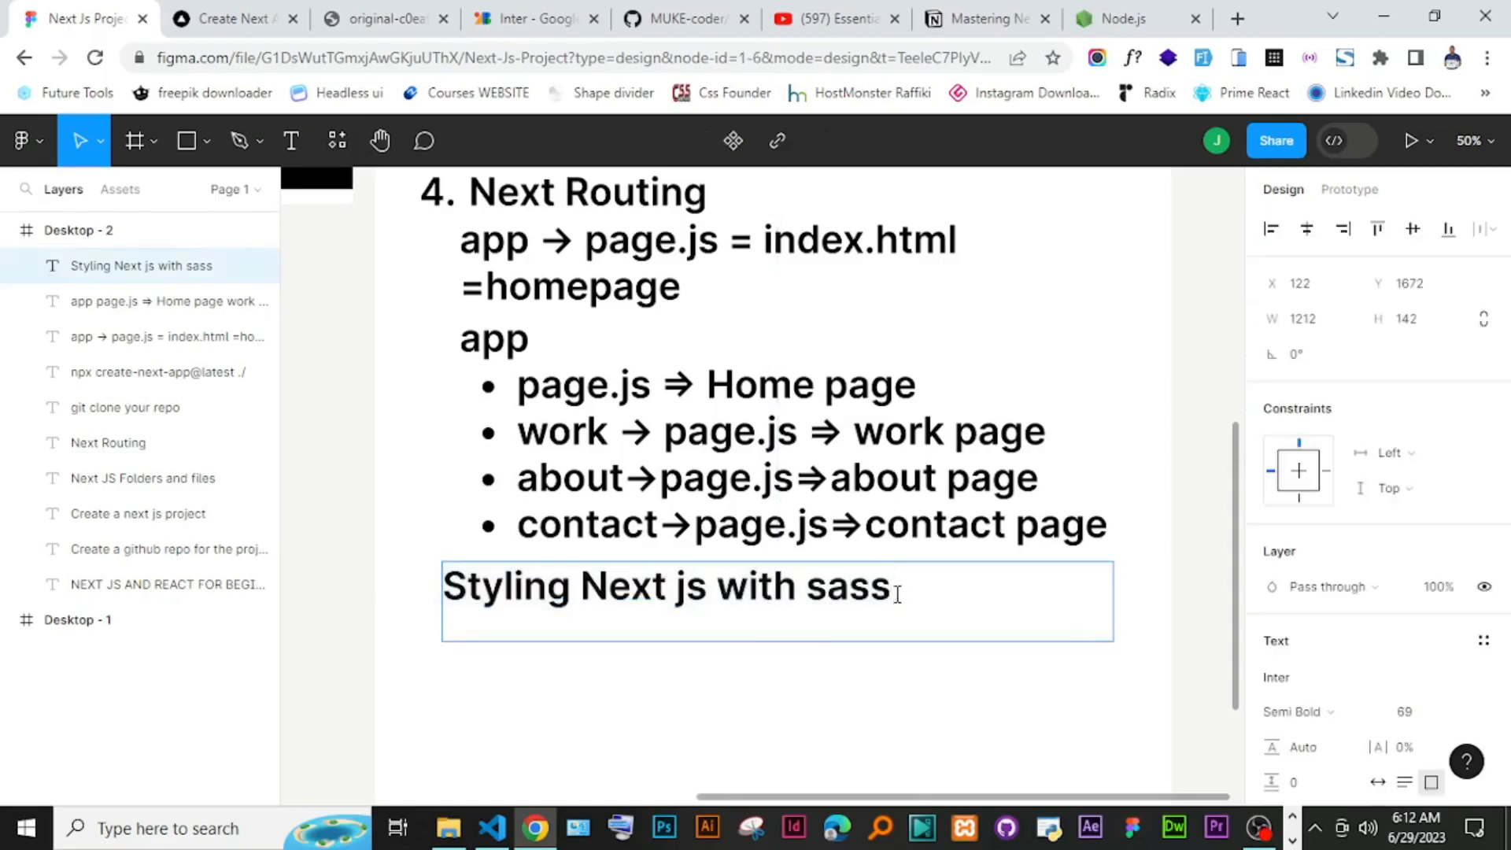
pyautogui.press('Enter')
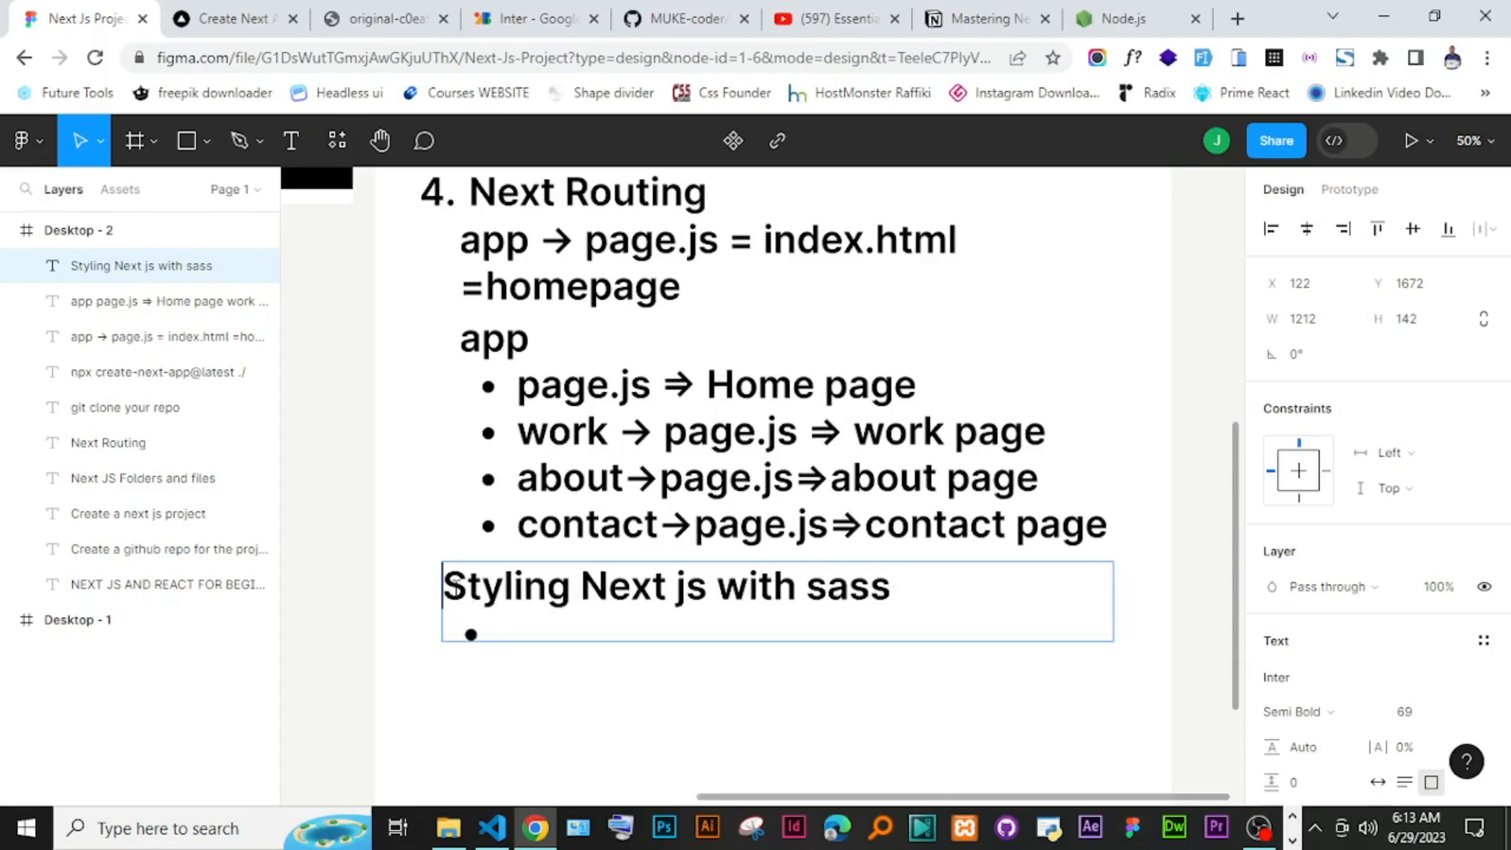
pyautogui.write('5.')
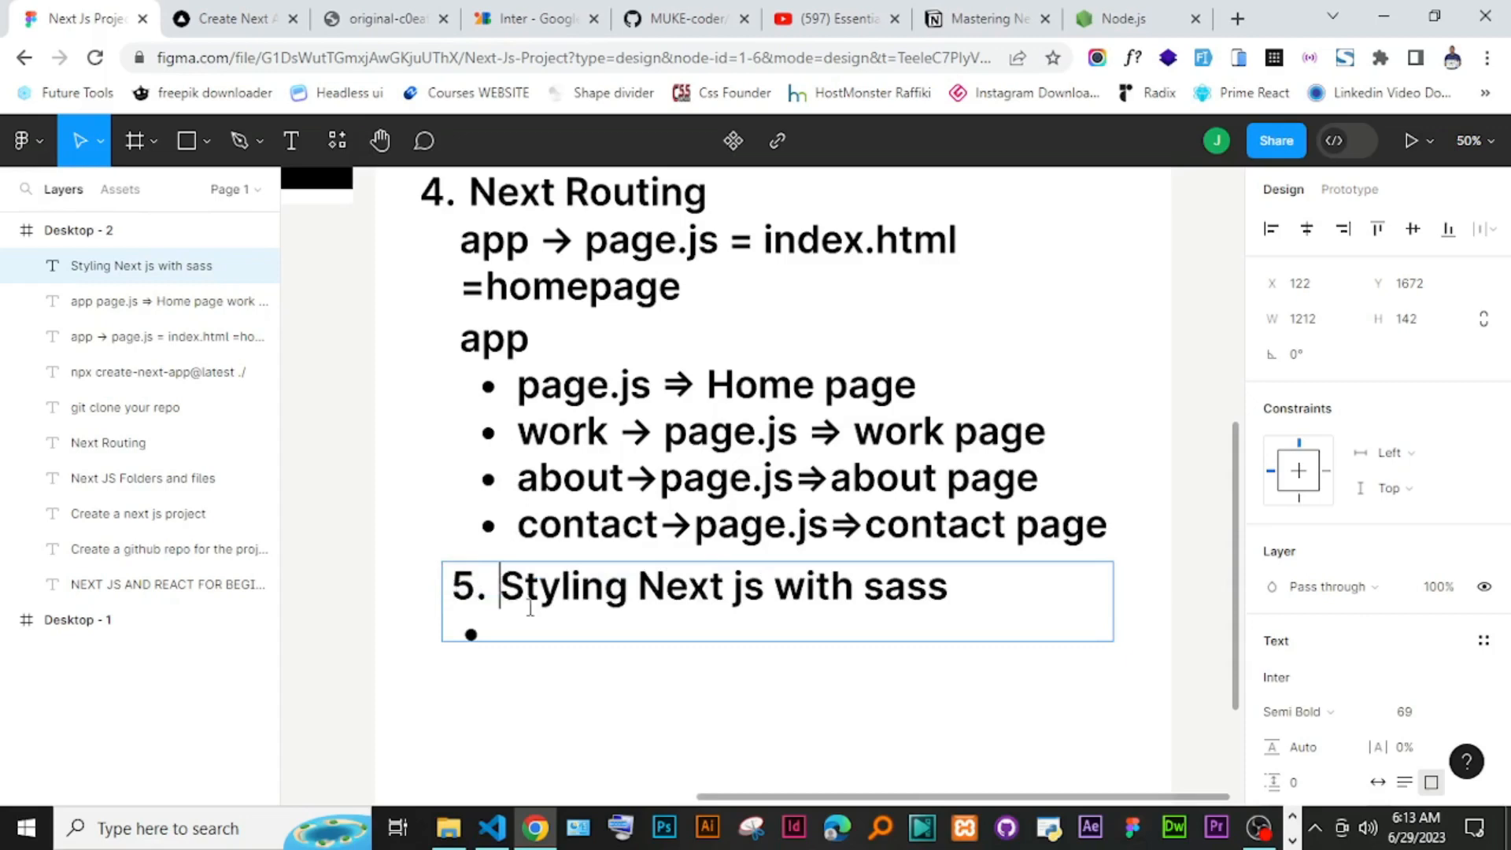
pyautogui.moveTo(542, 642)
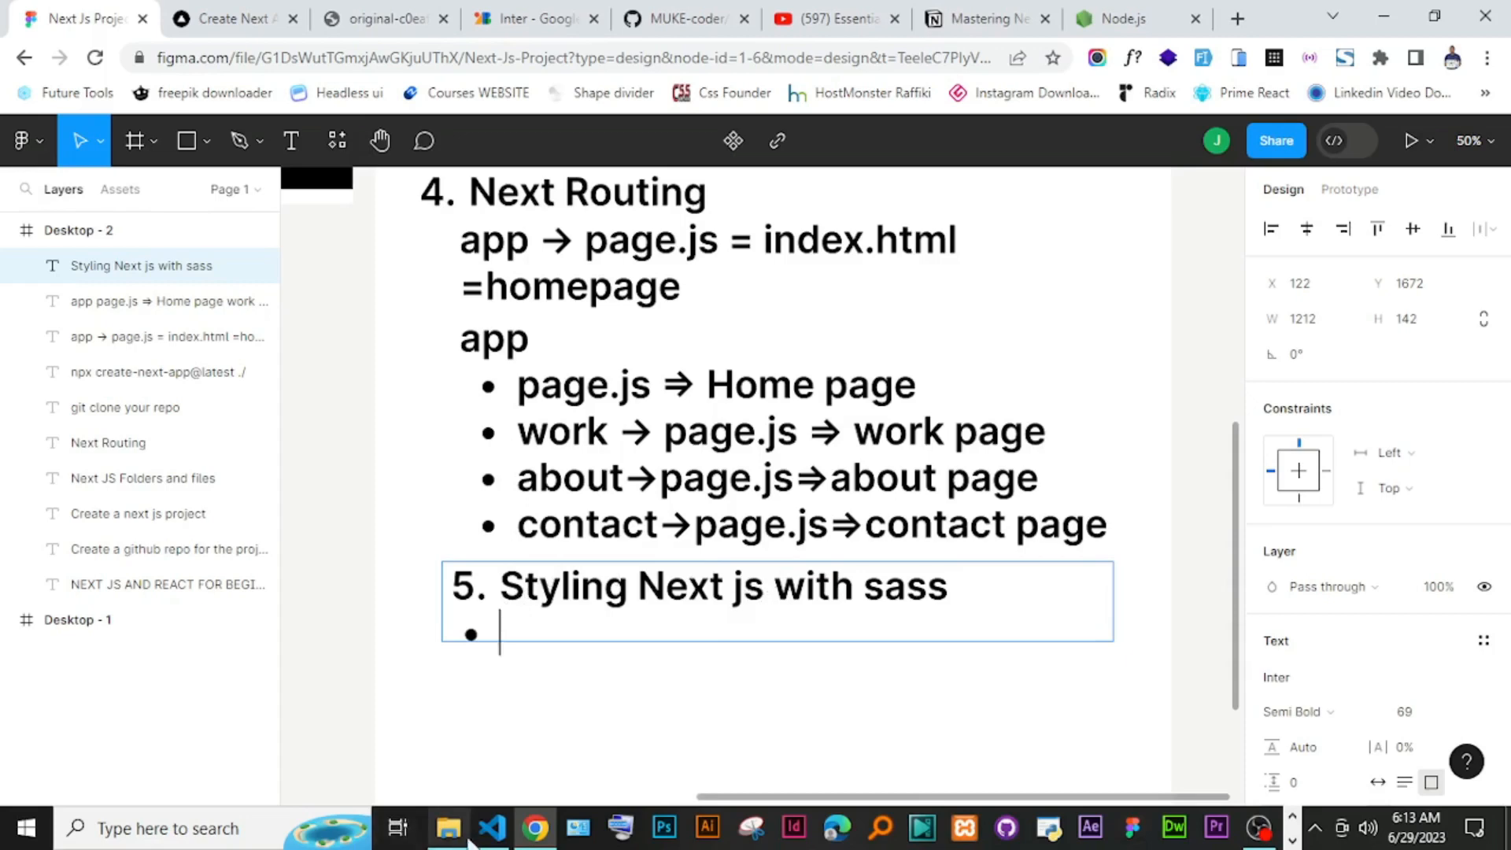
# Step: Open globals.css from the work folder and look over its Inter font import and reset rules
pyautogui.click(491, 828)
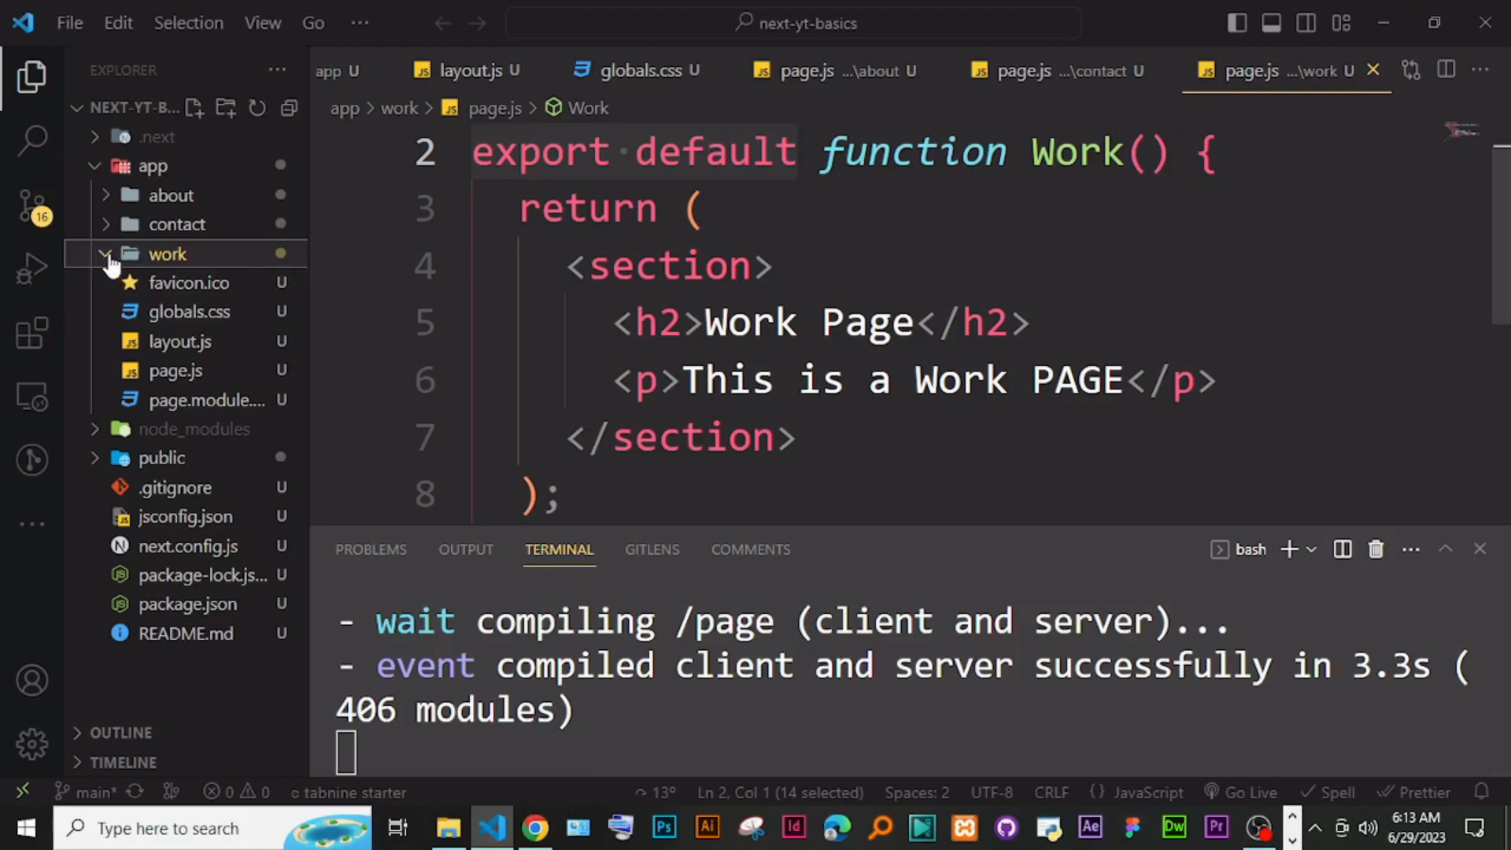
pyautogui.click(113, 253)
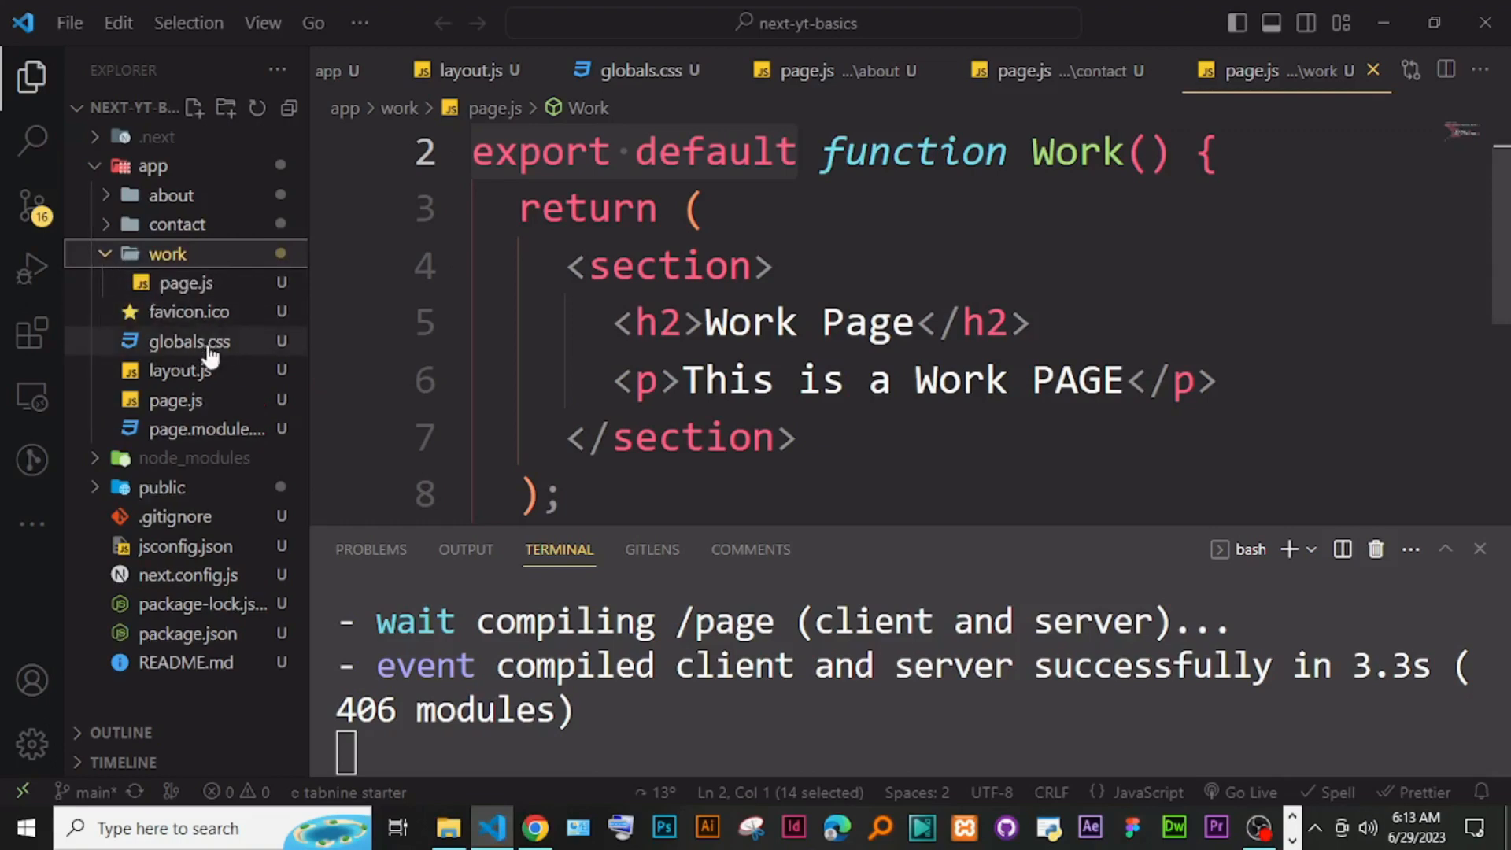
pyautogui.click(189, 342)
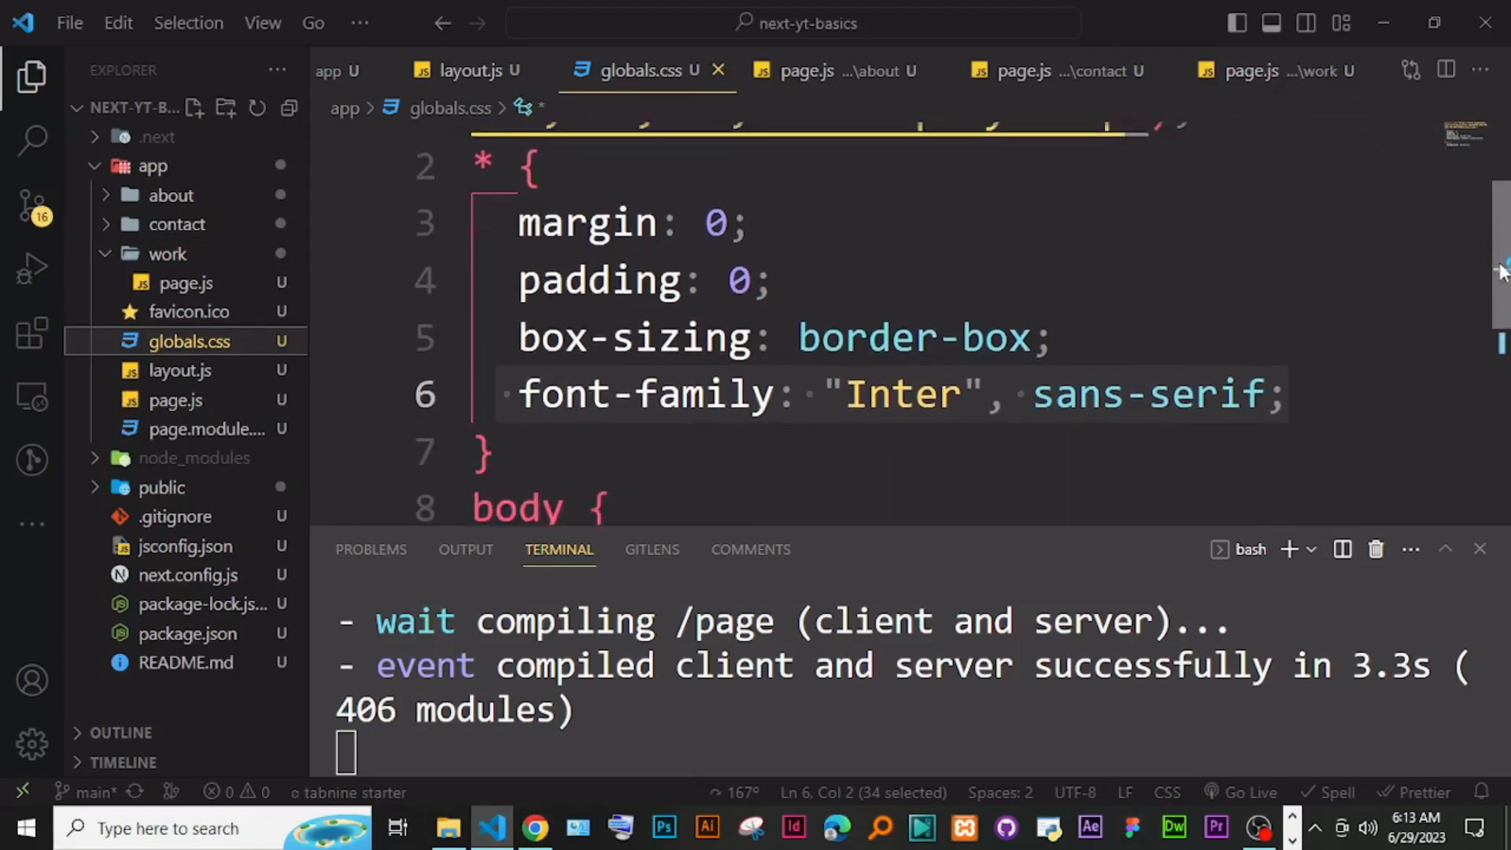
pyautogui.scroll(-3)
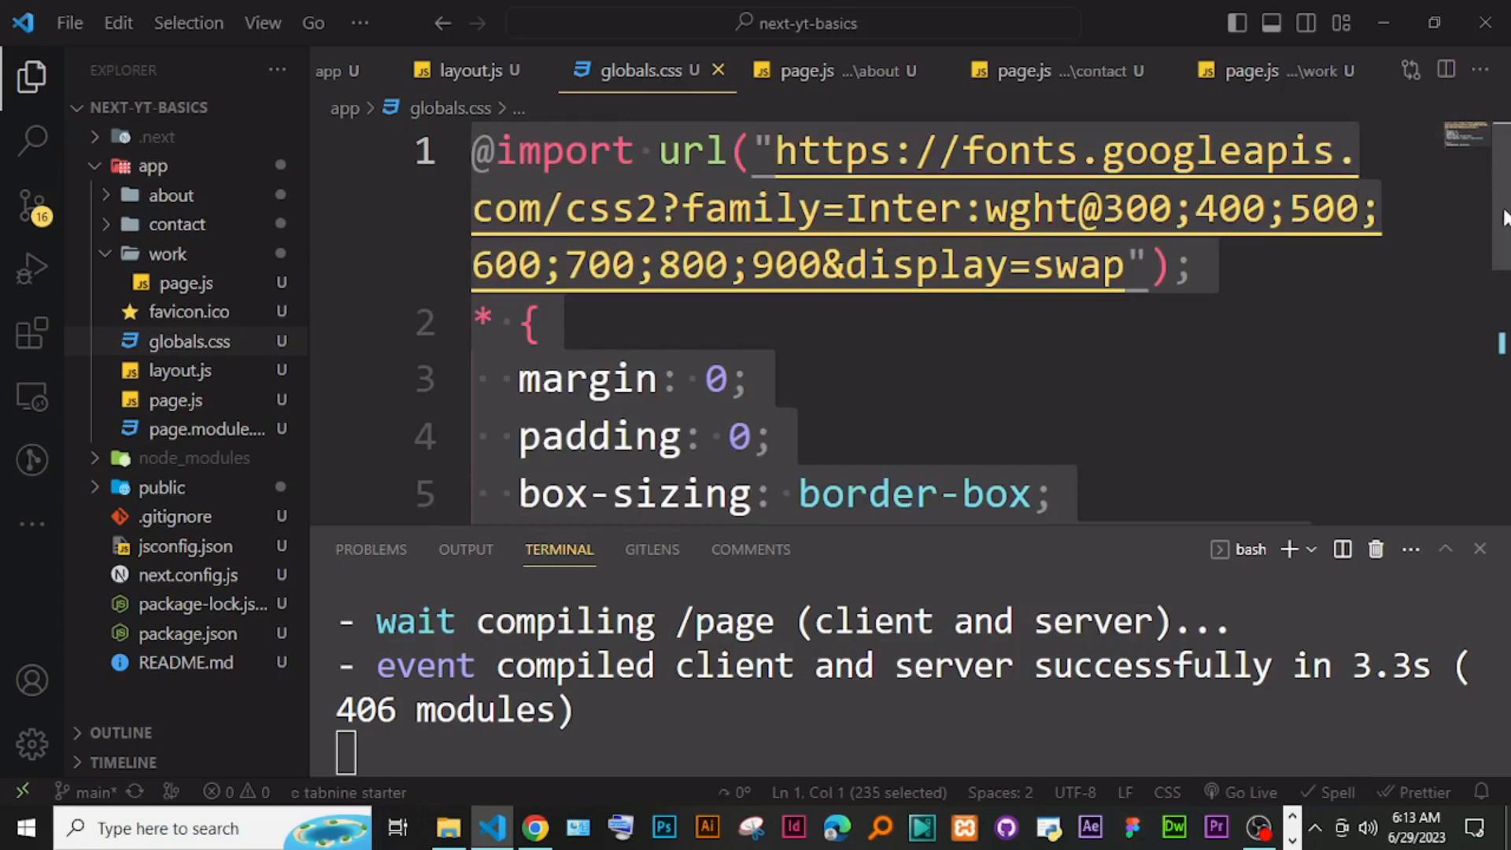
pyautogui.scroll(-3)
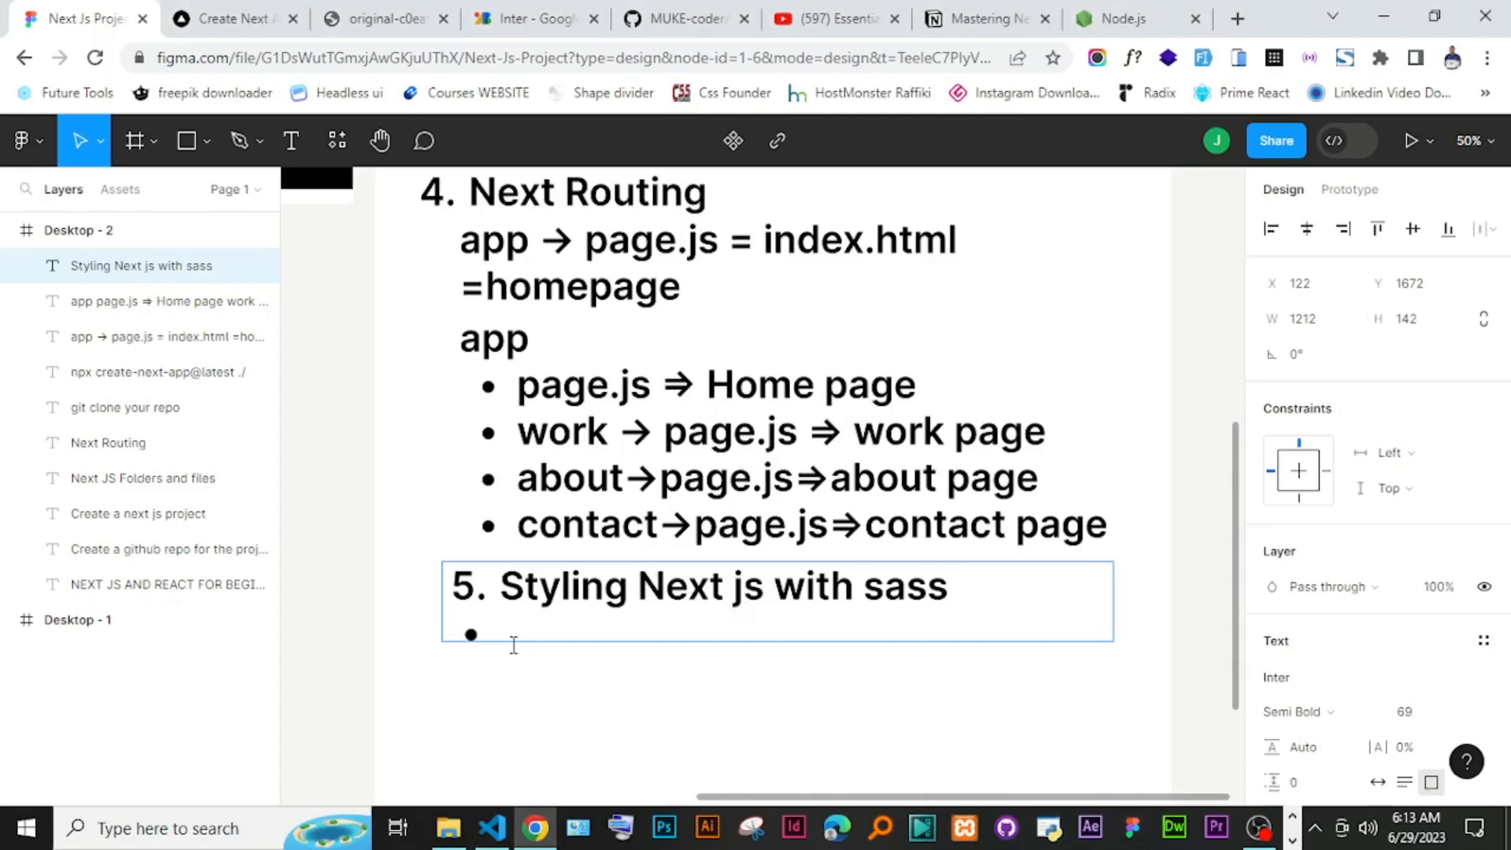
# Step: Fill the empty bullet with 'npm install sass'
pyautogui.write('n')
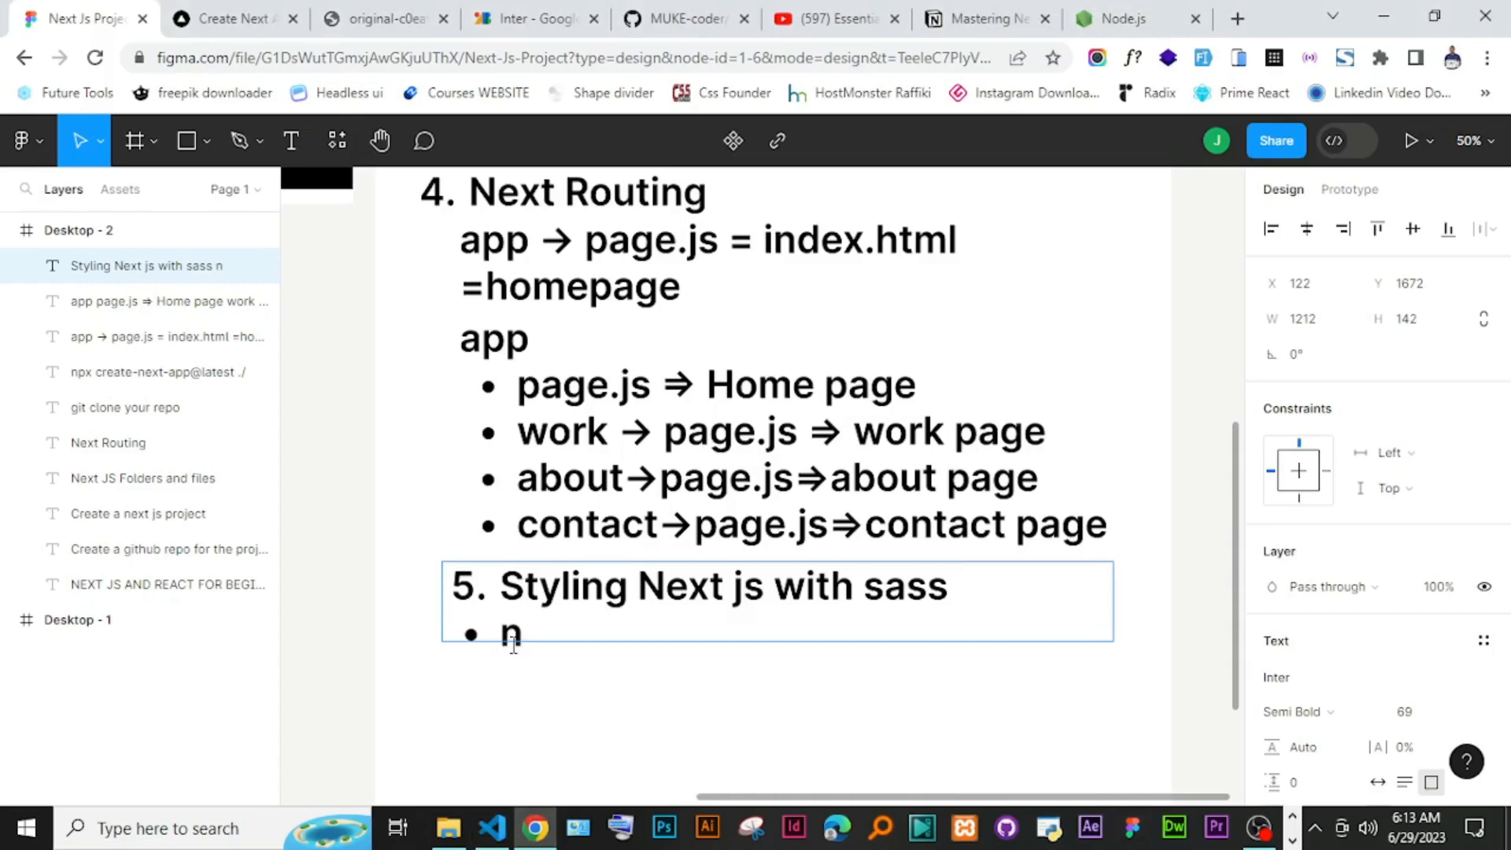
pyautogui.write('pm insta')
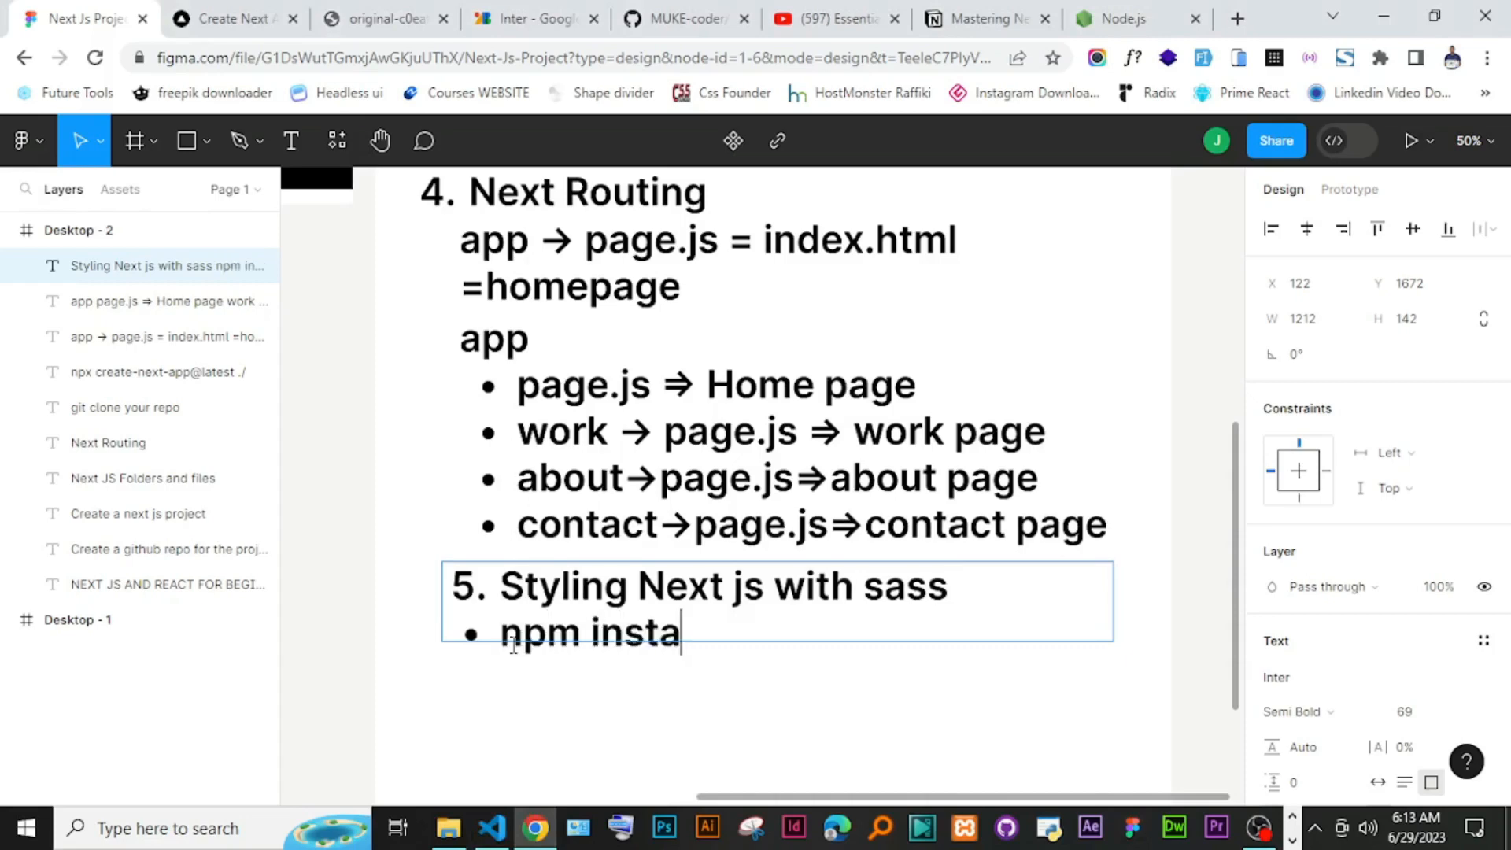
pyautogui.write('ll sass')
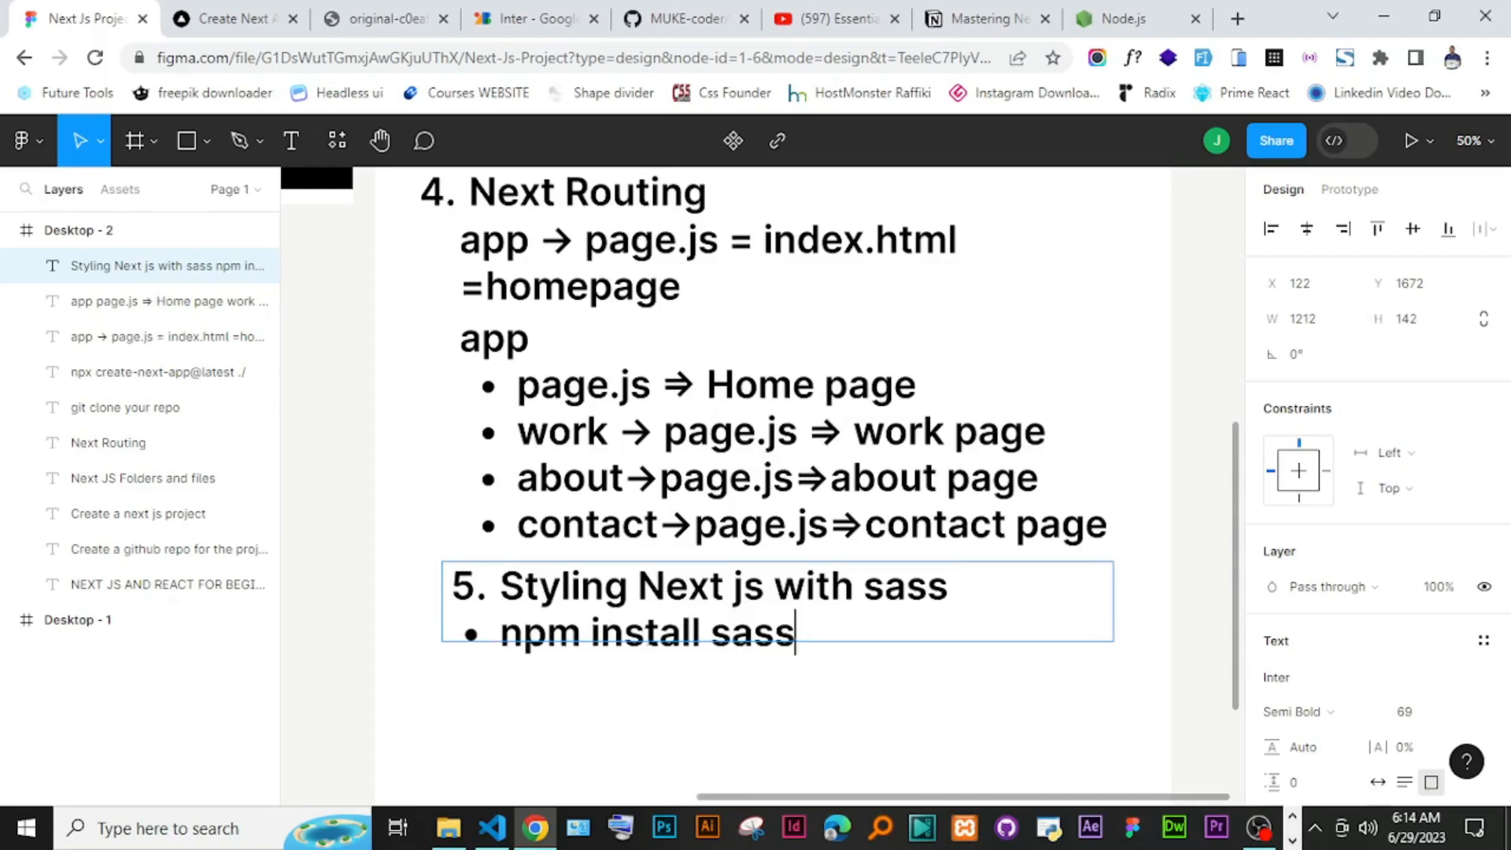
pyautogui.click(493, 828)
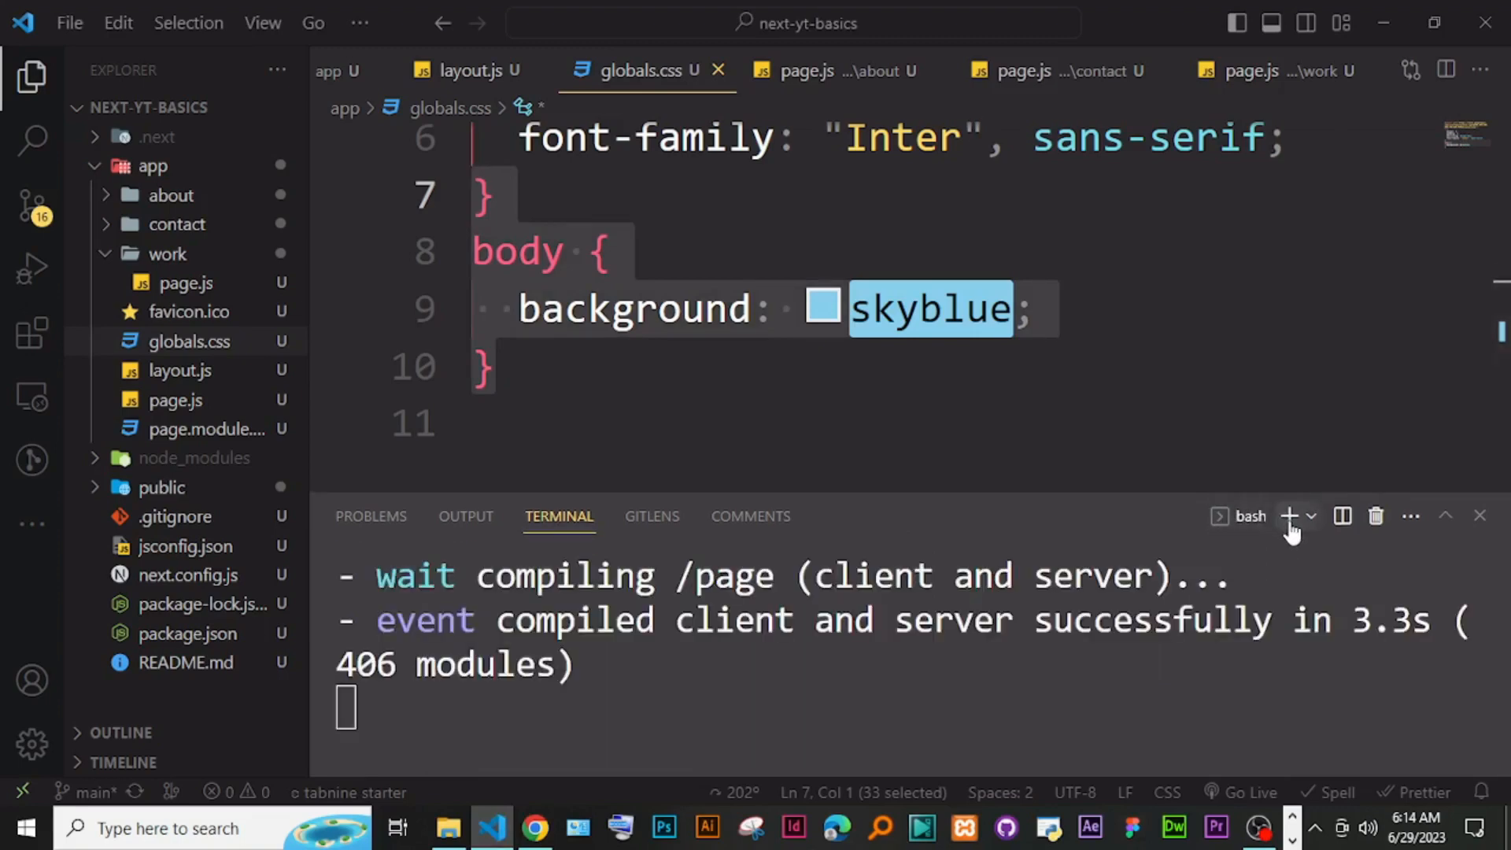
# Step: Start a new bash terminal at the next-yt-basics folder and glance at the terminal profiles
pyautogui.click(1289, 516)
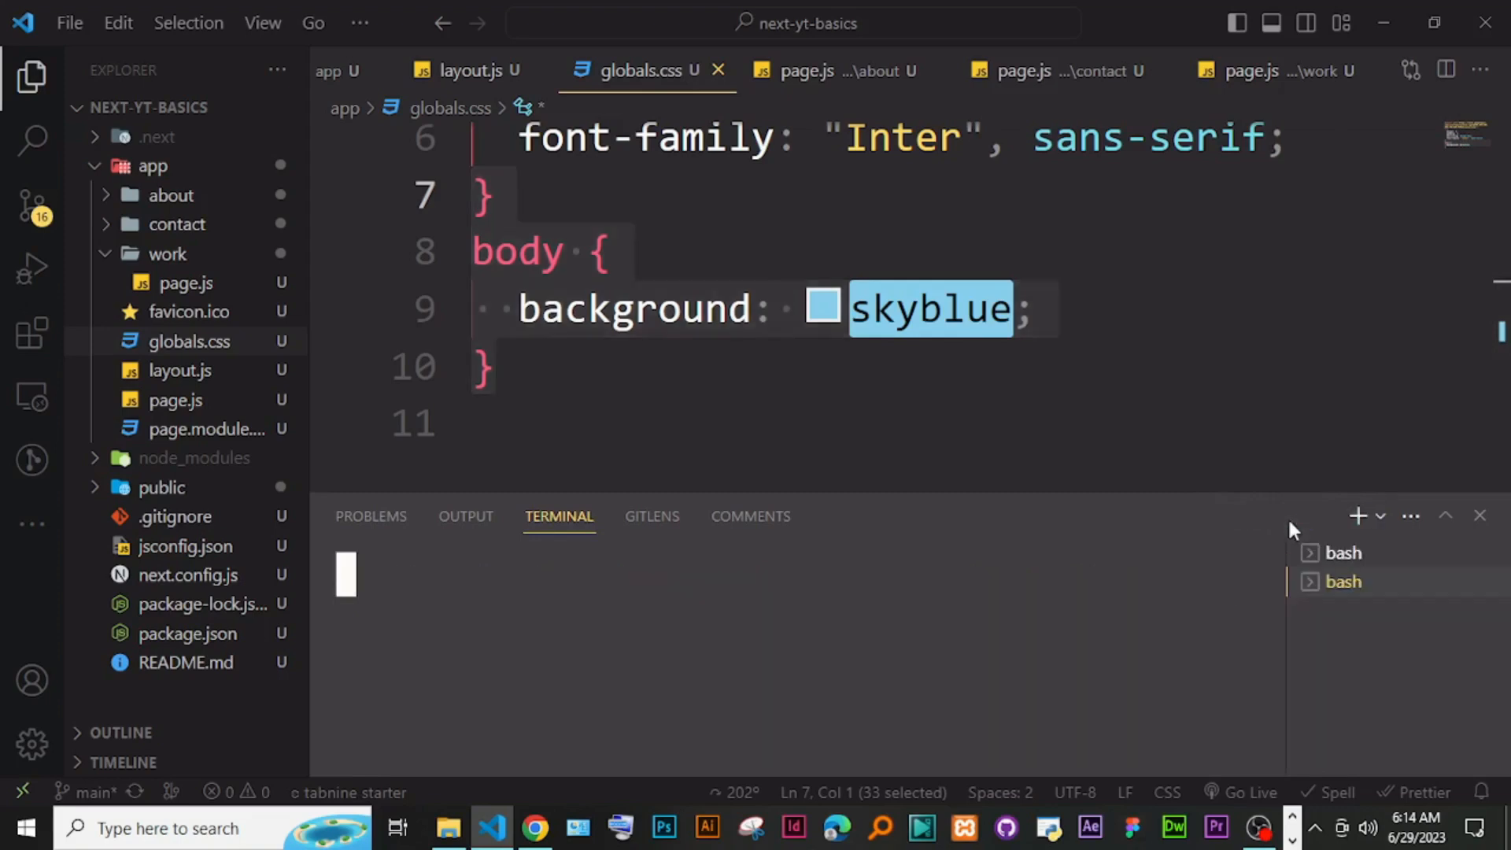
pyautogui.click(1342, 583)
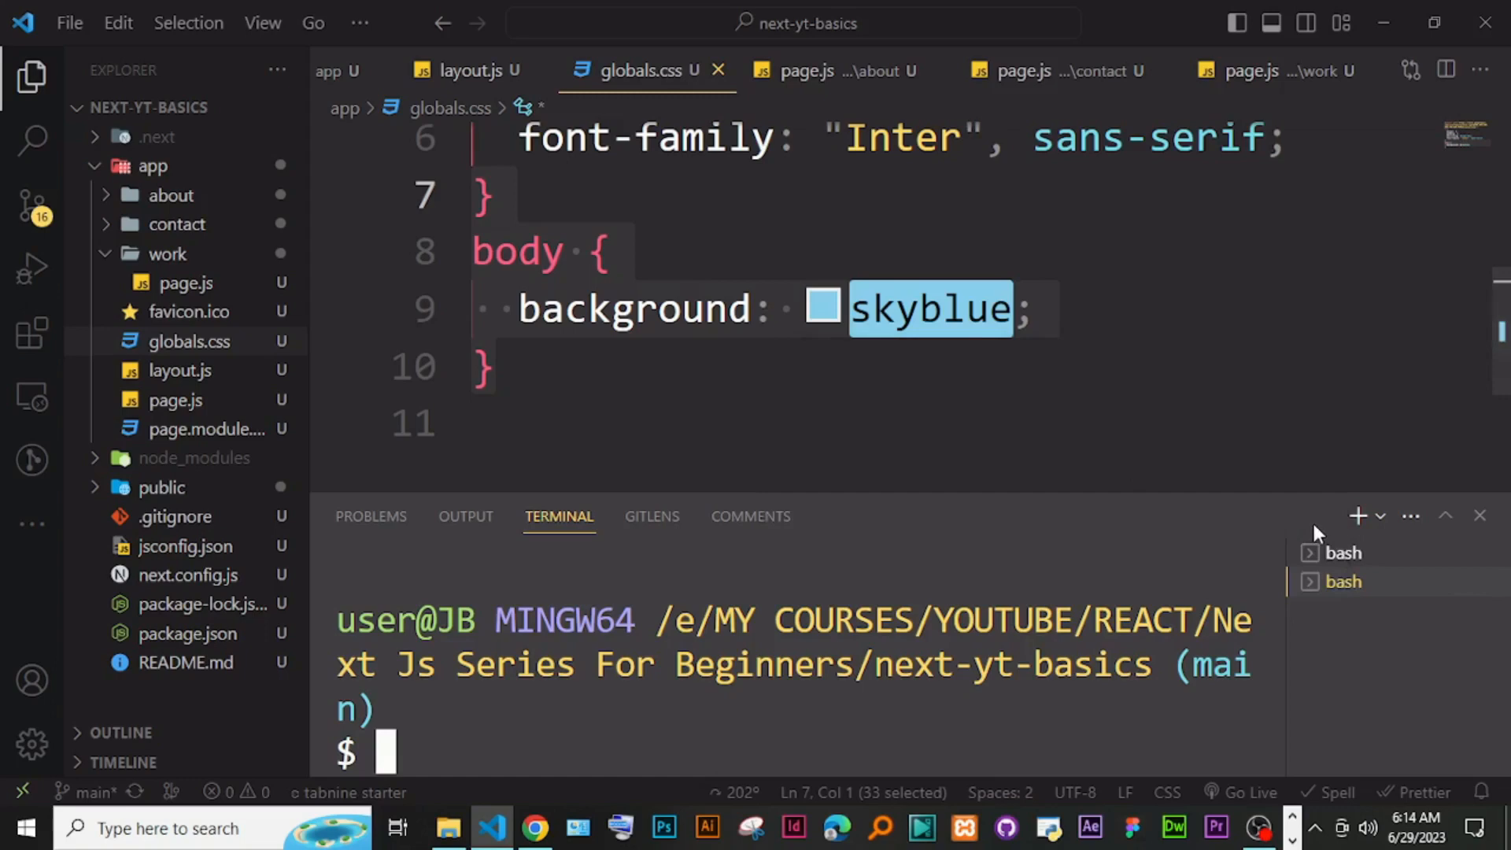
pyautogui.moveTo(1381, 518)
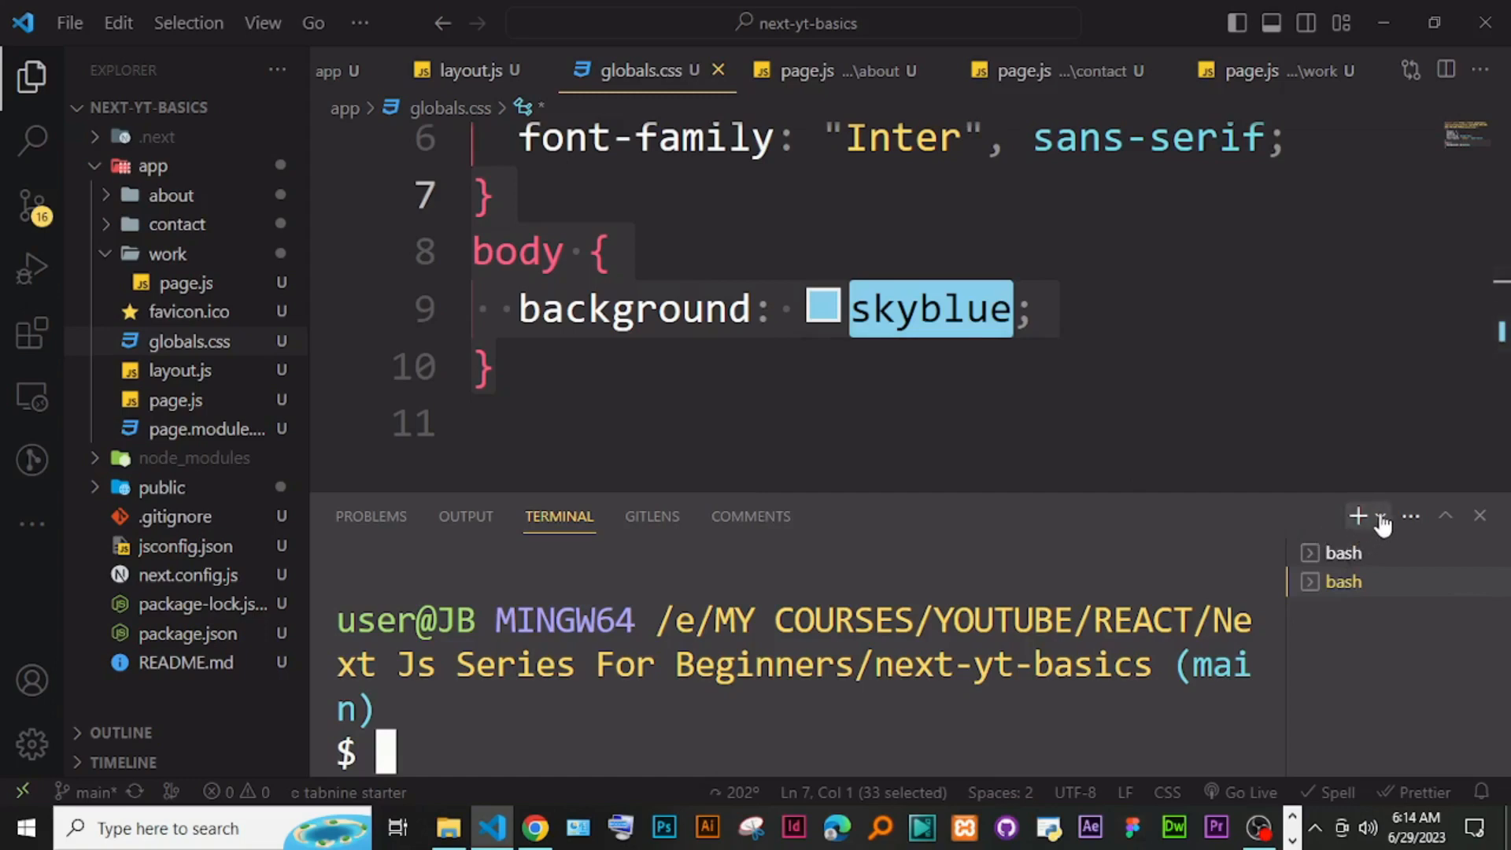
pyautogui.click(1382, 514)
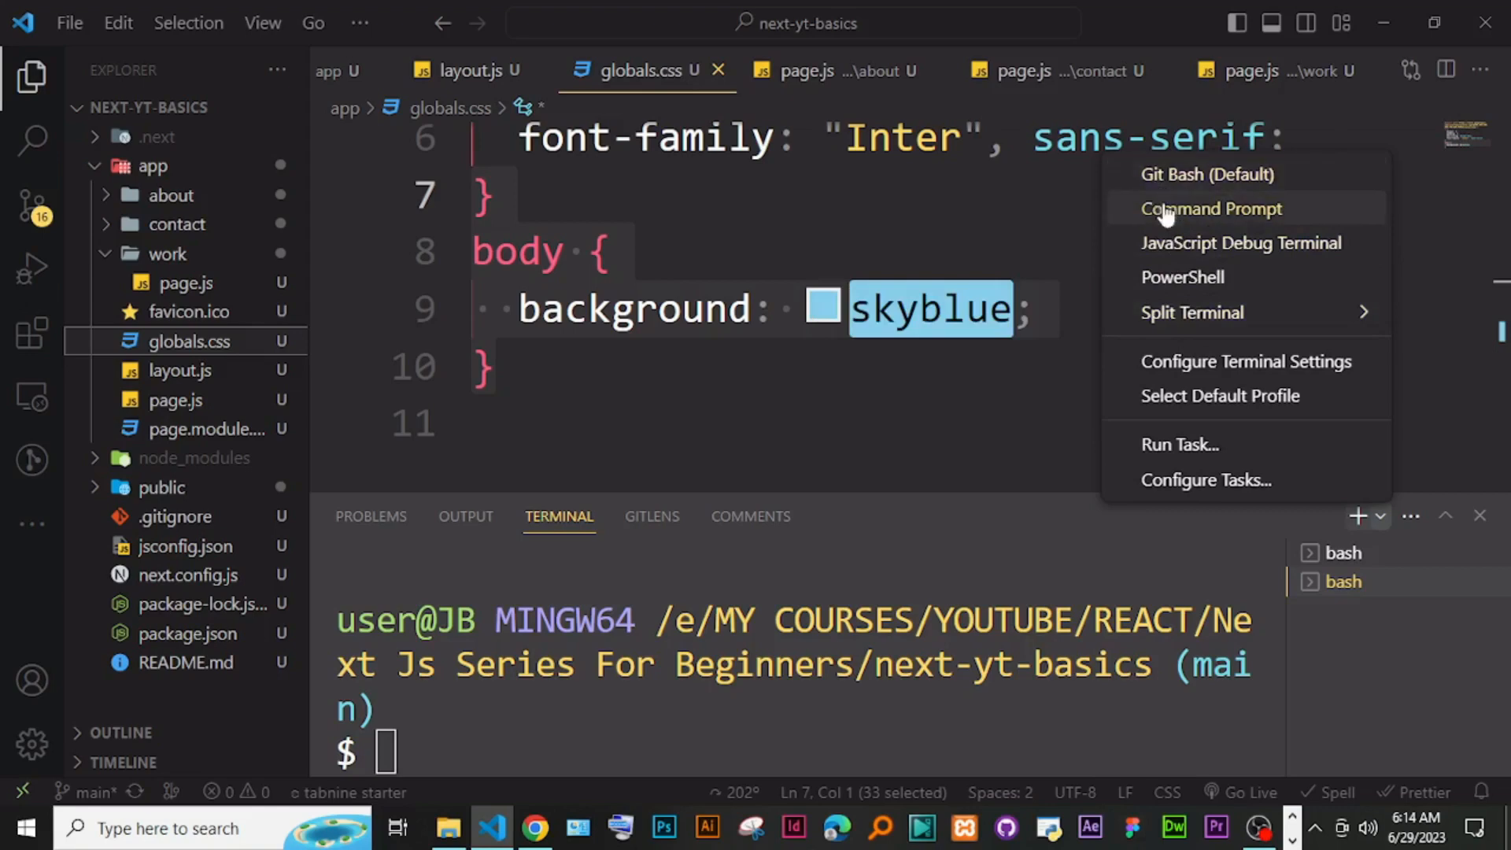
pyautogui.moveTo(1192, 287)
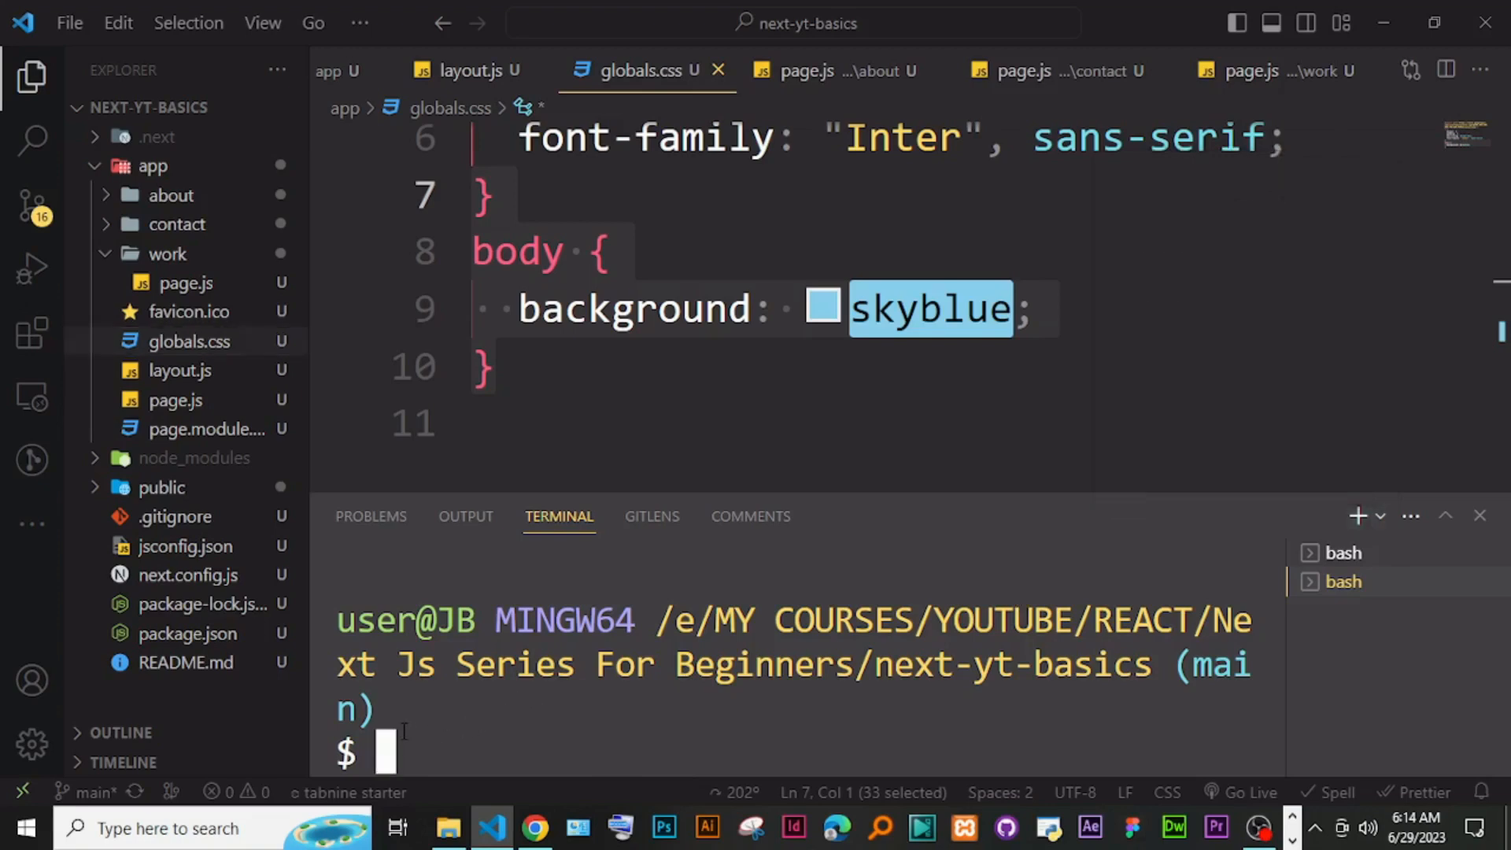
# Step: Run 'npm i sass', adding 16 packages with 0 vulnerabilities
pyautogui.write('npm i')
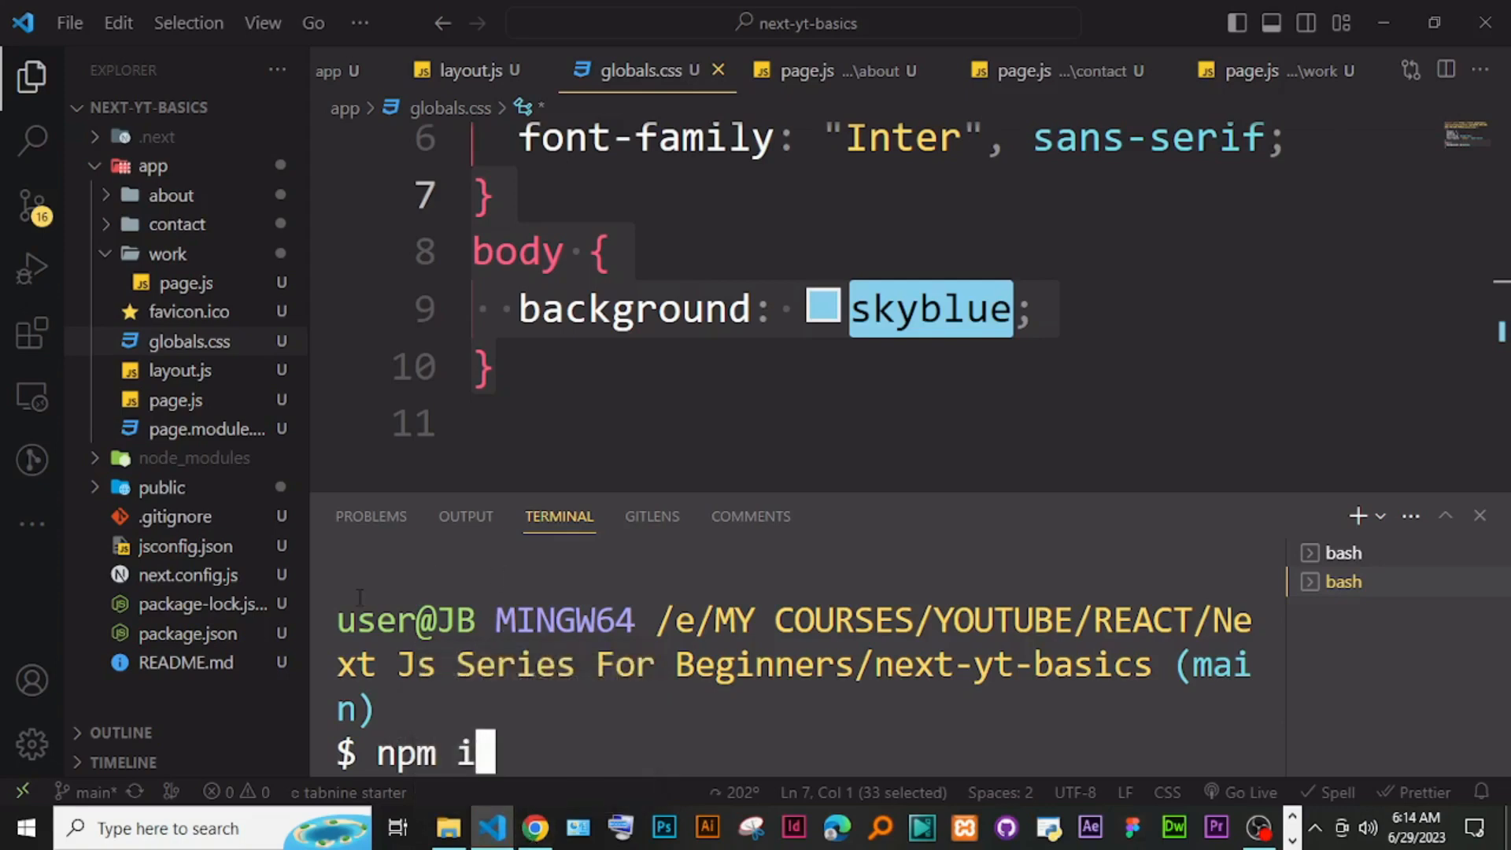
pyautogui.write('sass')
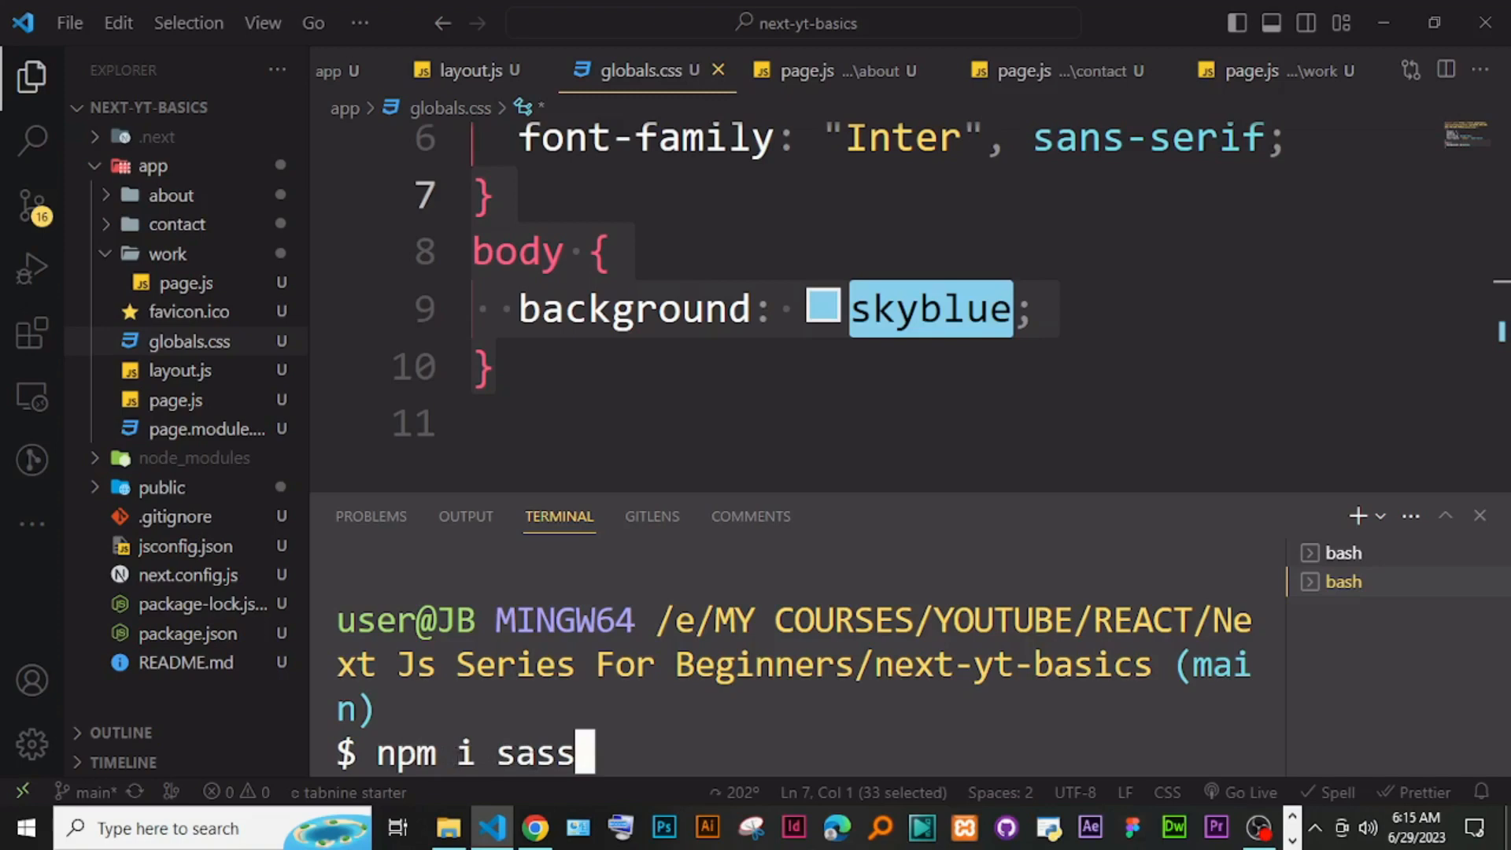
pyautogui.press('Enter')
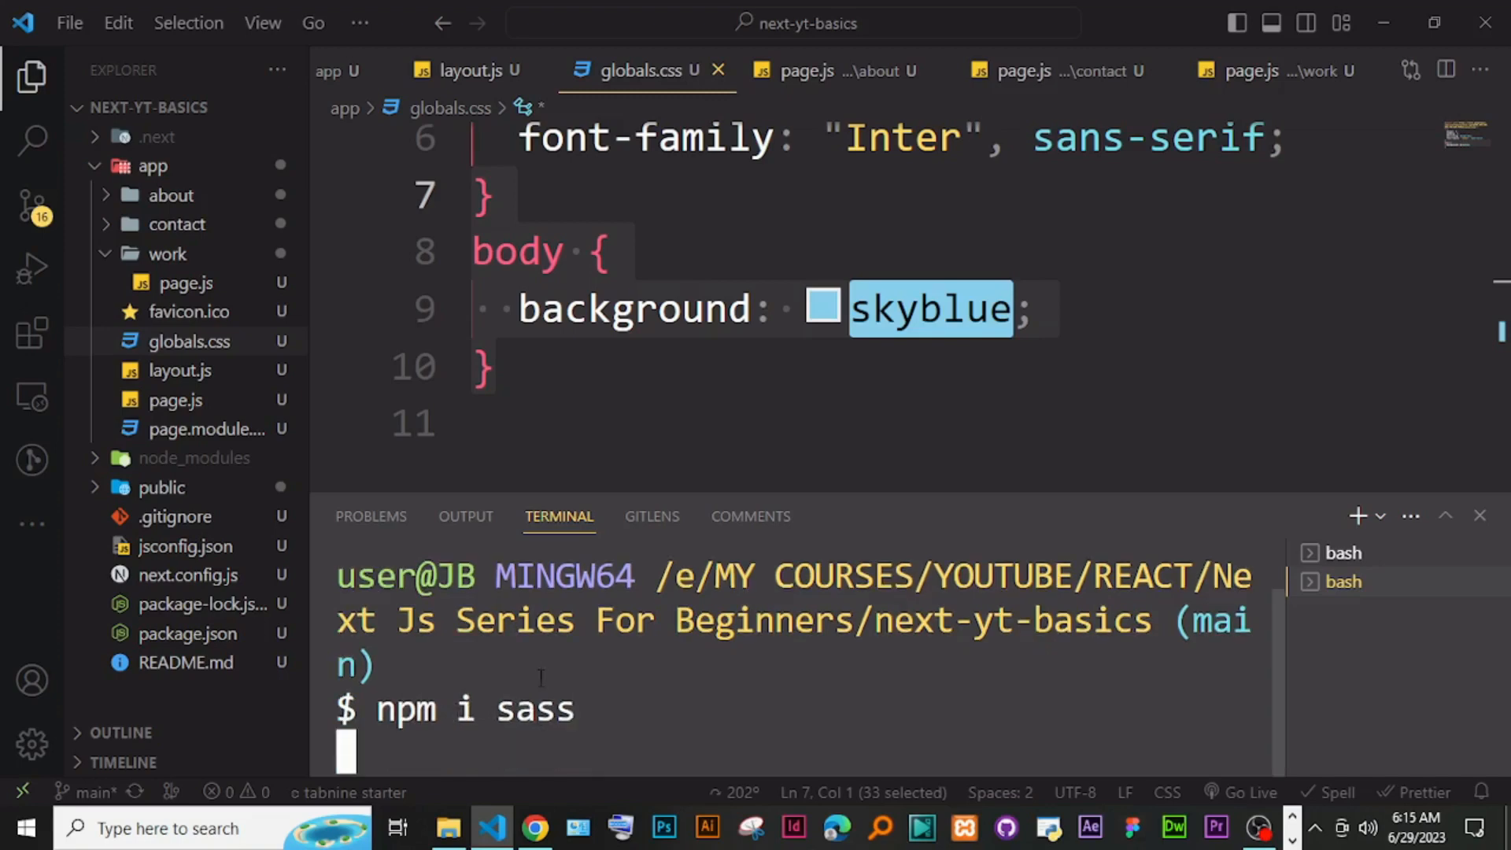
pyautogui.moveTo(567, 489)
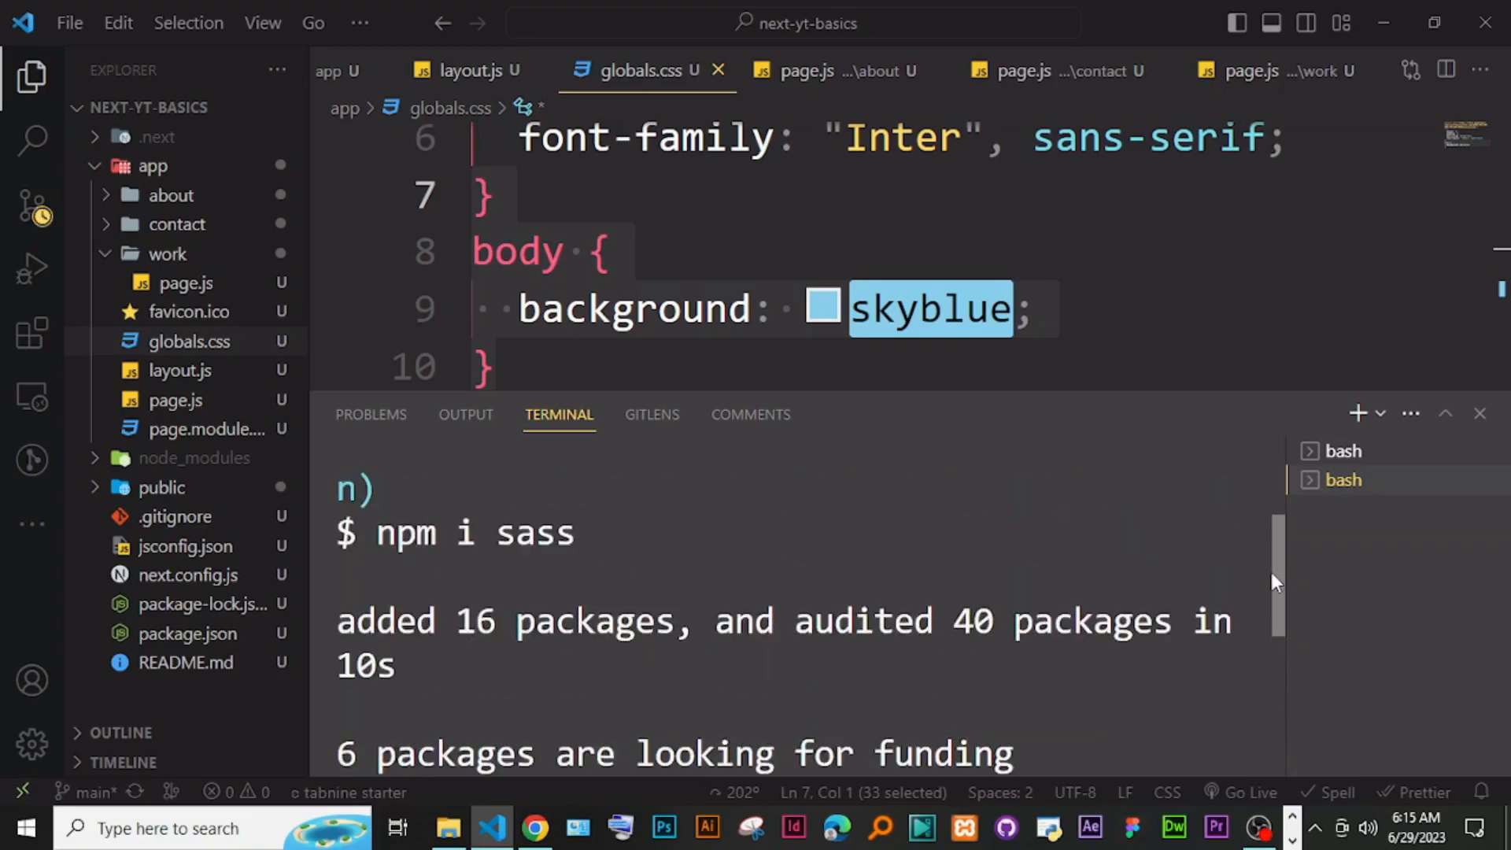
pyautogui.scroll(-3)
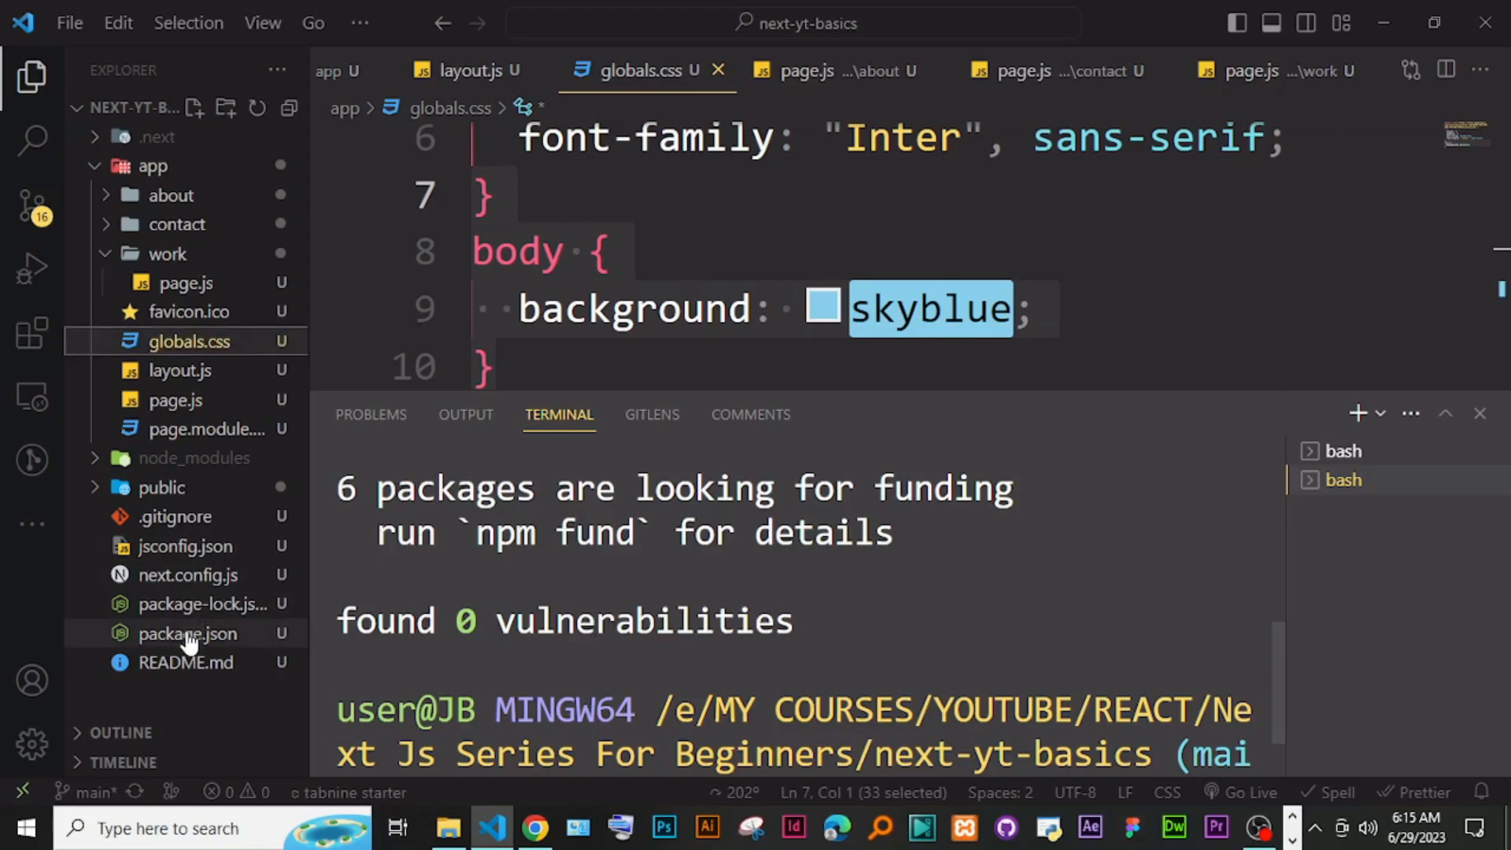
# Step: Check package.json dependencies for sass ^1.63.6
pyautogui.click(186, 632)
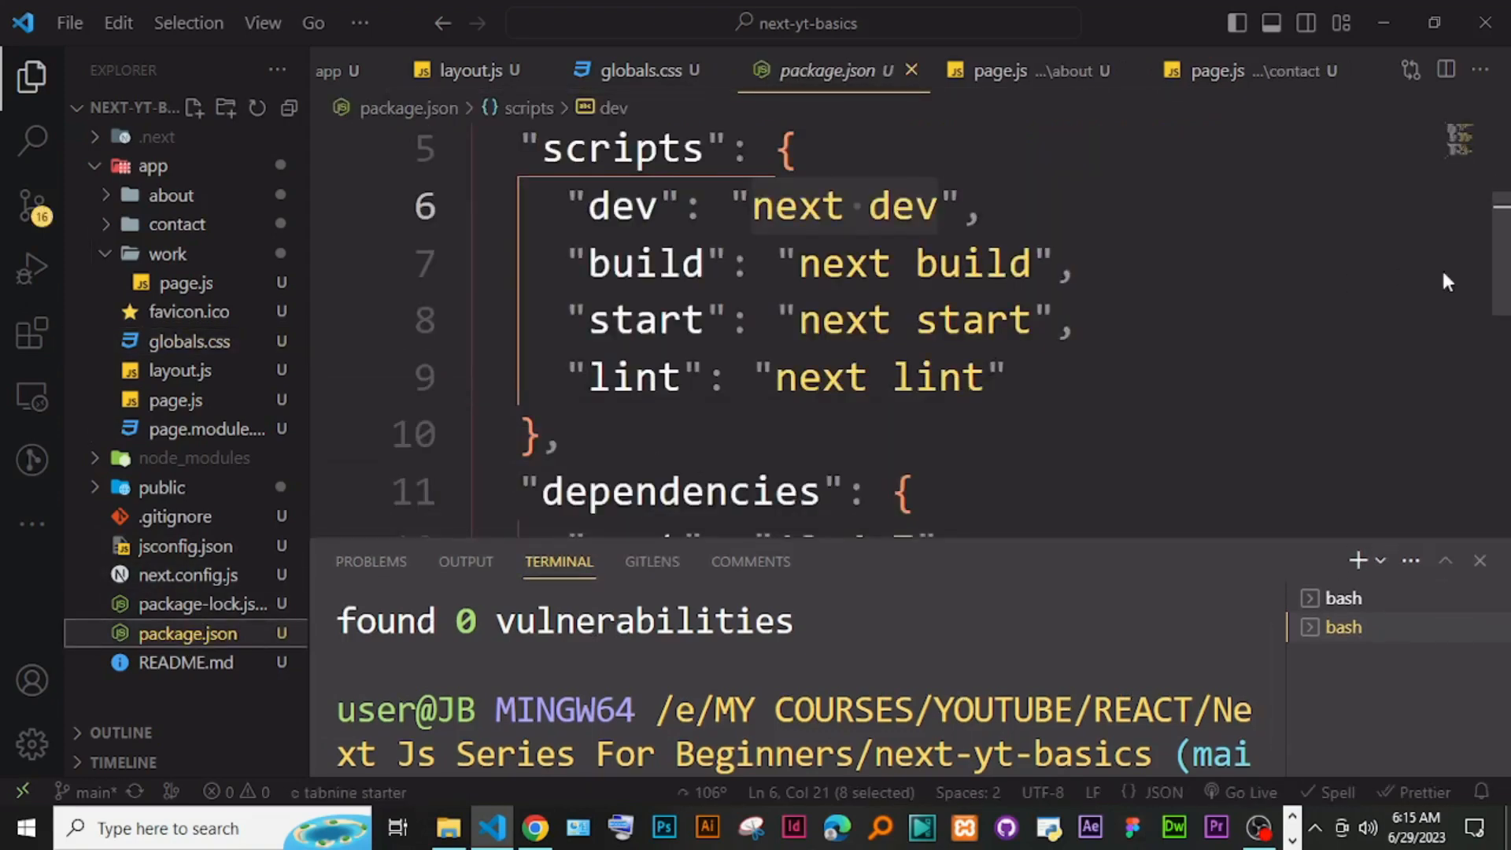
pyautogui.scroll(-3)
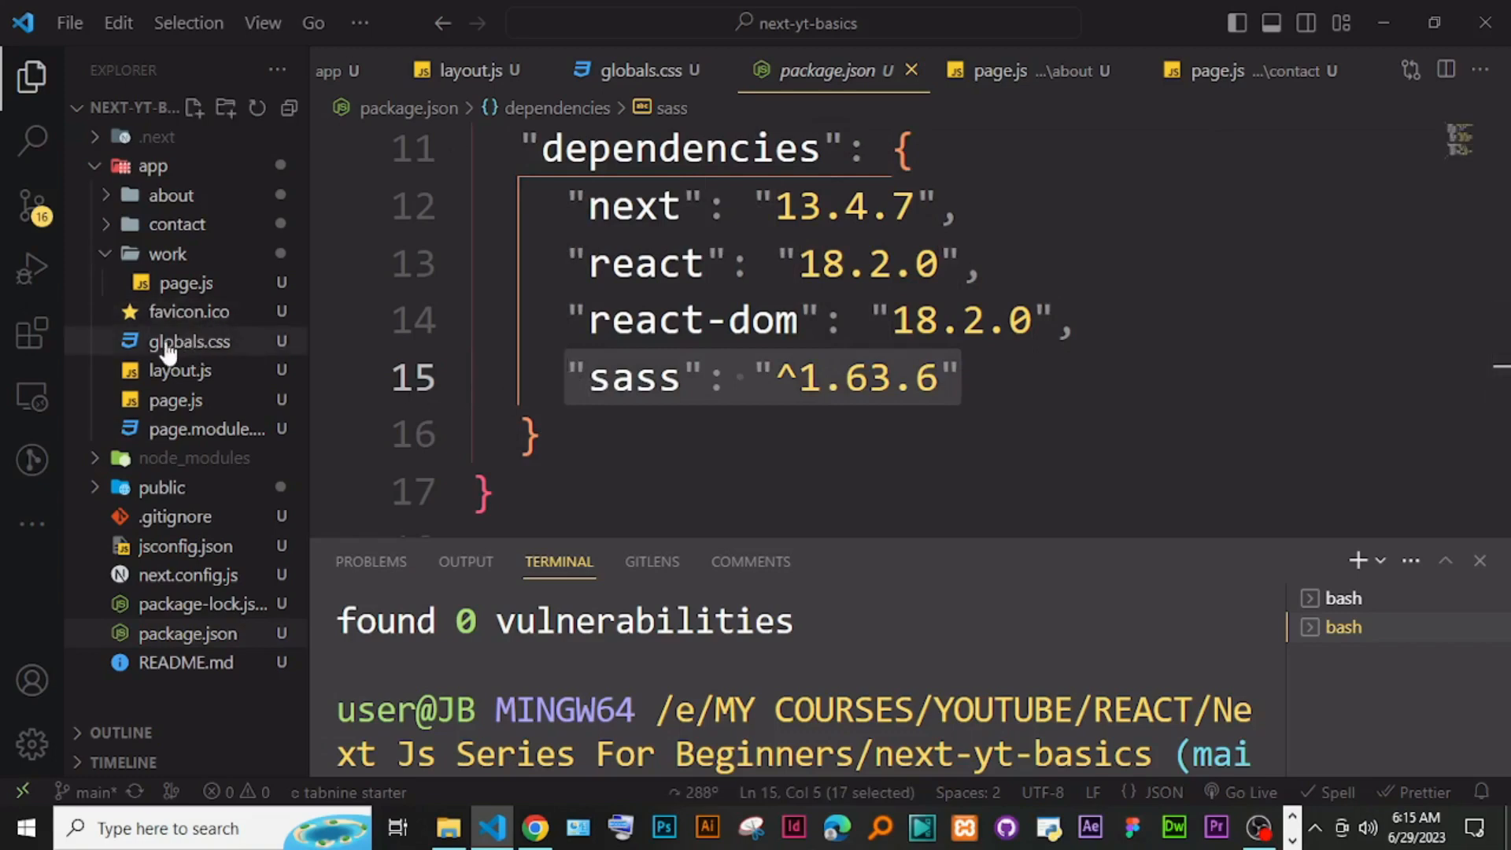
pyautogui.moveTo(189, 341)
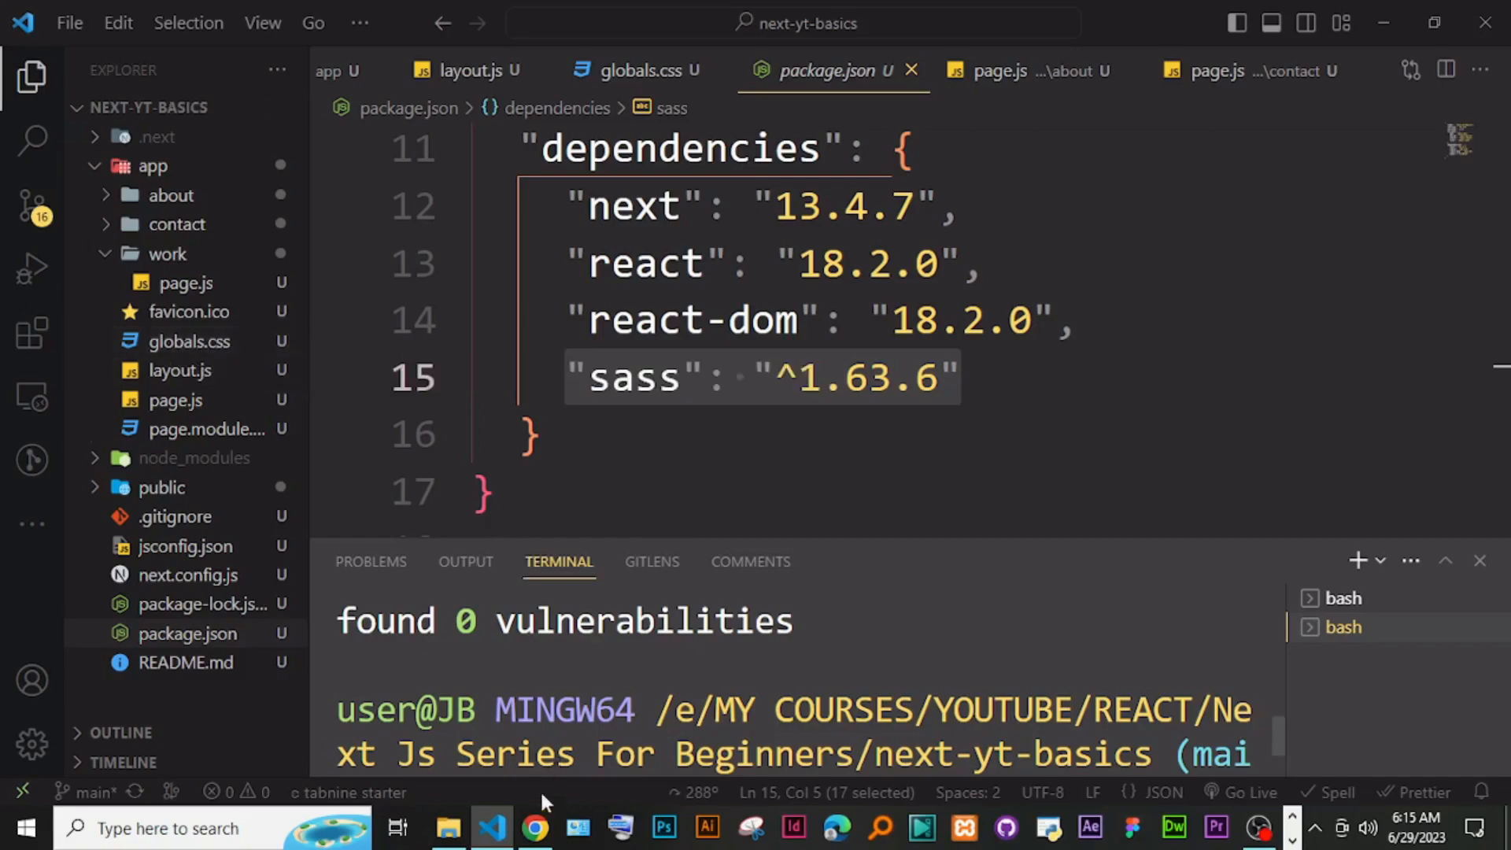
# Step: Write the bullet 'change global.css into global.scss' under npm install sass
pyautogui.click(535, 828)
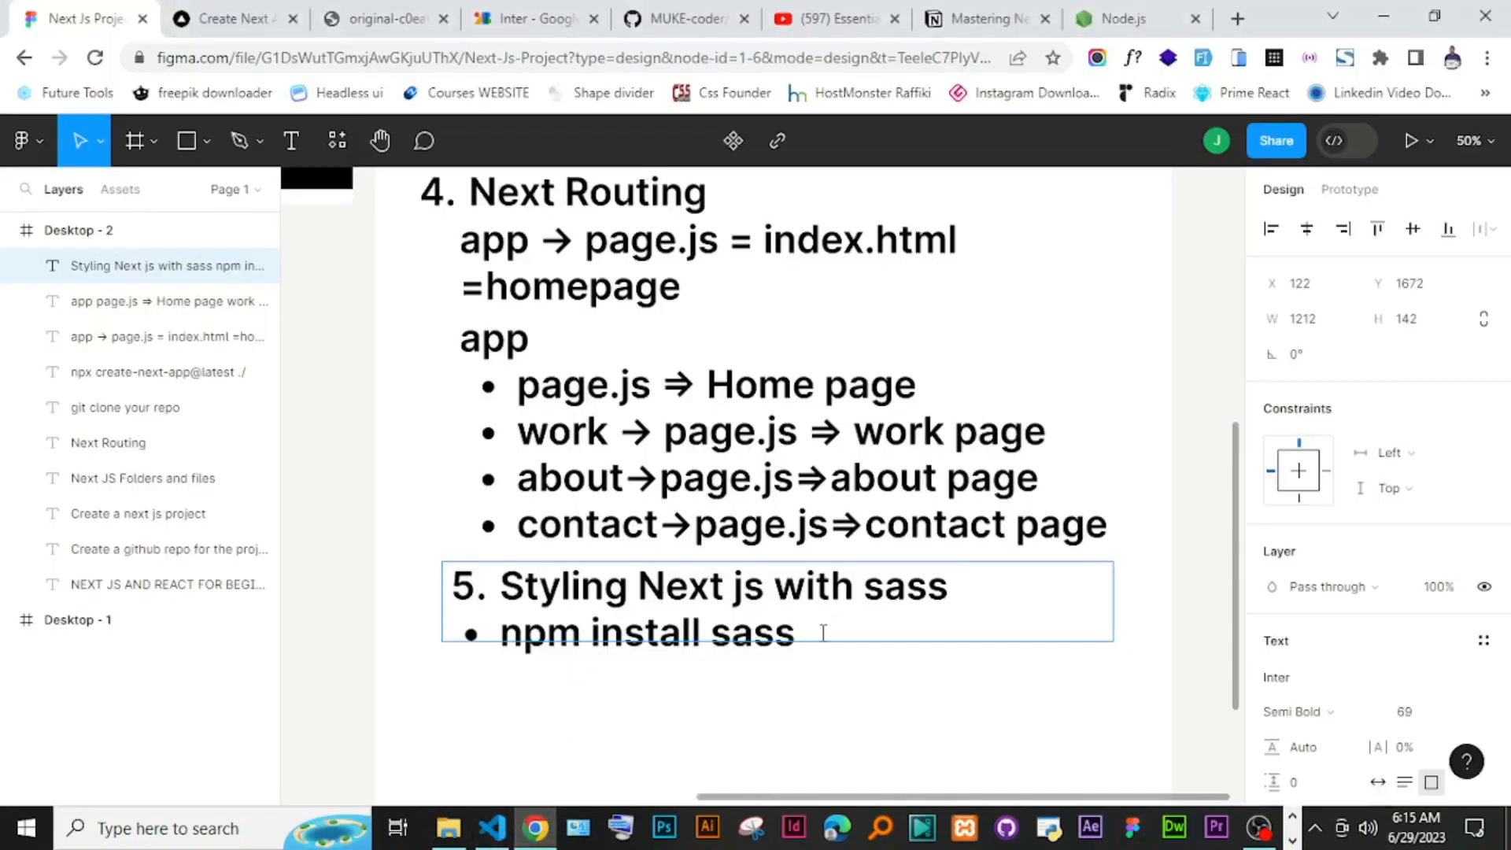
pyautogui.write('change gl')
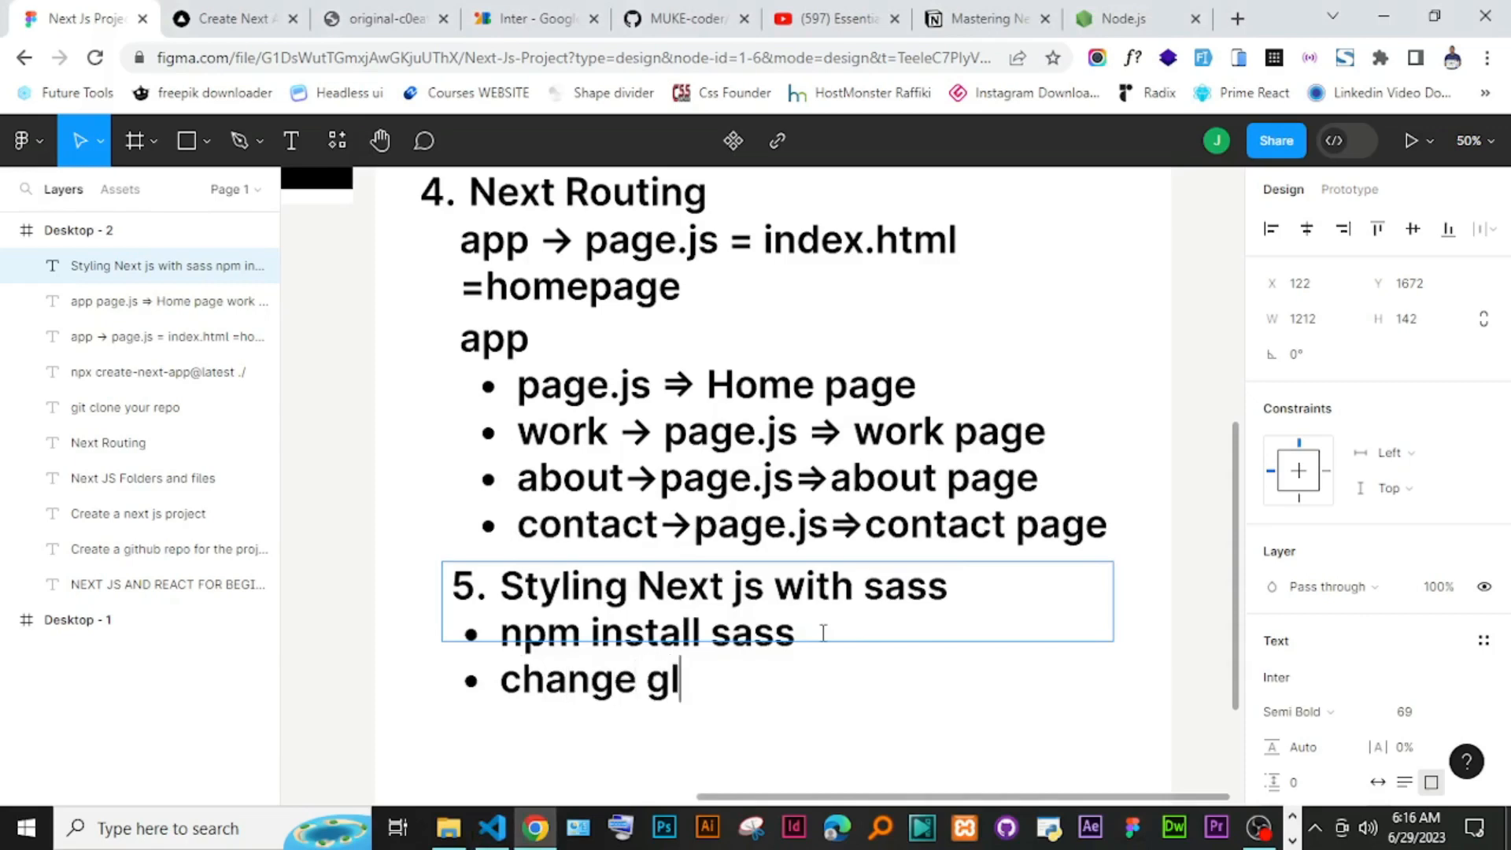
pyautogui.write('obal.')
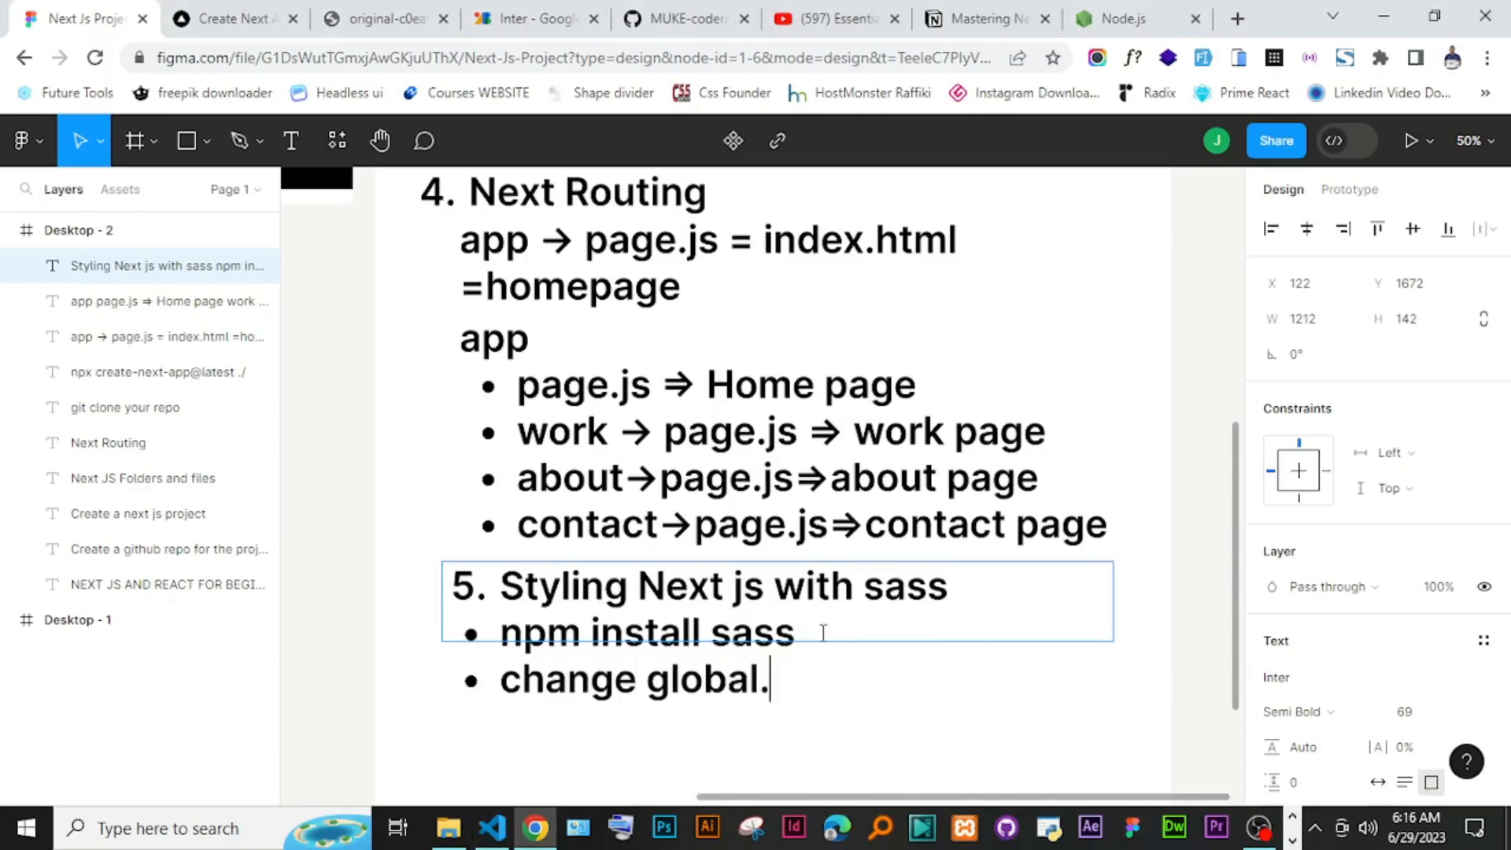
pyautogui.write('css i')
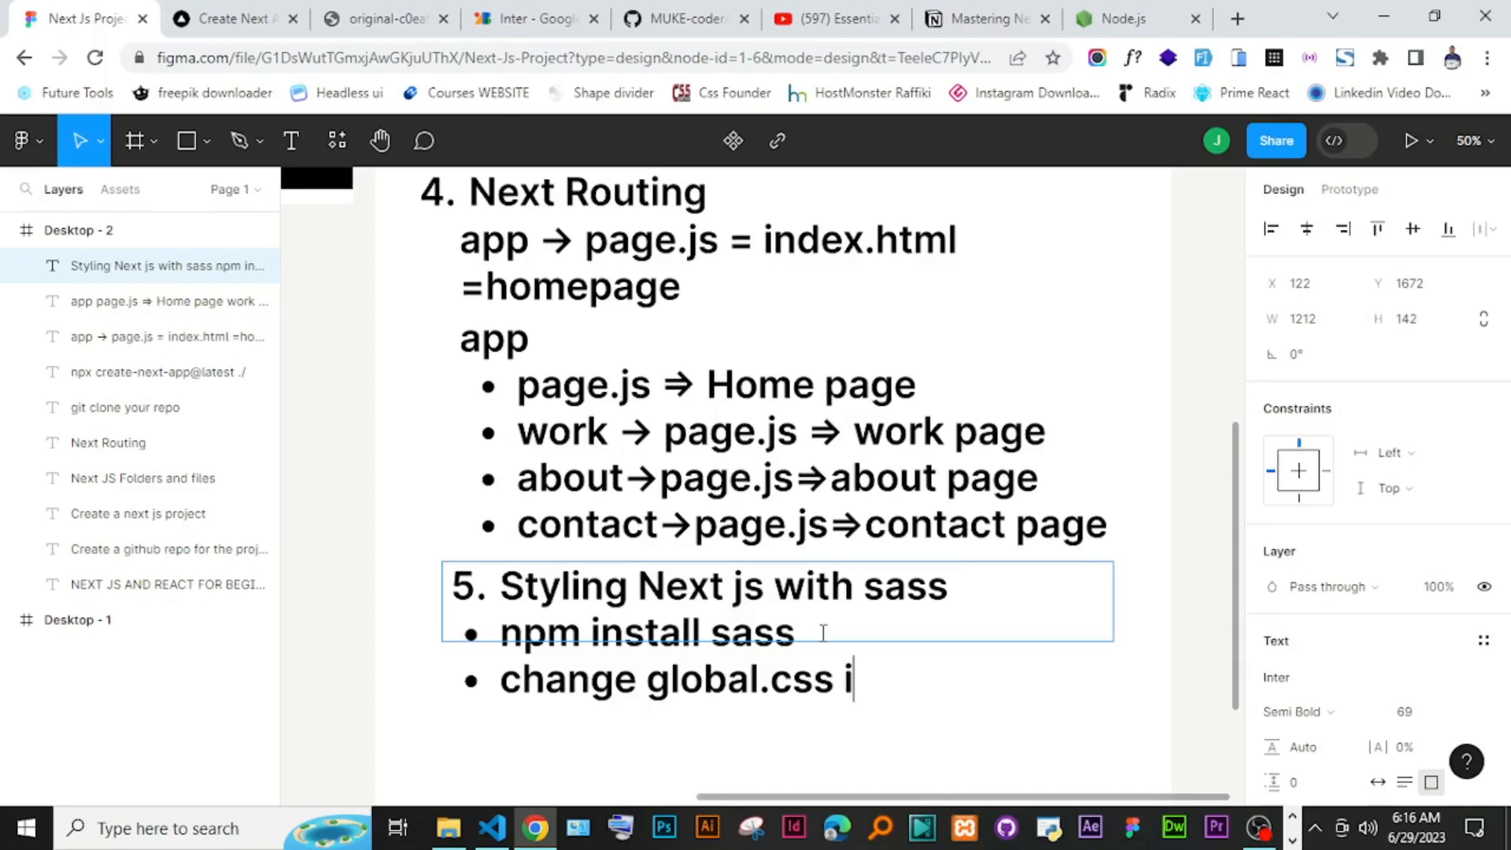
pyautogui.write('nto')
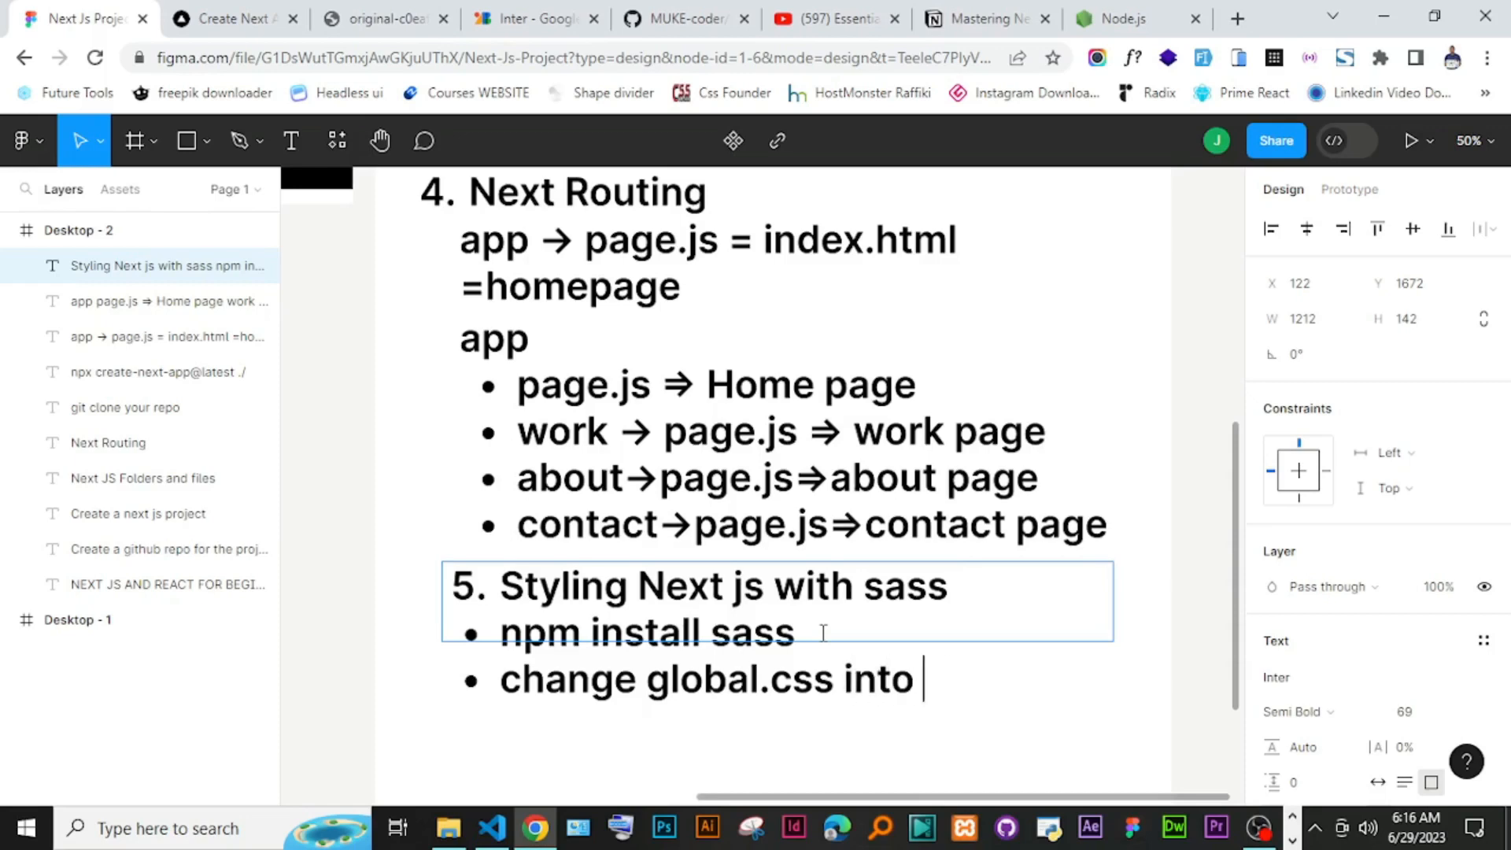
pyautogui.write('global')
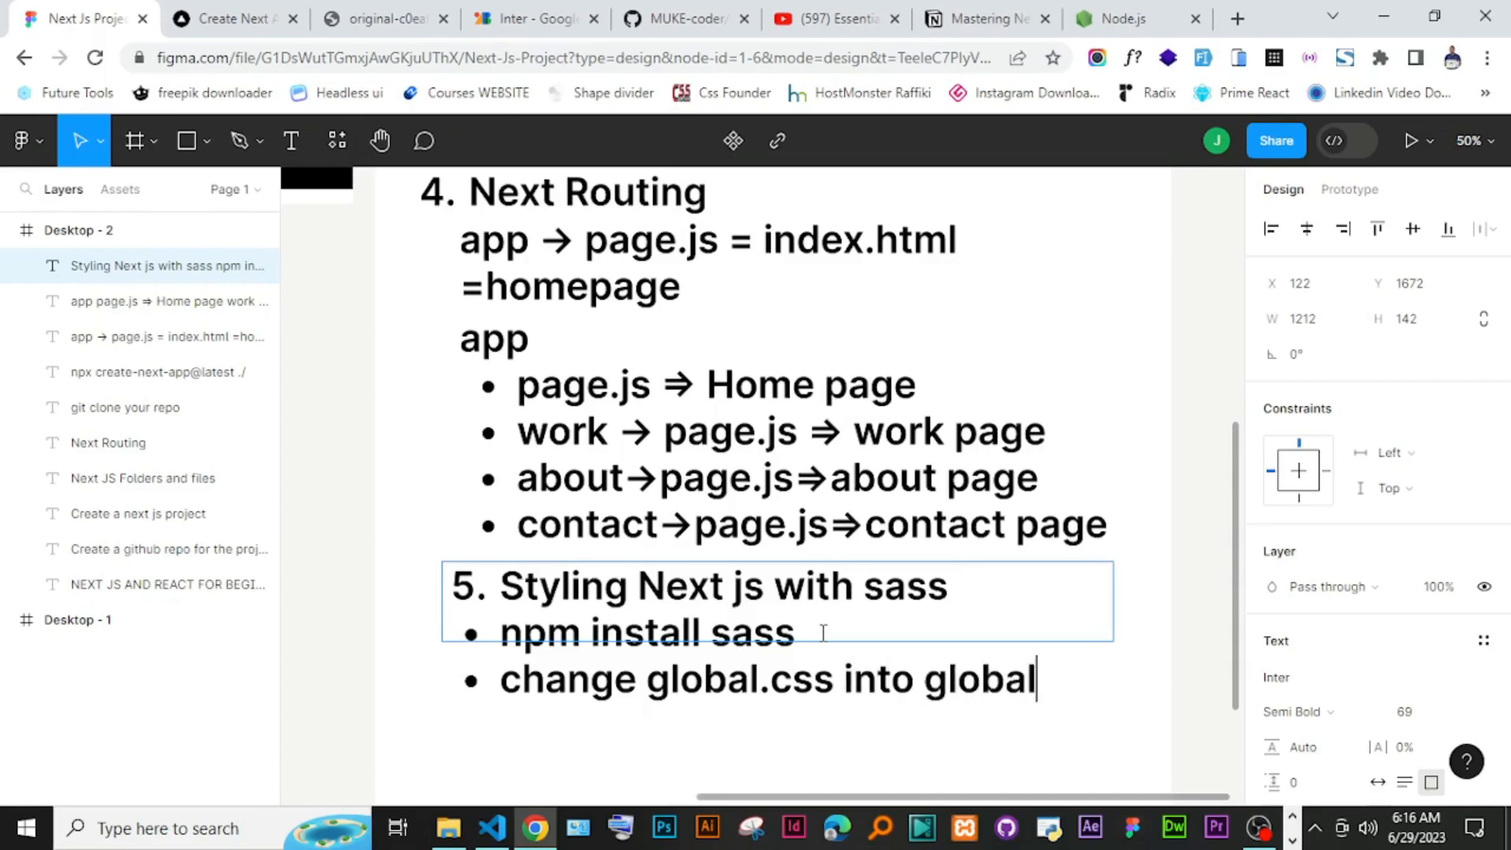
pyautogui.write('.scss')
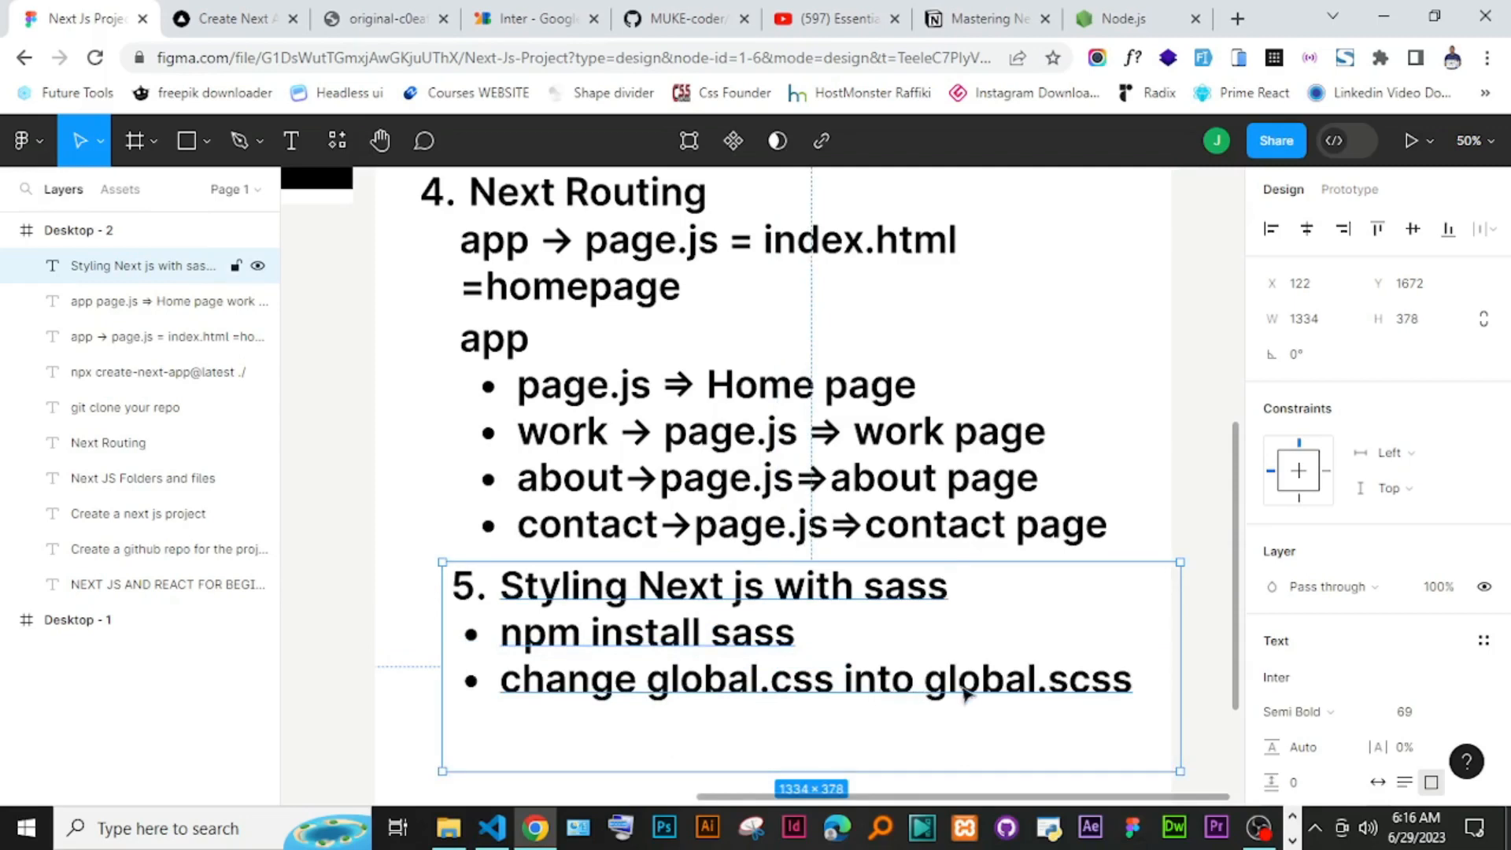
pyautogui.moveTo(1098, 702)
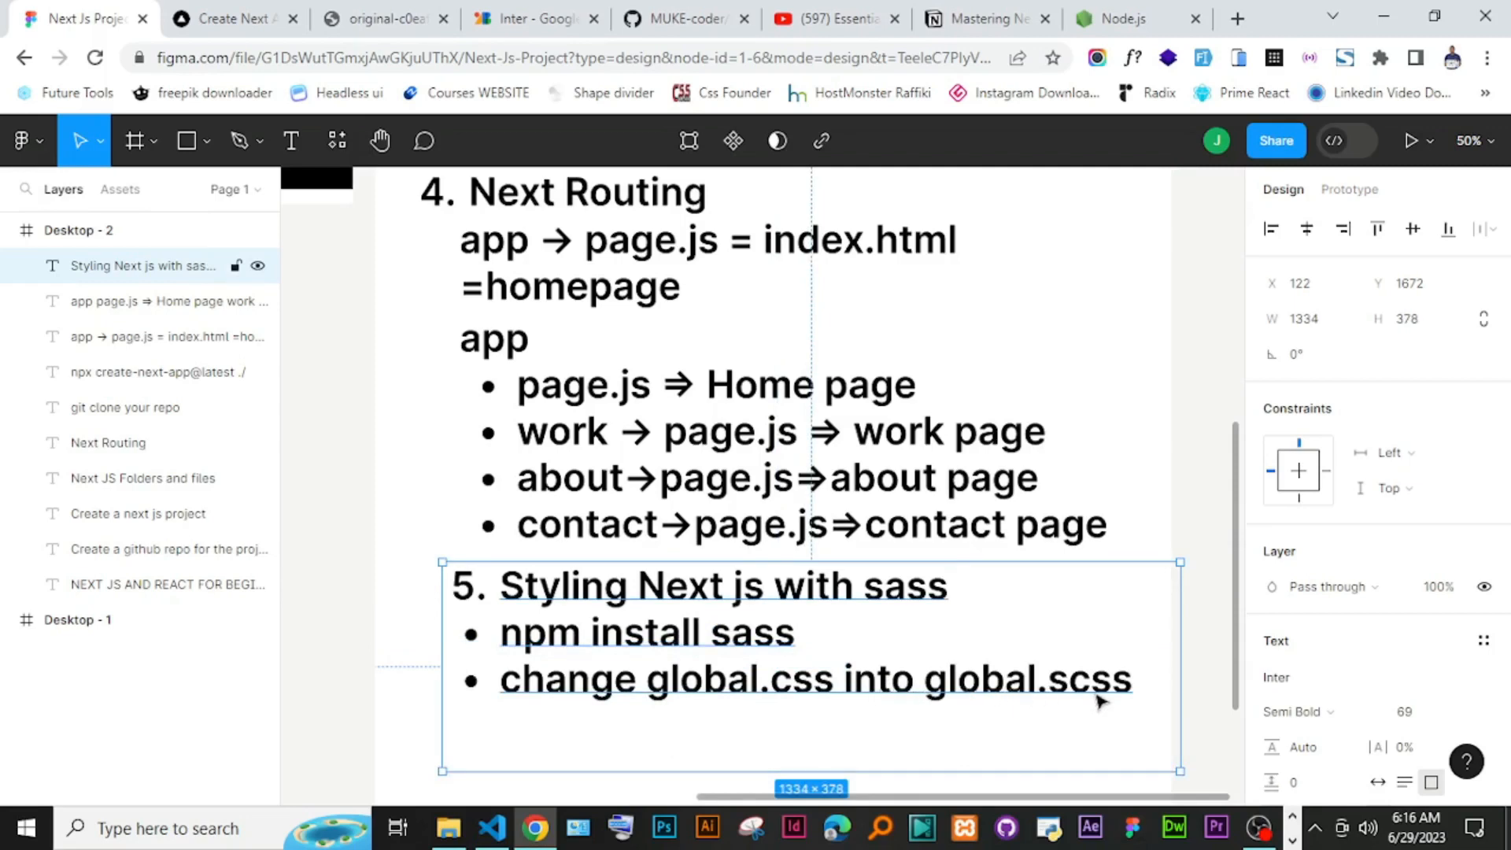
# Step: Rename globals.css to globals.scss via the Explorer file options
pyautogui.click(491, 828)
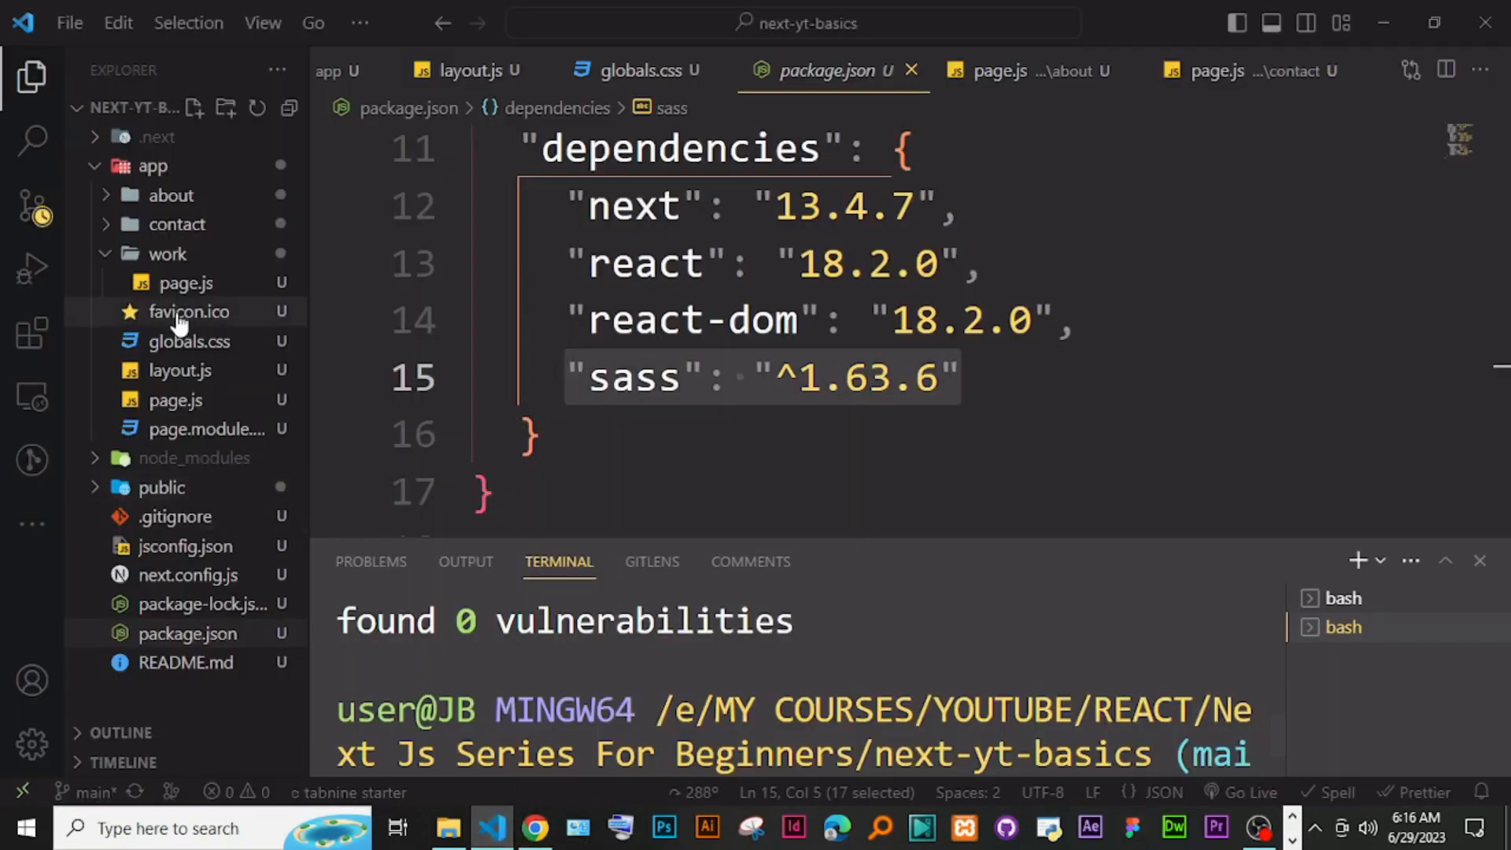
pyautogui.click(189, 341)
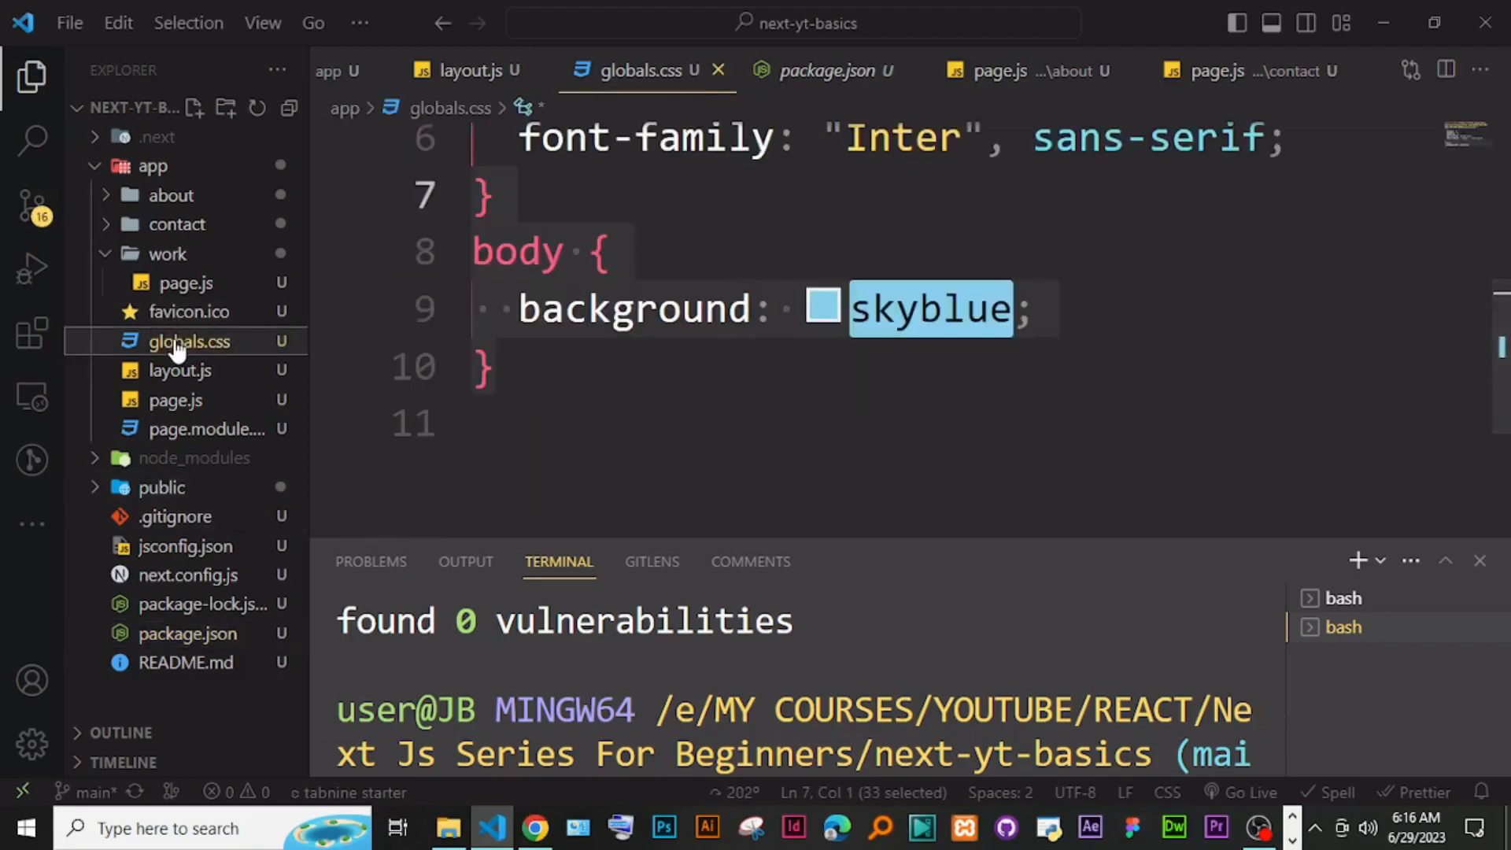
pyautogui.rightClick(188, 342)
pyautogui.write('s')
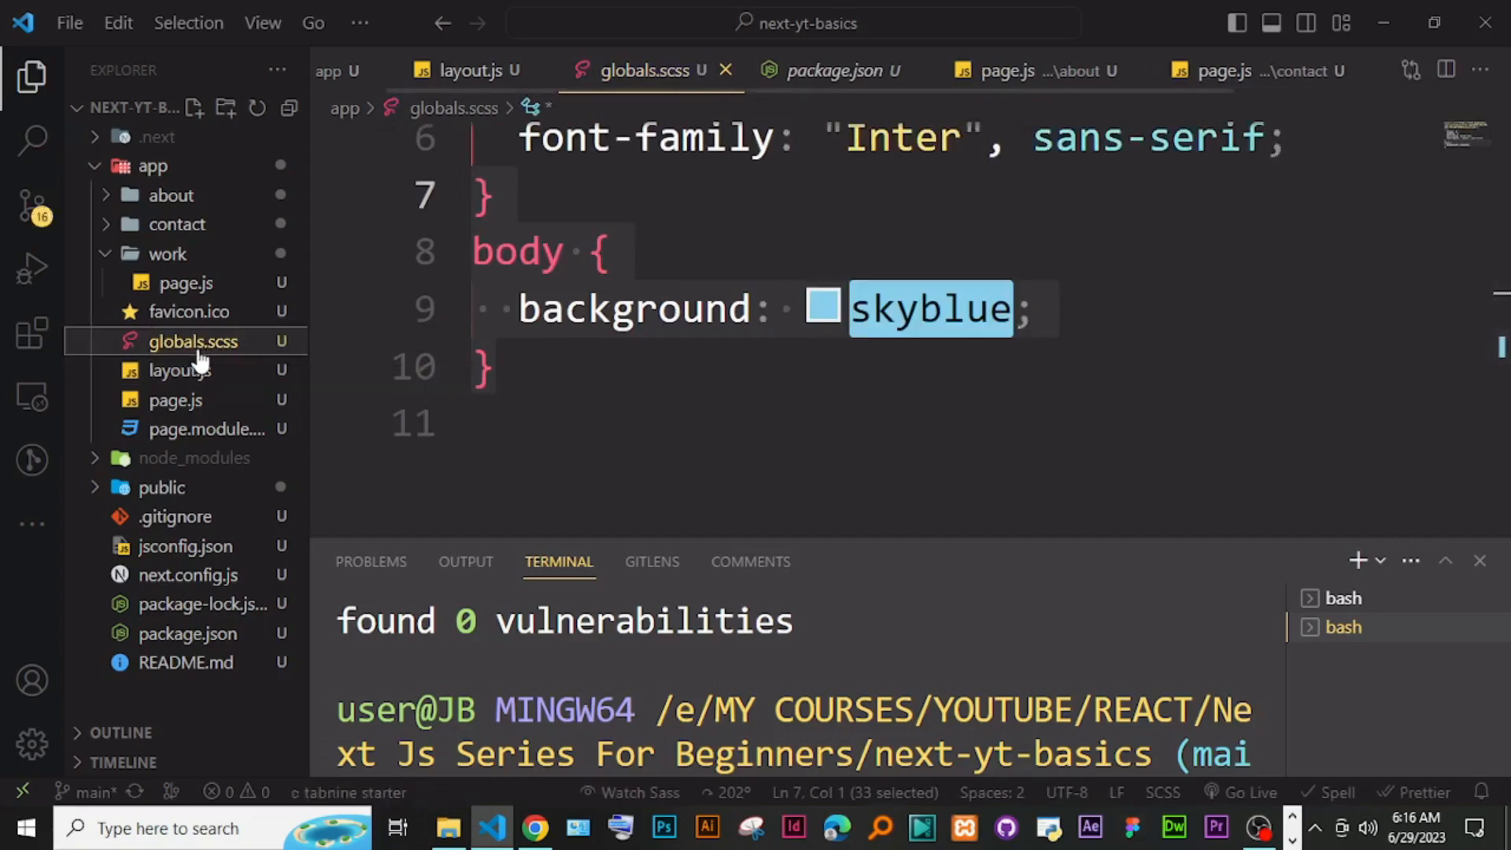
pyautogui.click(161, 254)
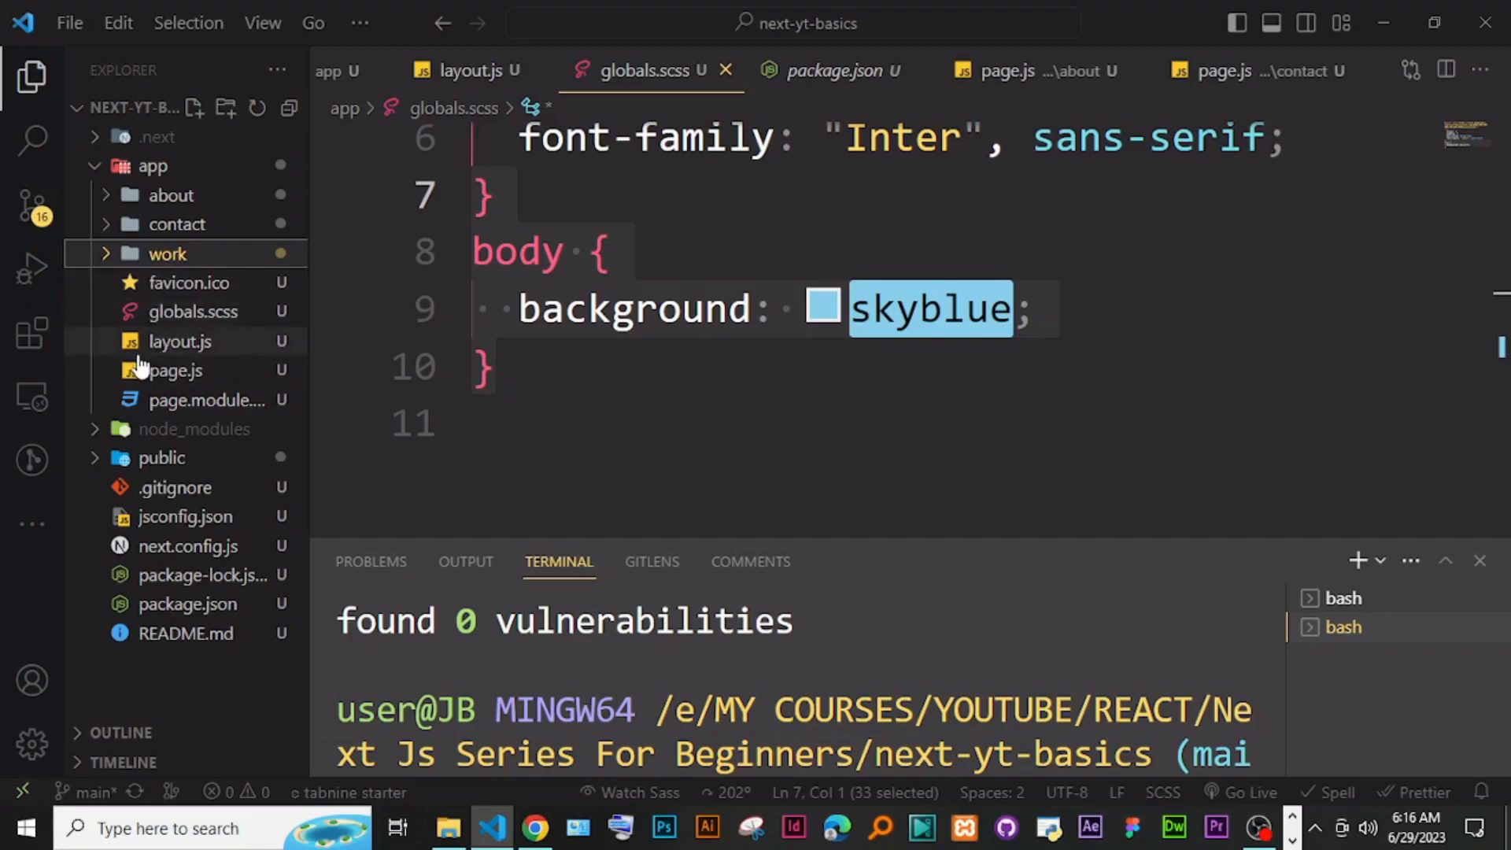
# Step: Change the layout.js stylesheet import from ./globals.css to ./globals.scss
pyautogui.click(180, 342)
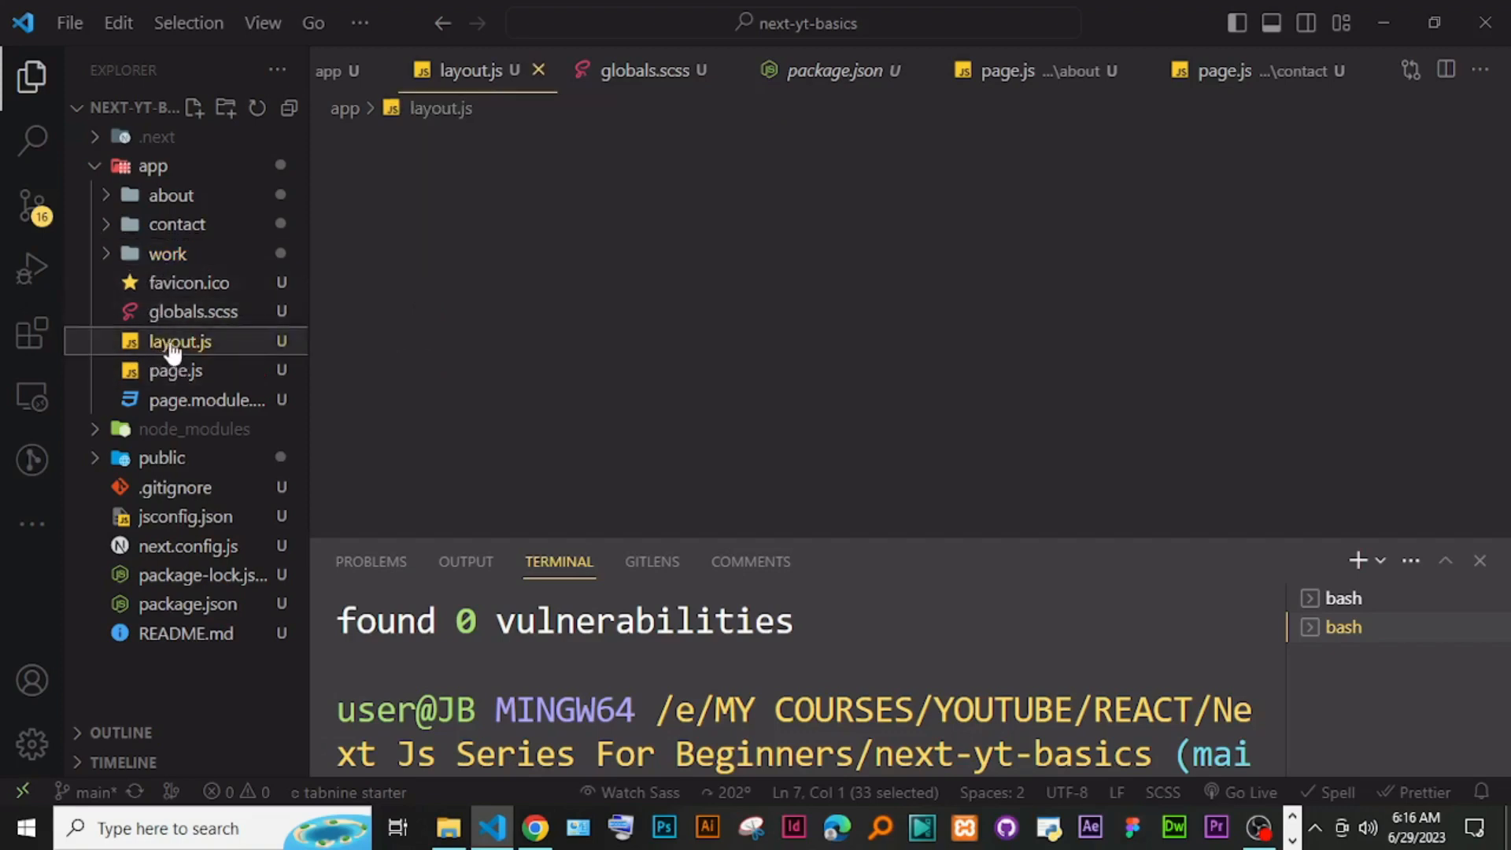
pyautogui.click(180, 342)
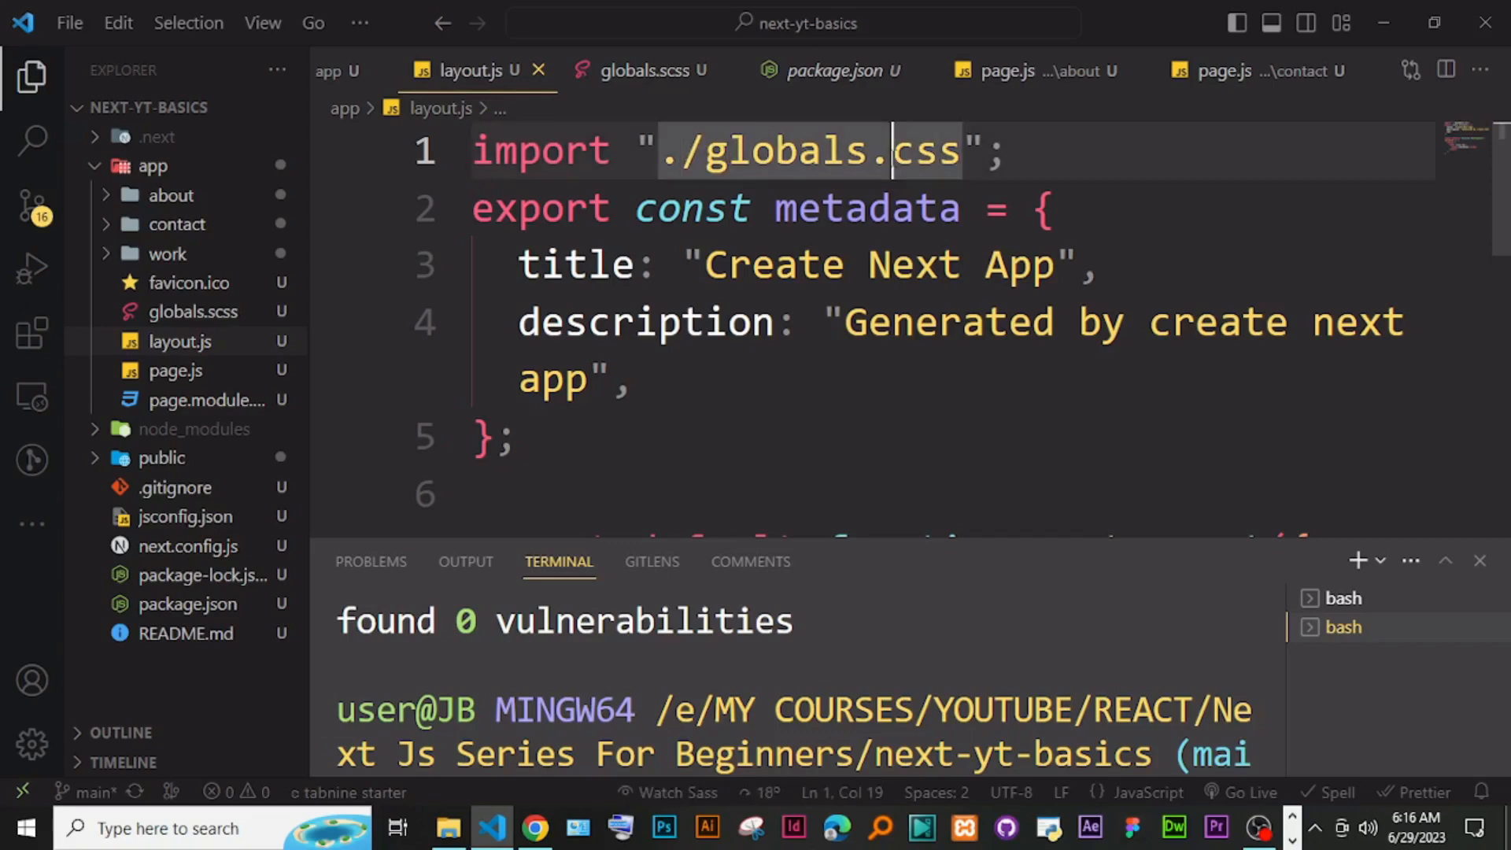
pyautogui.write('s')
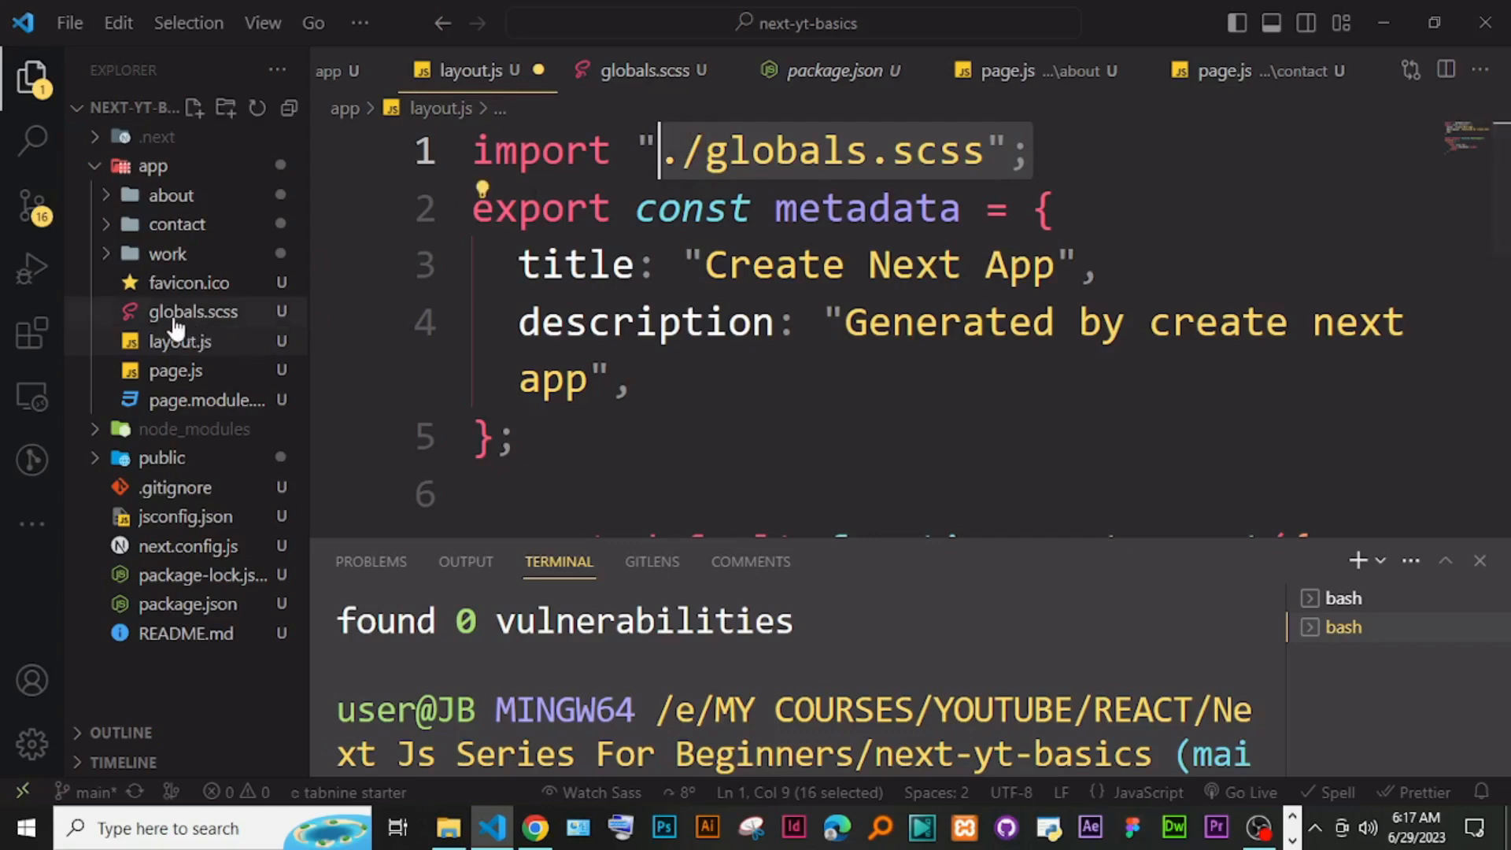
pyautogui.moveTo(221, 330)
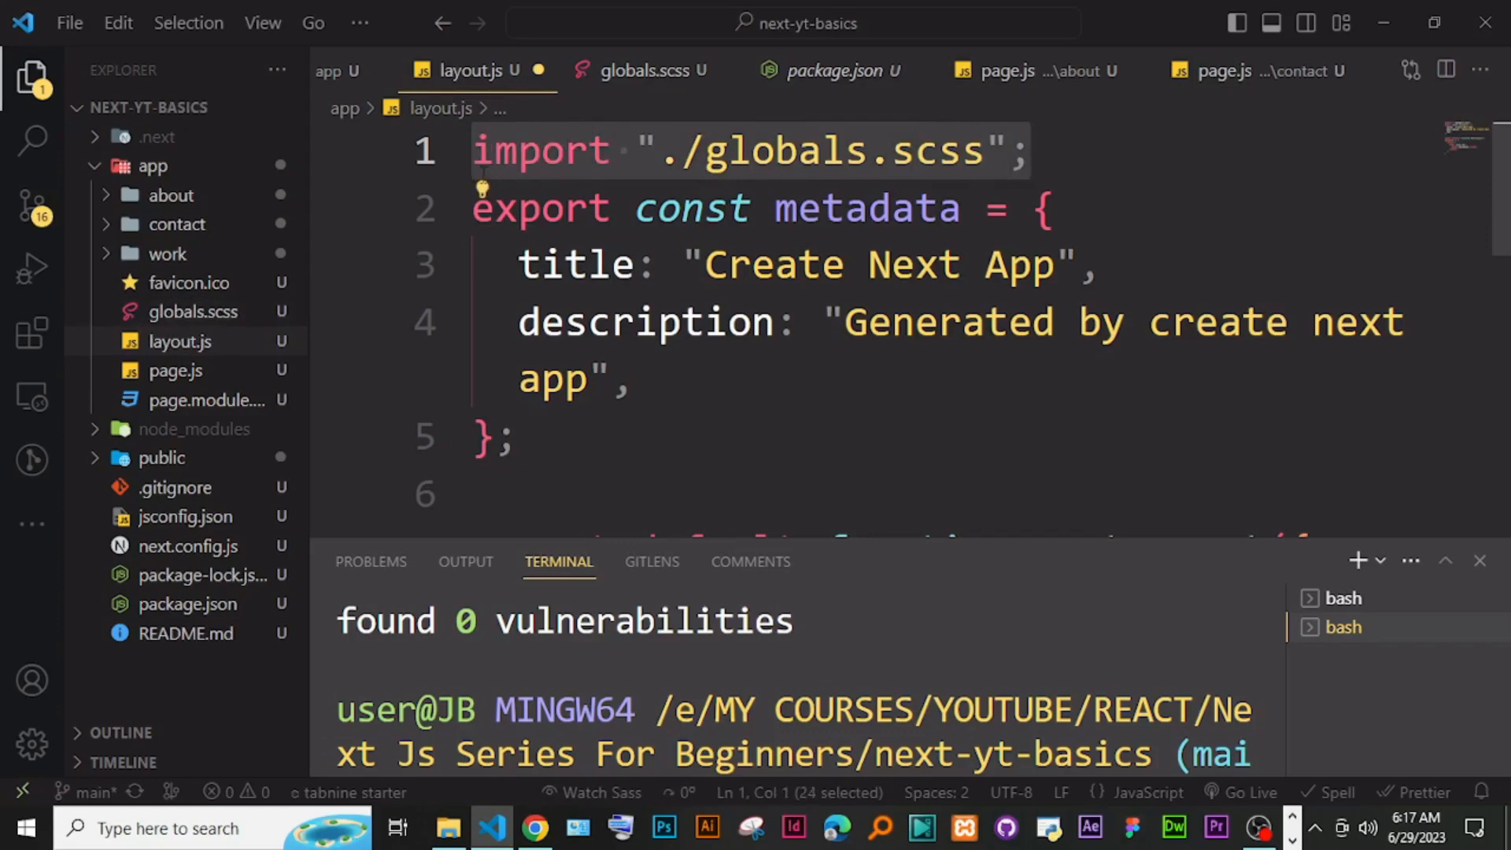
pyautogui.moveTo(560, 554)
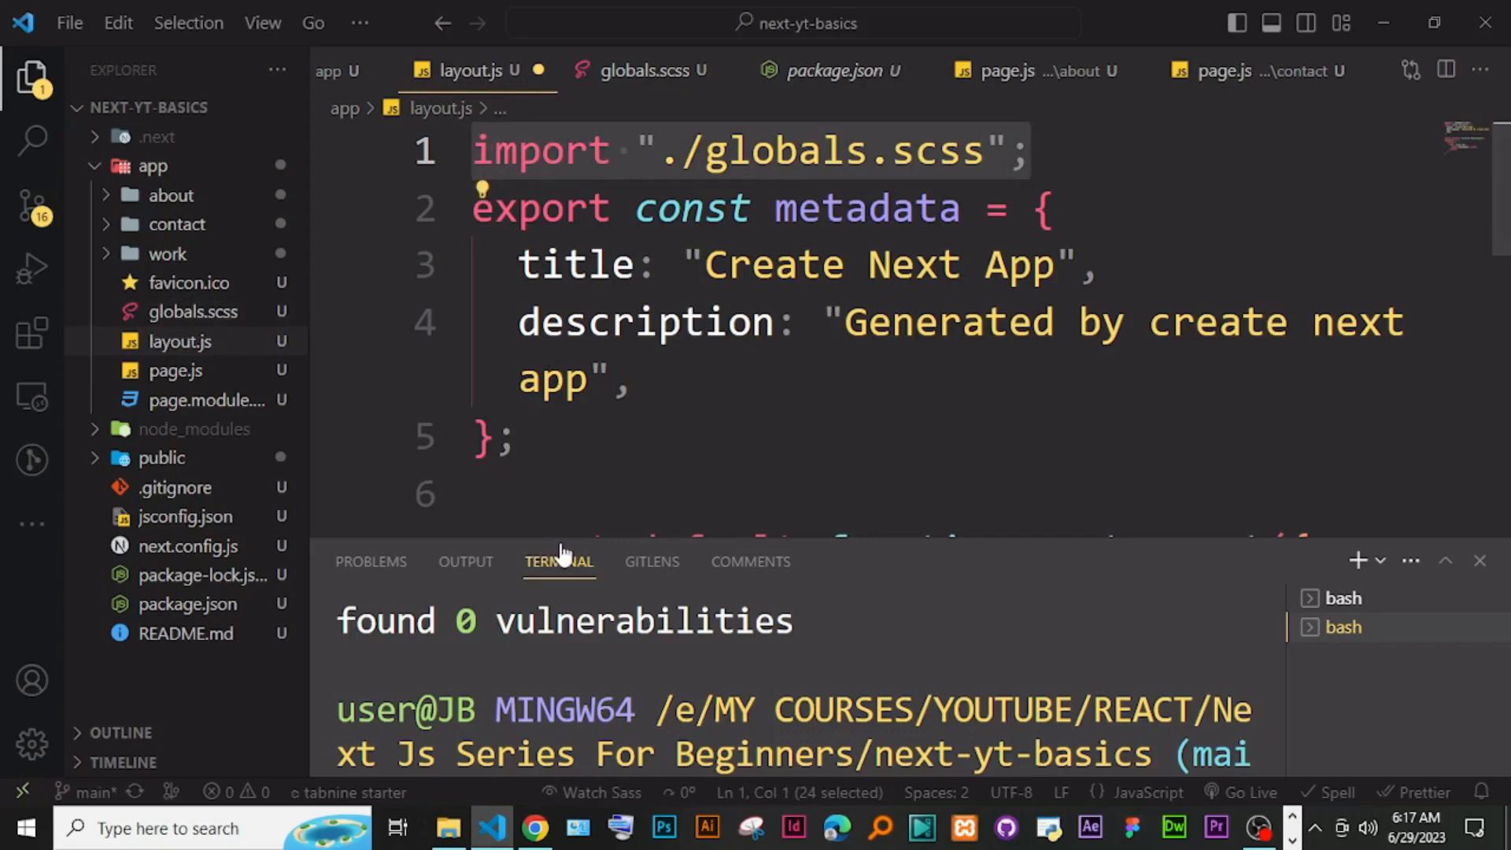
pyautogui.moveTo(1331, 608)
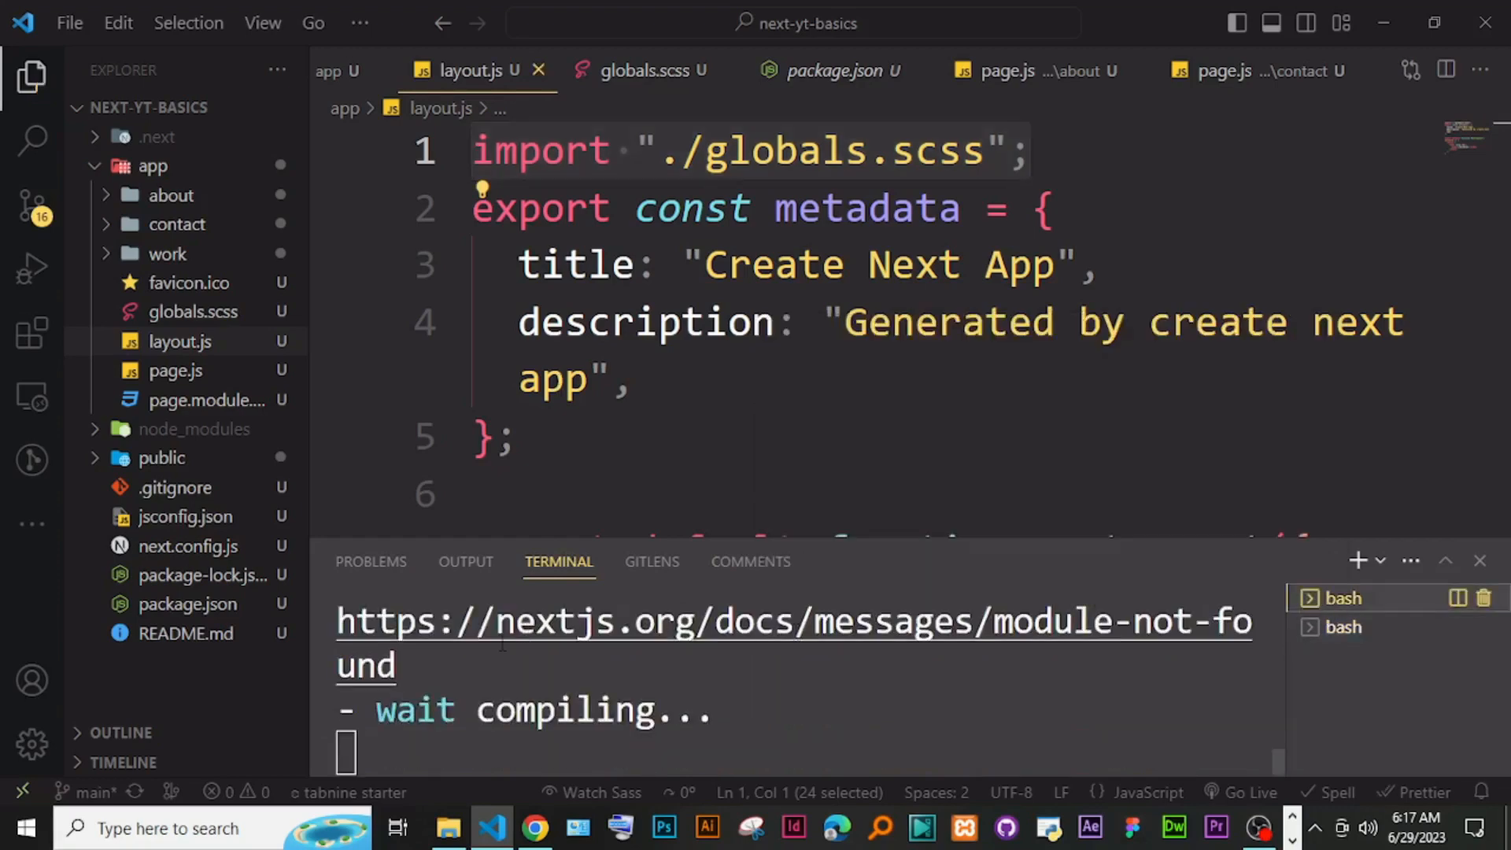
pyautogui.moveTo(193, 311)
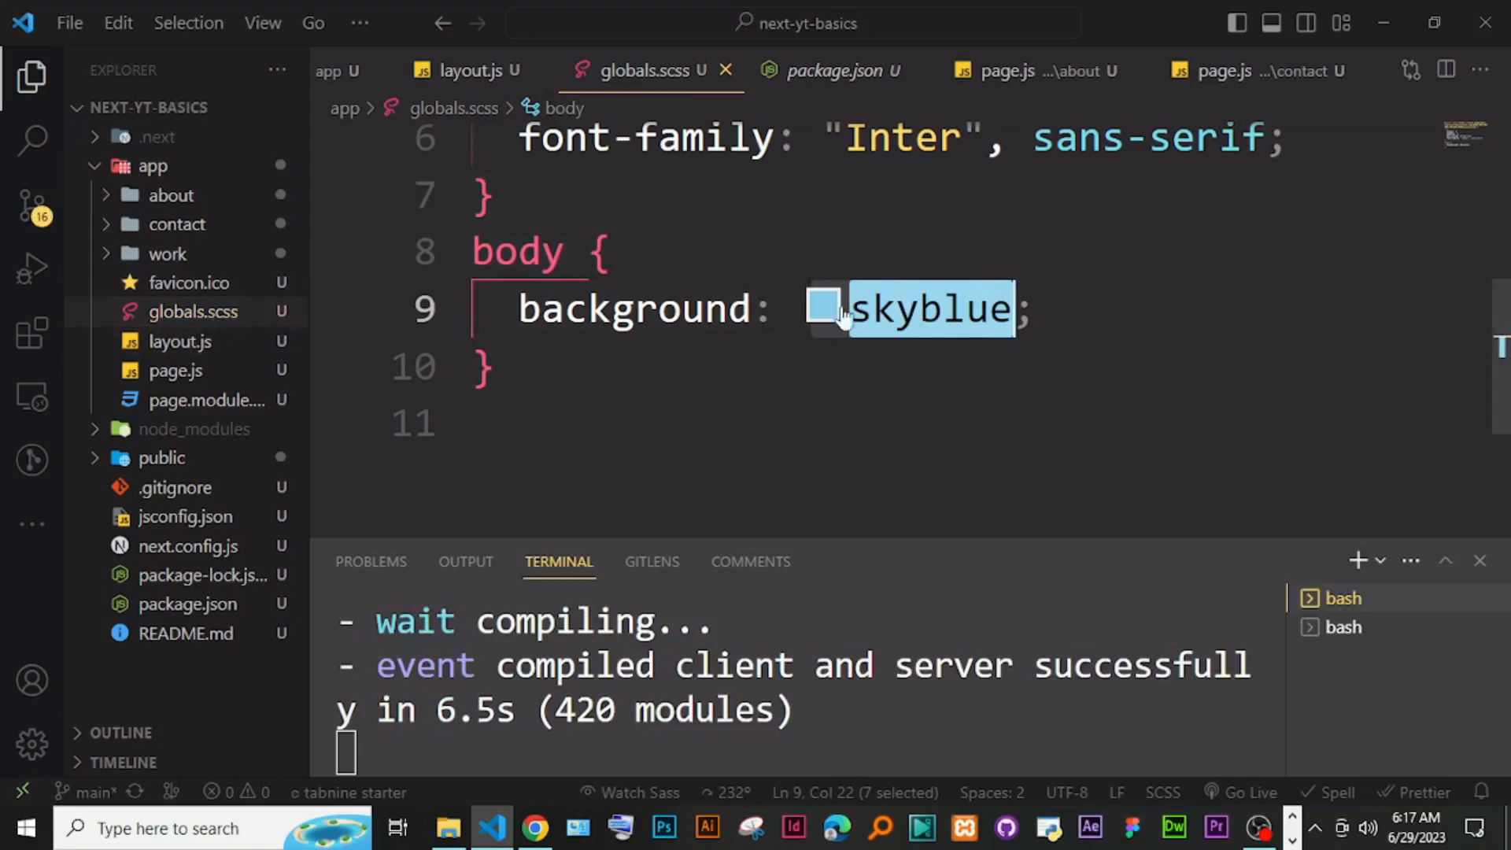
# Step: Define '$primary: skyblue' above the body rule and set the body background to $primary
pyautogui.press('Delete')
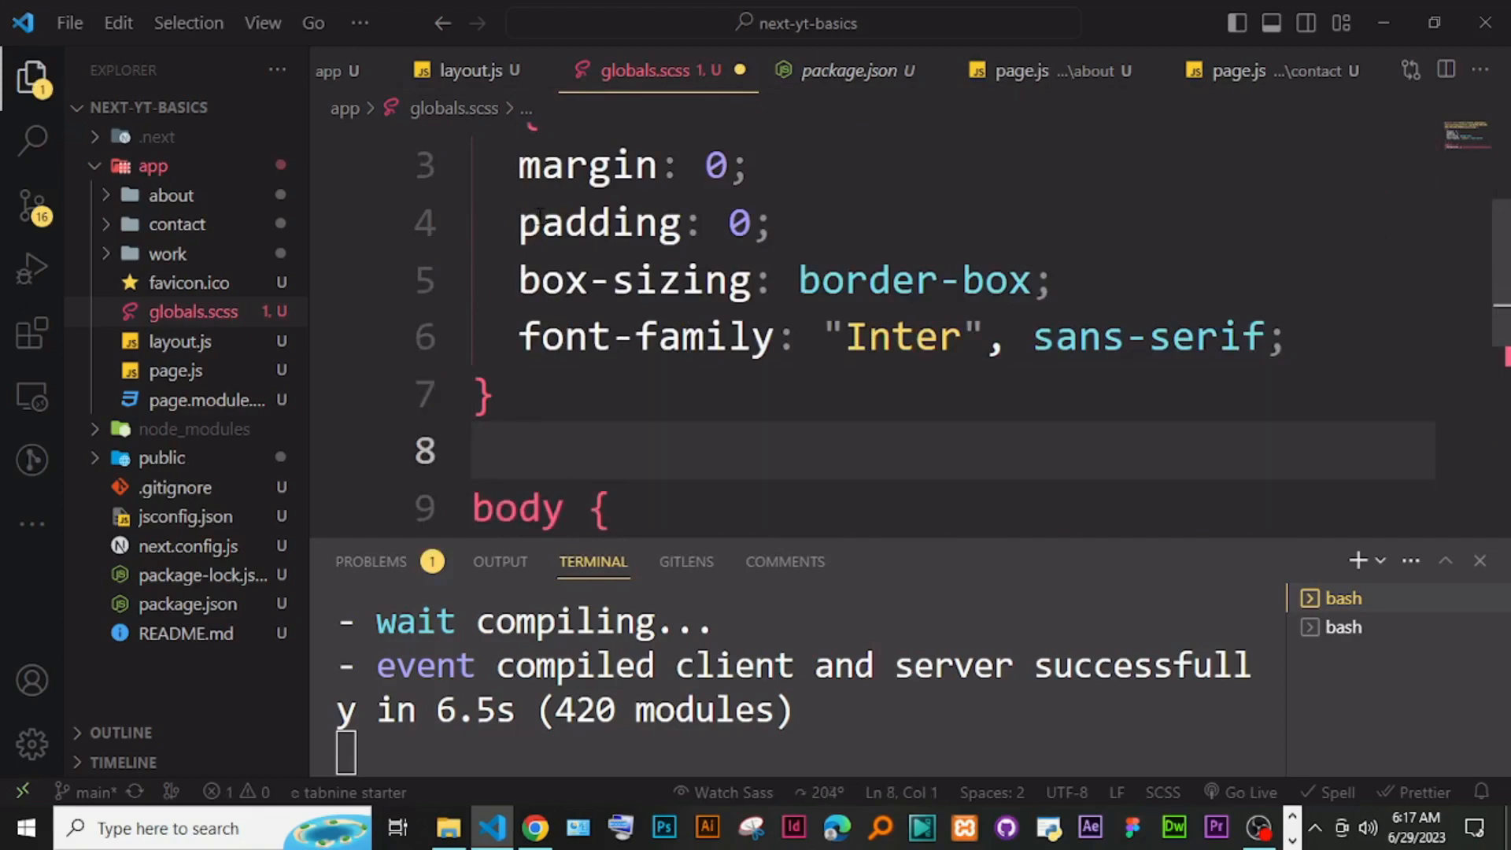
pyautogui.write('$')
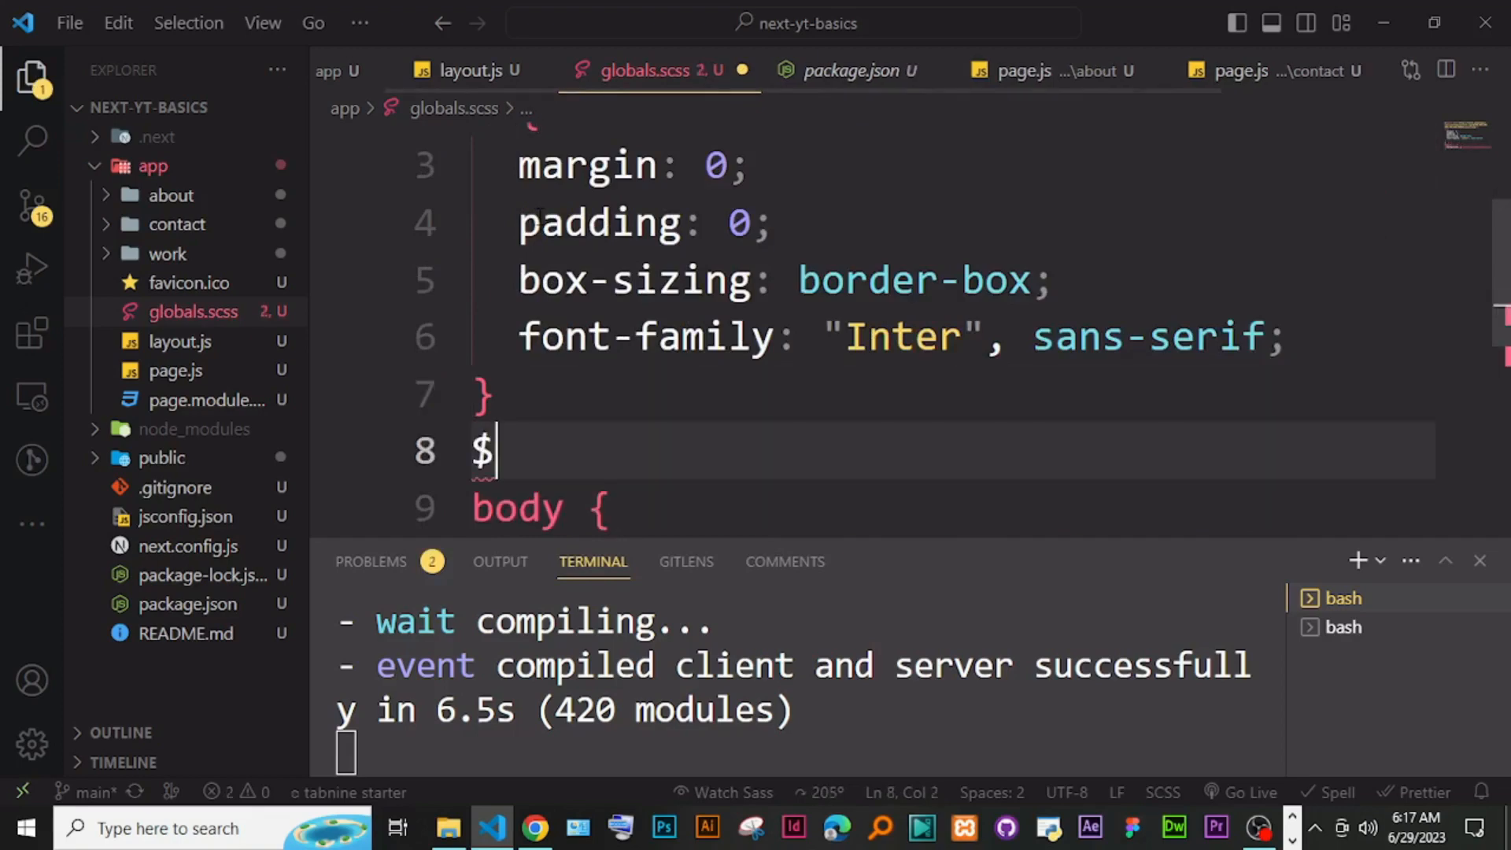
pyautogui.write('p')
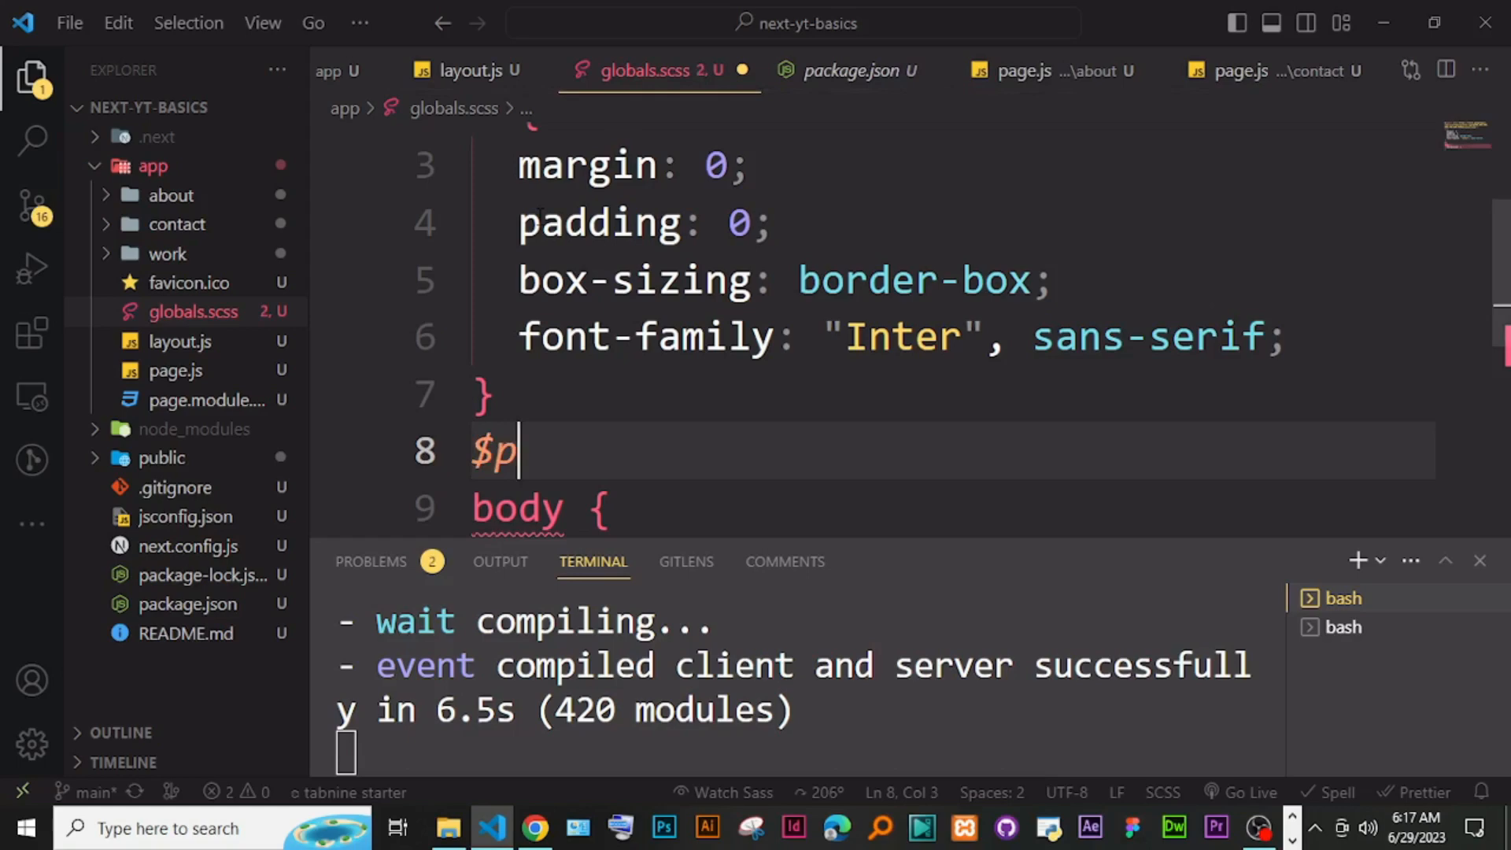
pyautogui.write('rimary')
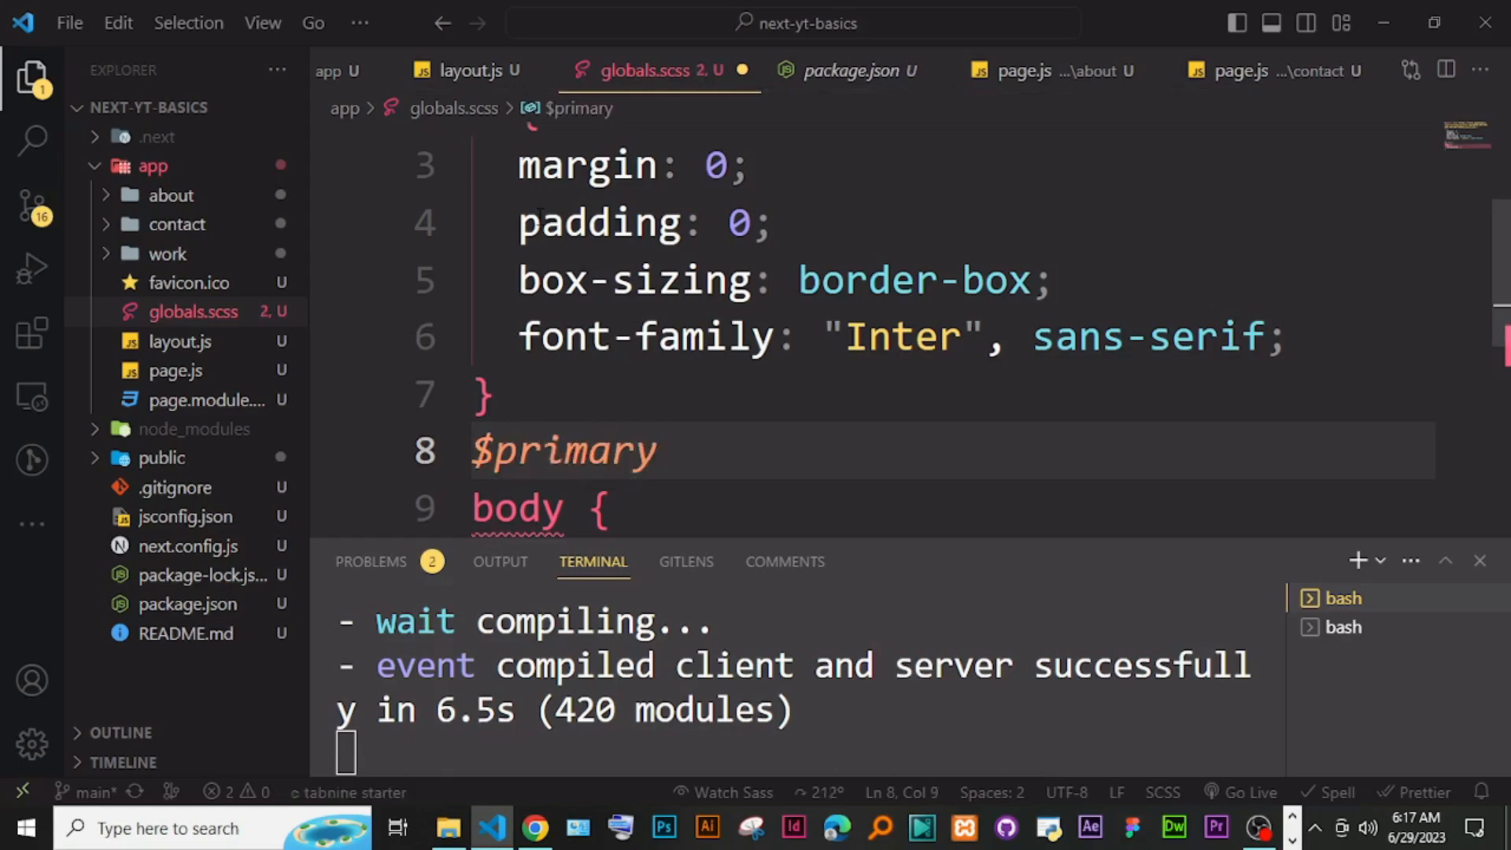
pyautogui.write(': skyblue;')
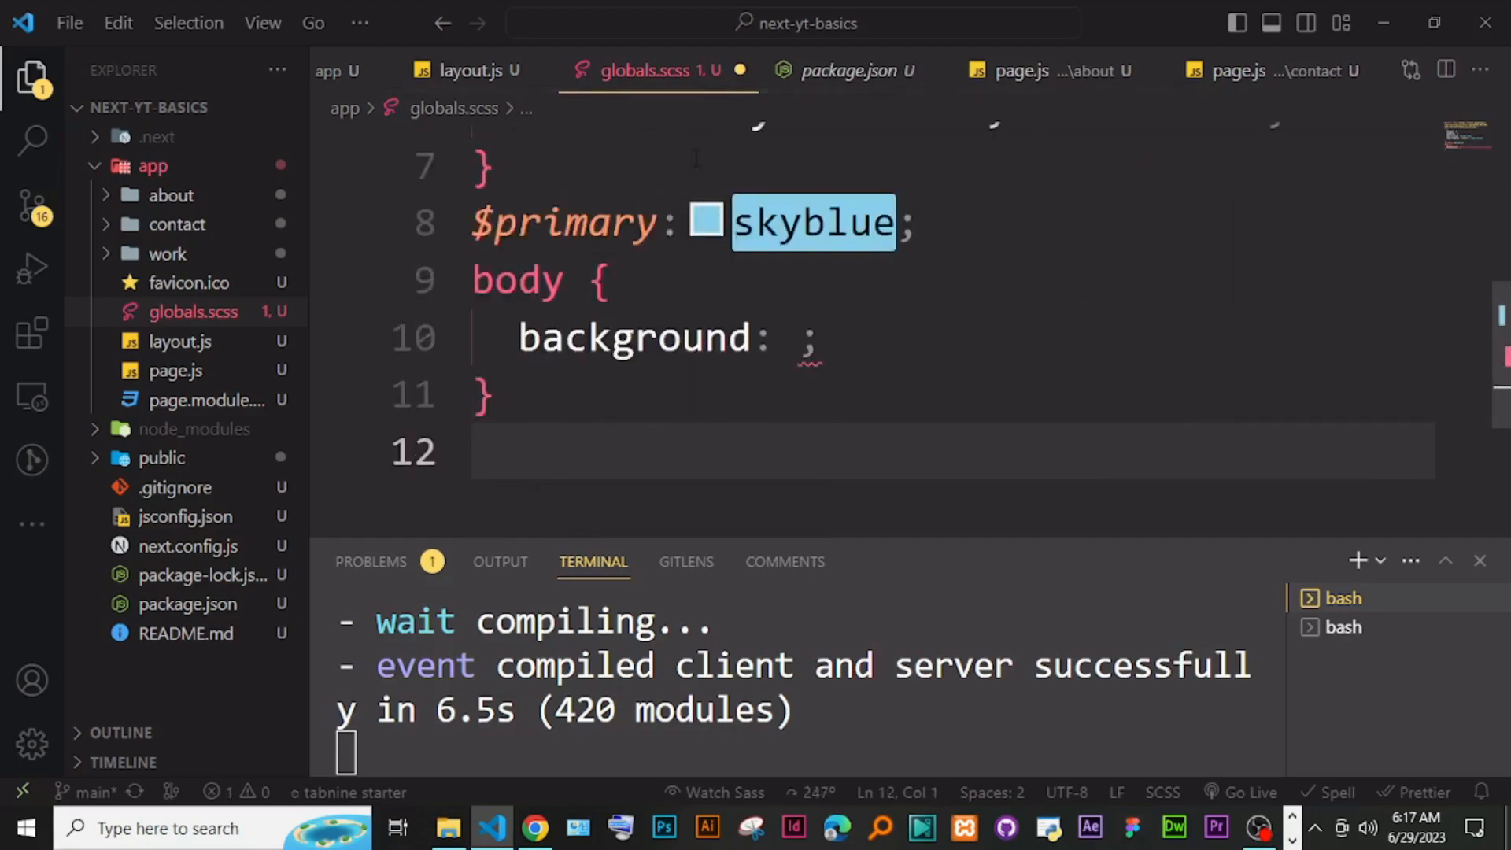
pyautogui.click(799, 336)
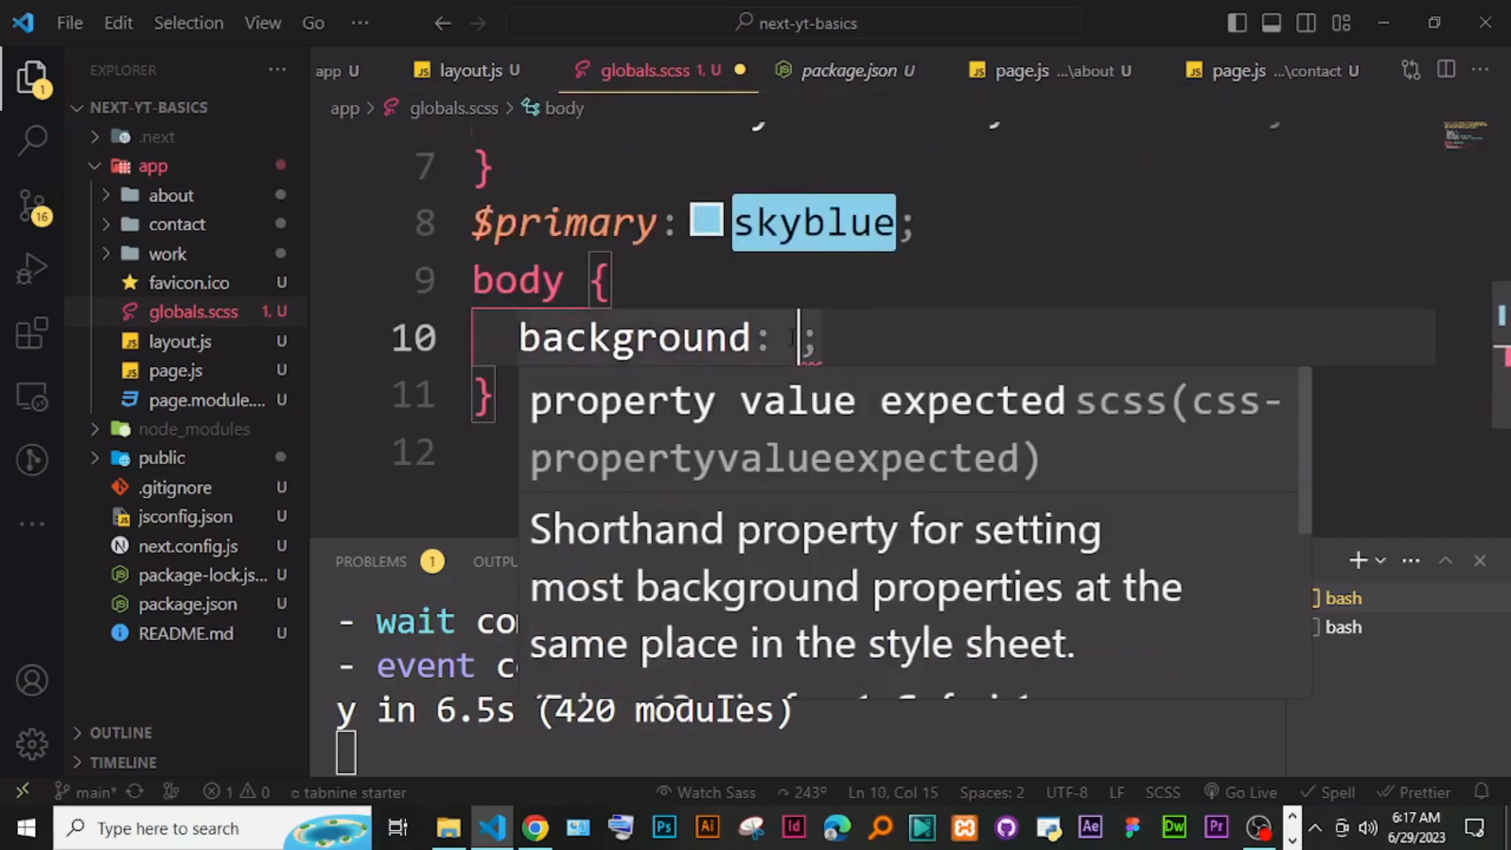
pyautogui.write('$pr')
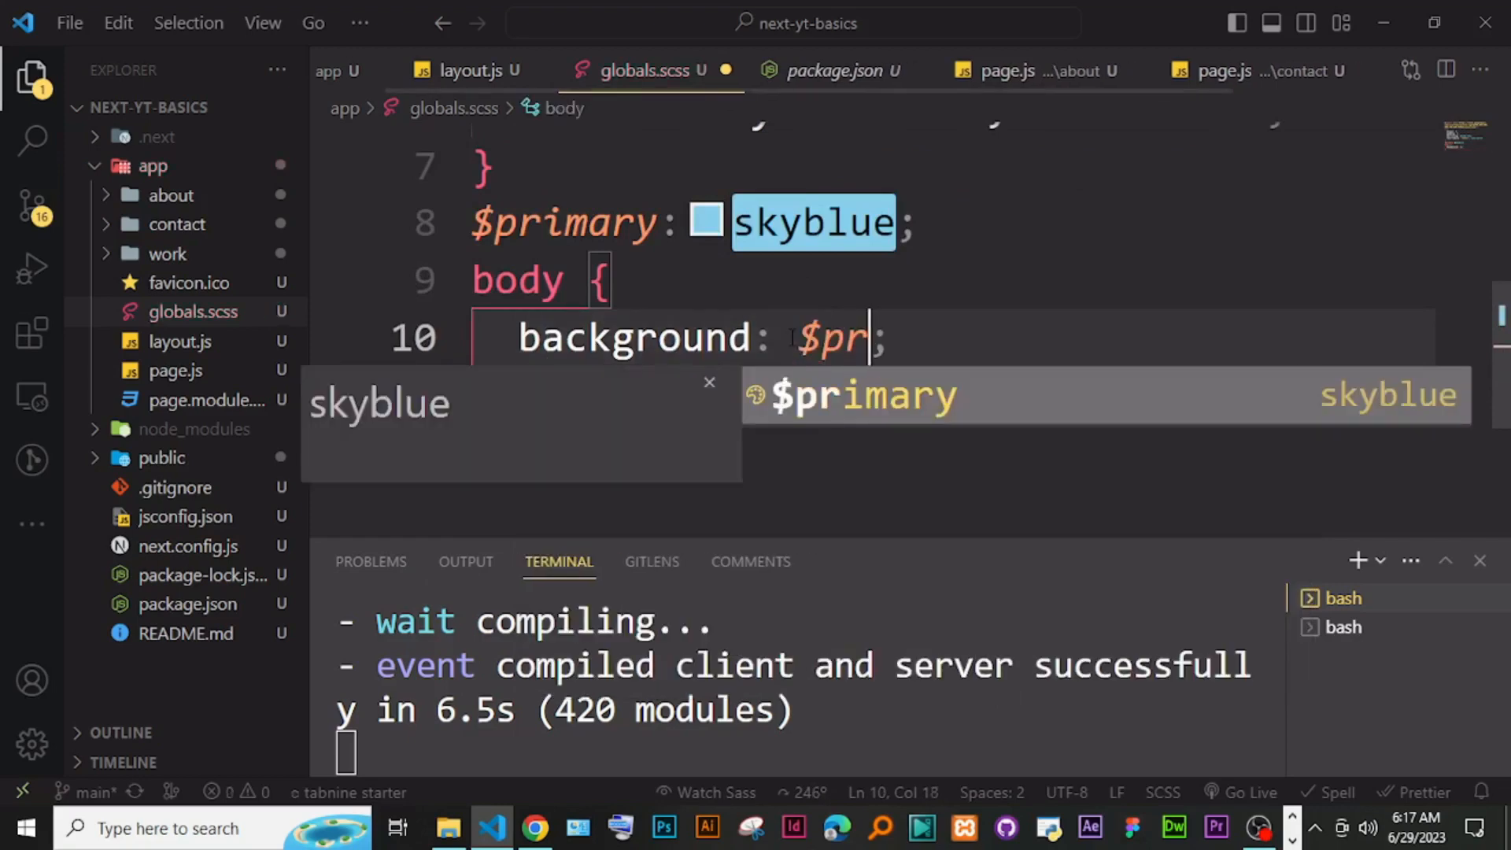
pyautogui.press('Tab')
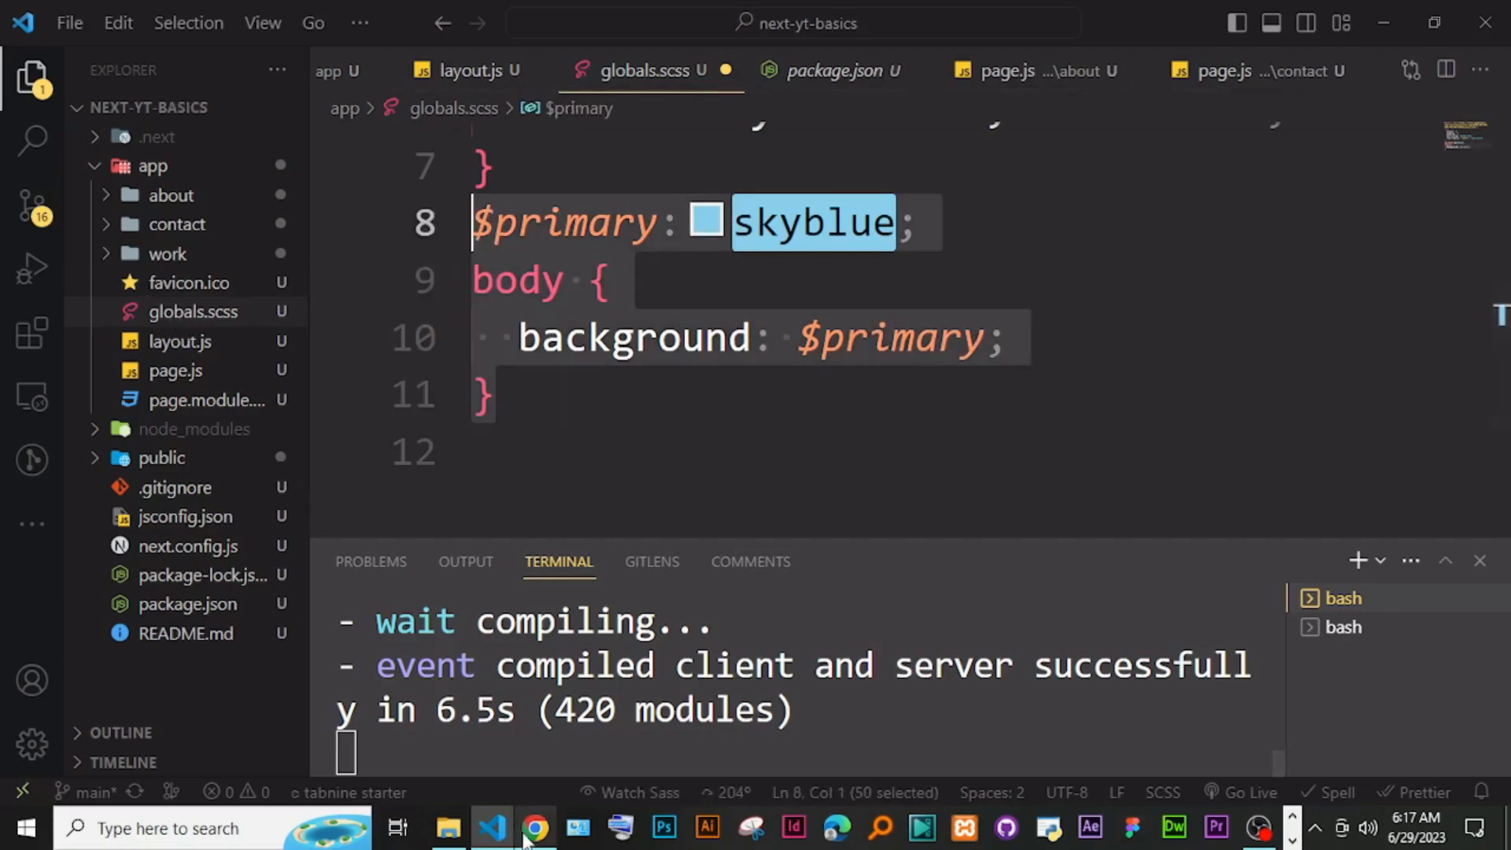
# Step: Define $primary as red in globals.scss and confirm the home page renders red in the browser
pyautogui.click(537, 828)
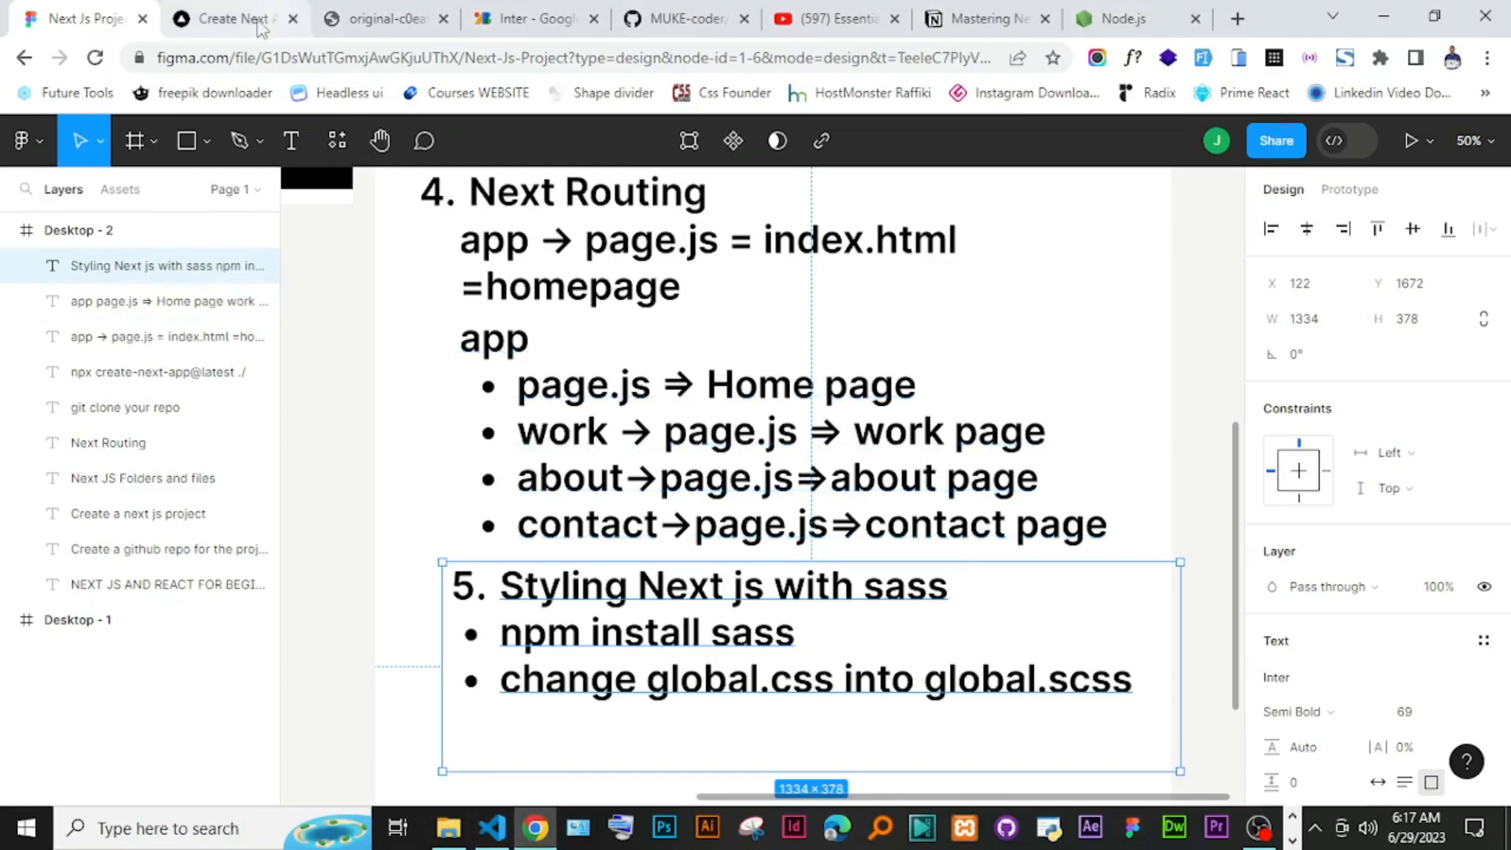
pyautogui.click(494, 828)
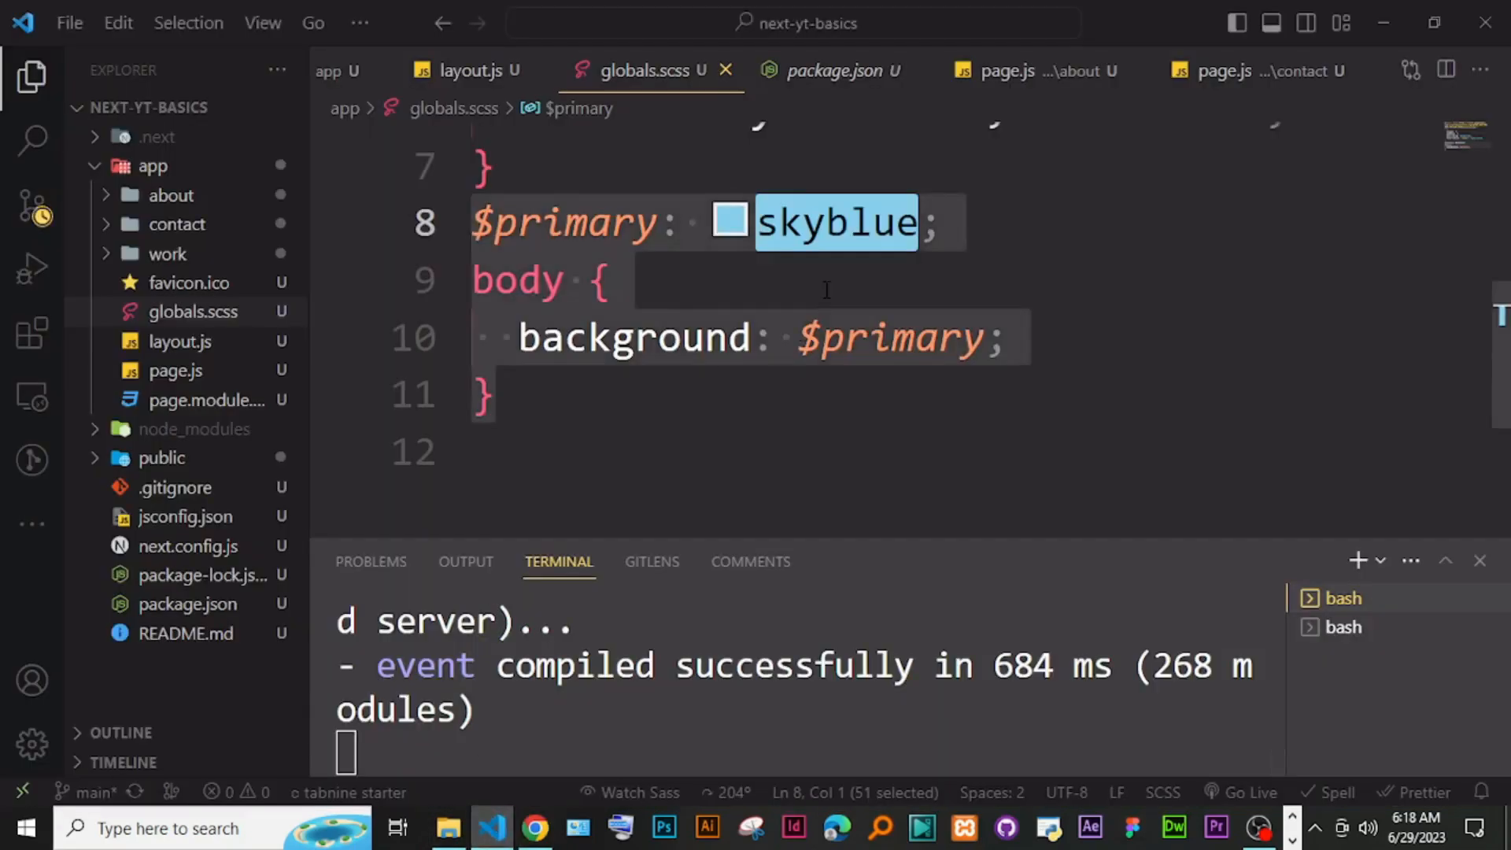
pyautogui.write('red')
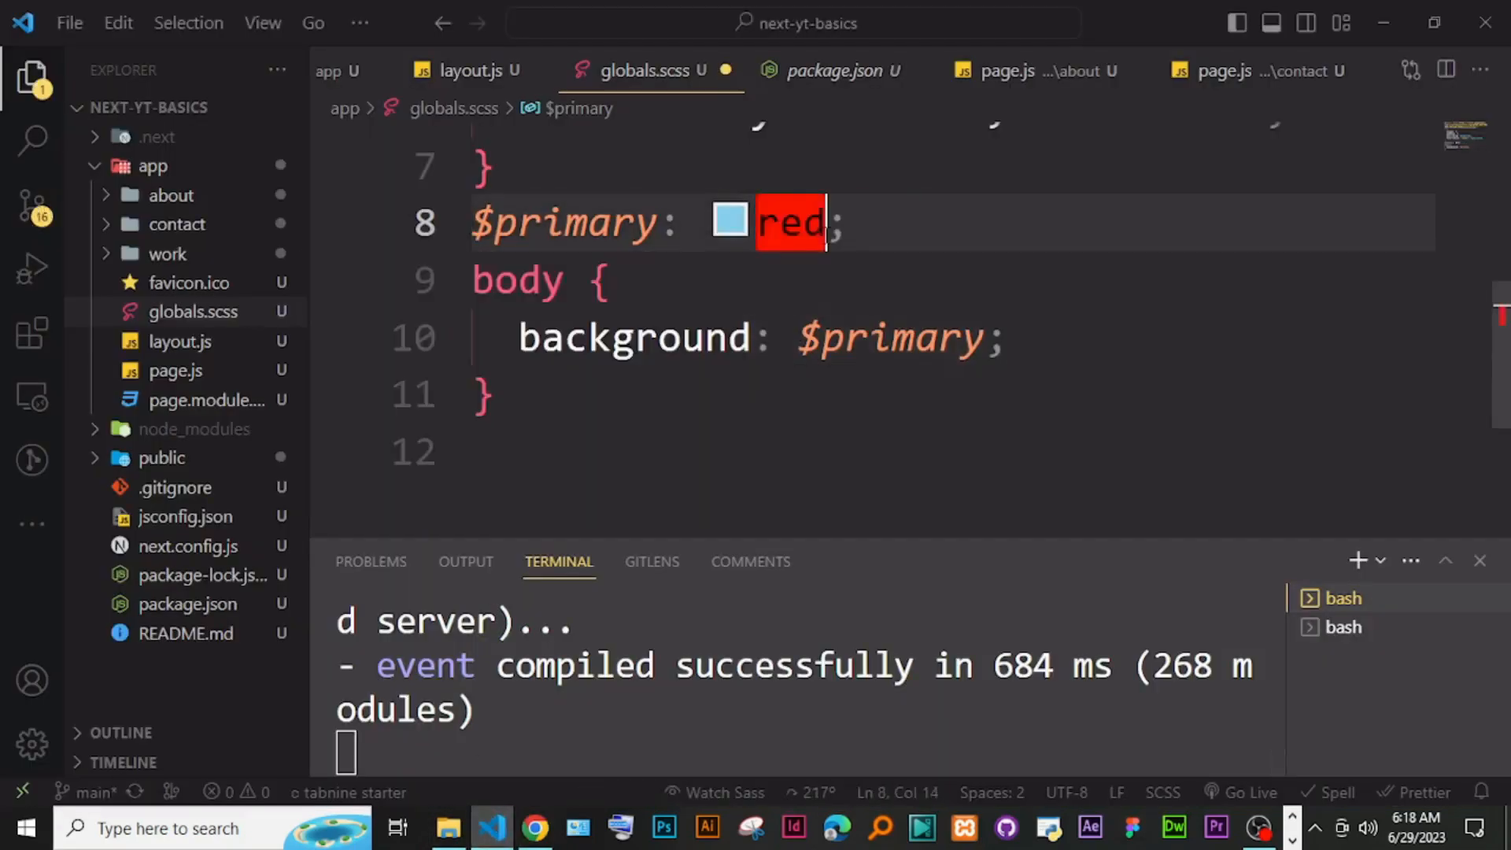
pyautogui.click(535, 828)
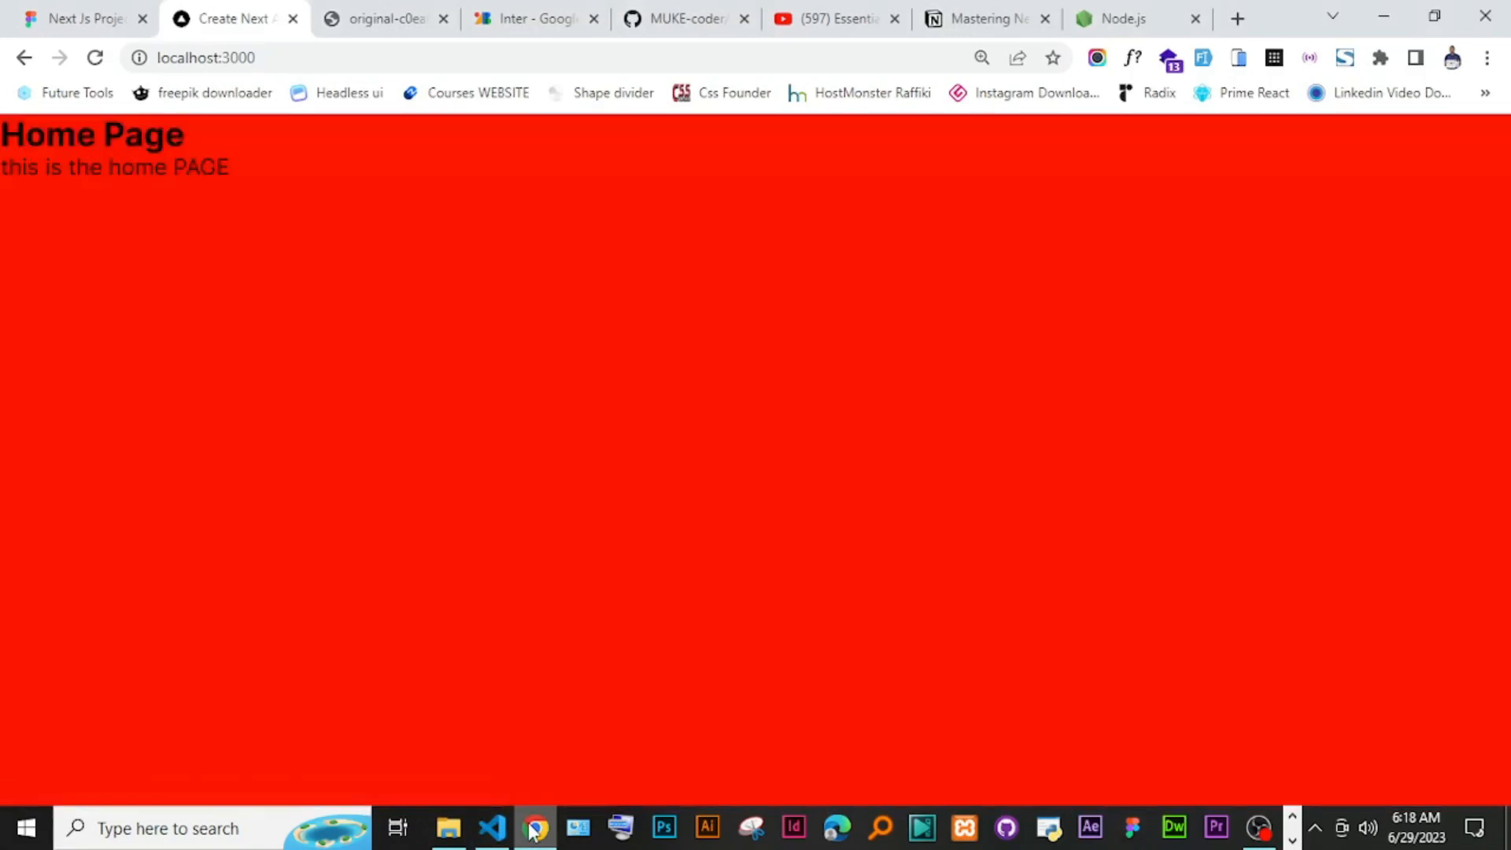
pyautogui.click(492, 826)
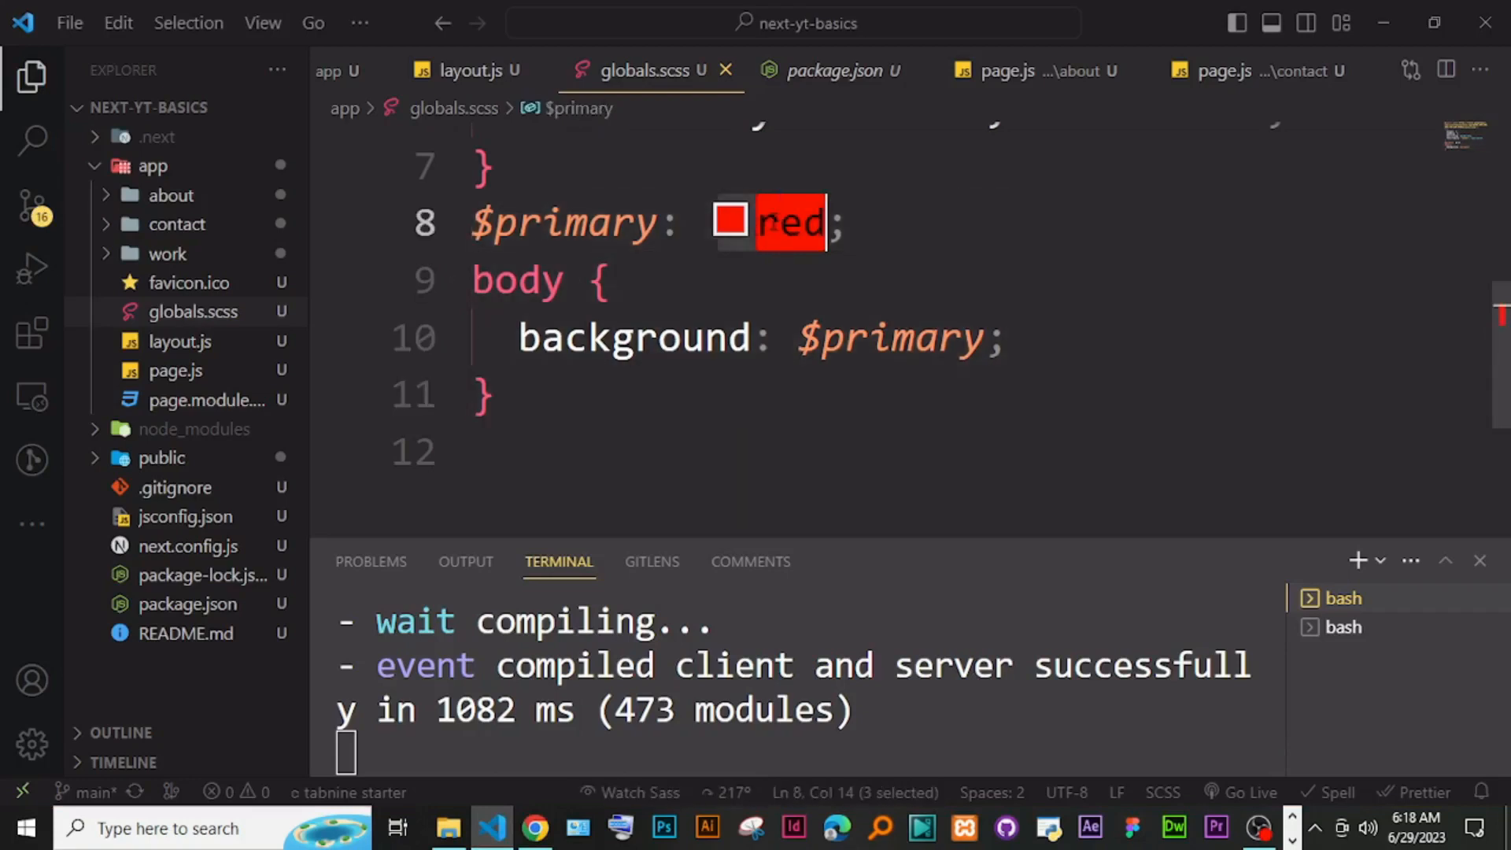
# Step: Replace red with skyblue in the $primary line, then bring up the Figma notes in Chrome
pyautogui.write('s')
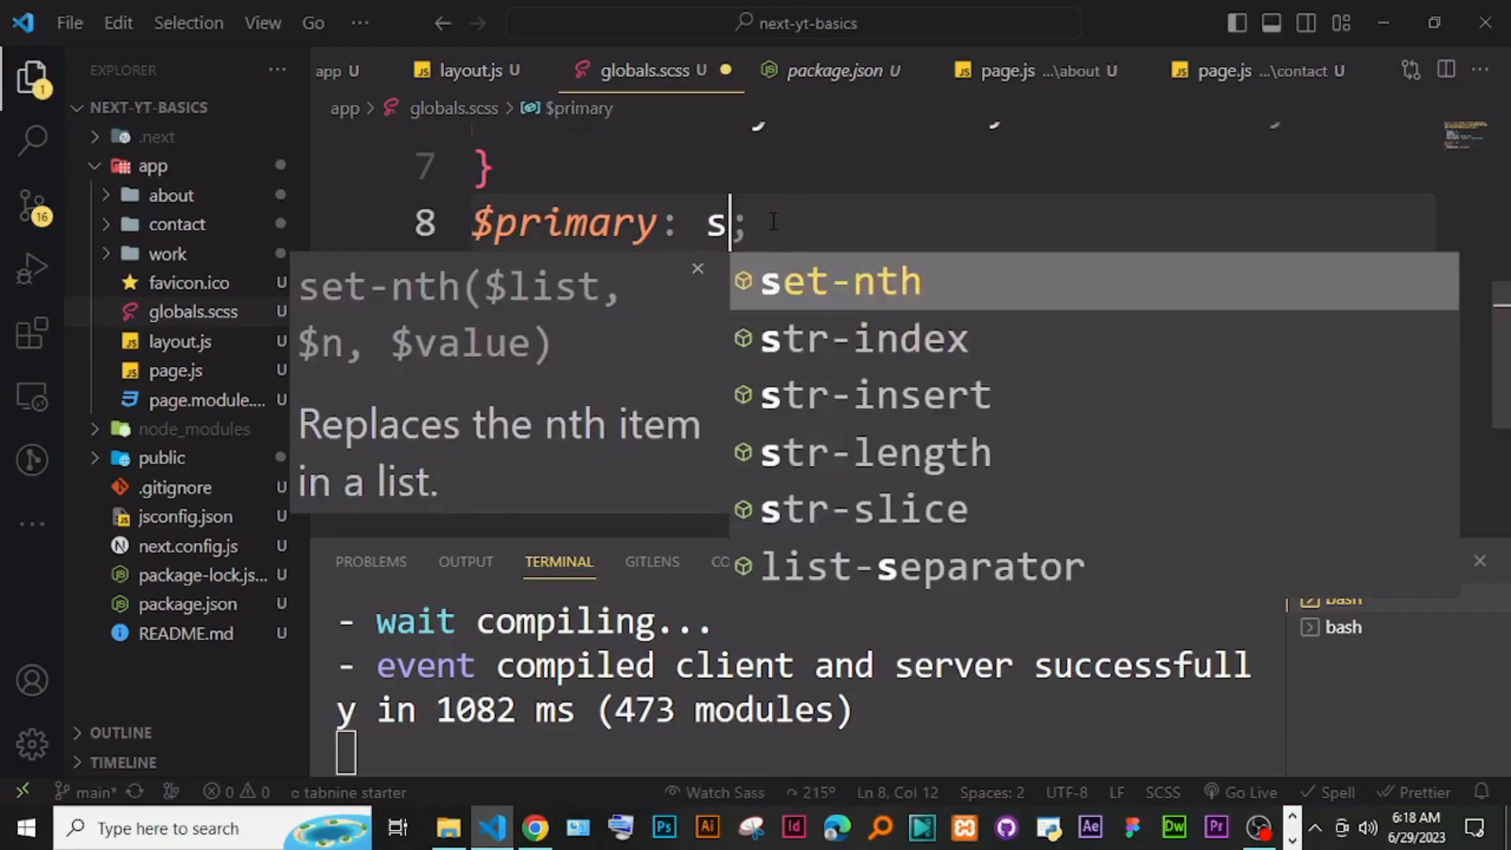
pyautogui.write('kybl')
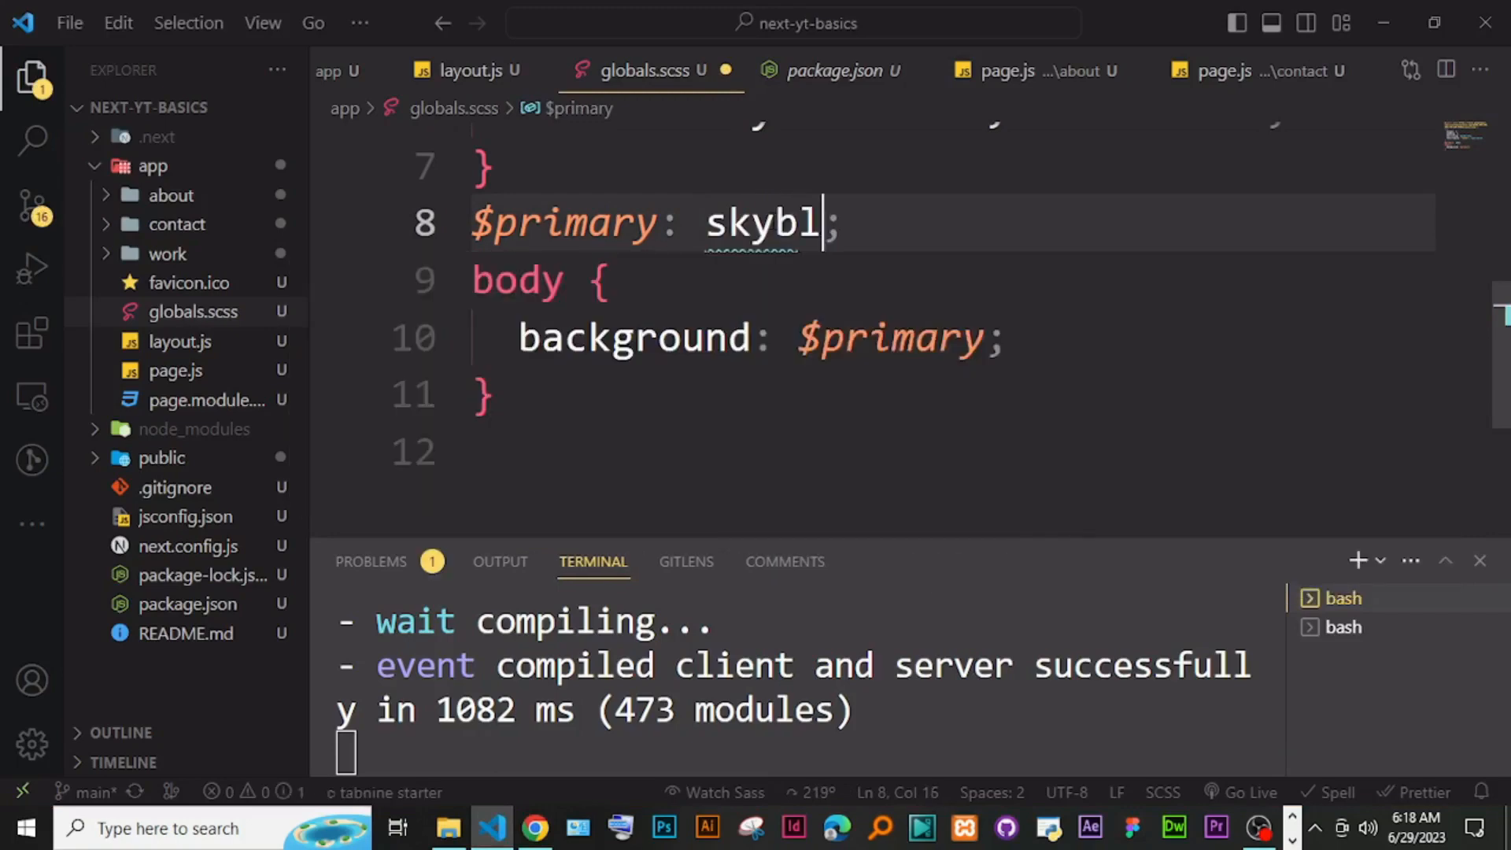
pyautogui.write('ue')
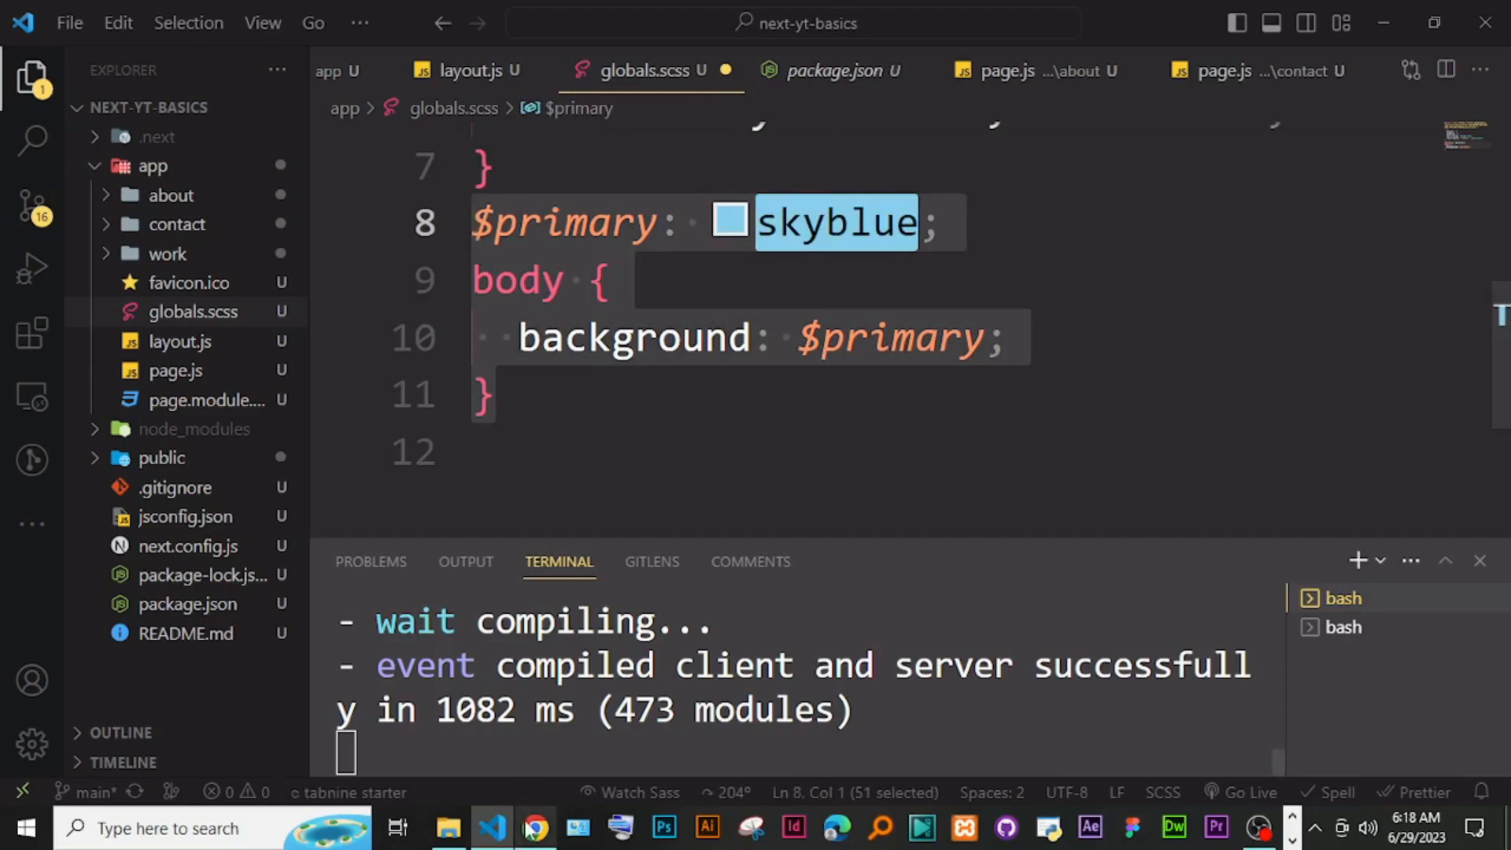
pyautogui.click(535, 828)
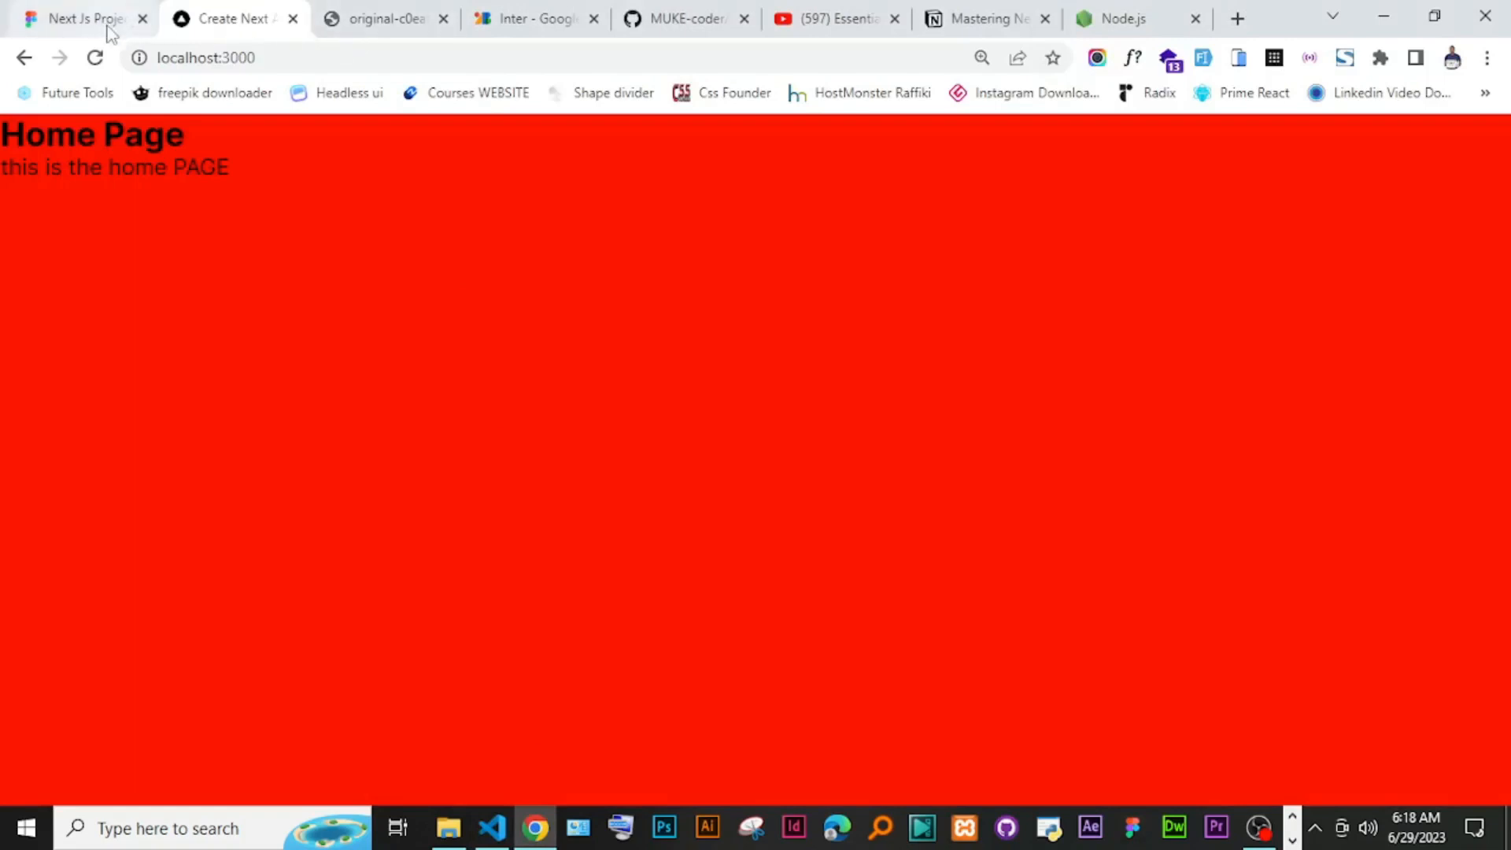
pyautogui.click(79, 17)
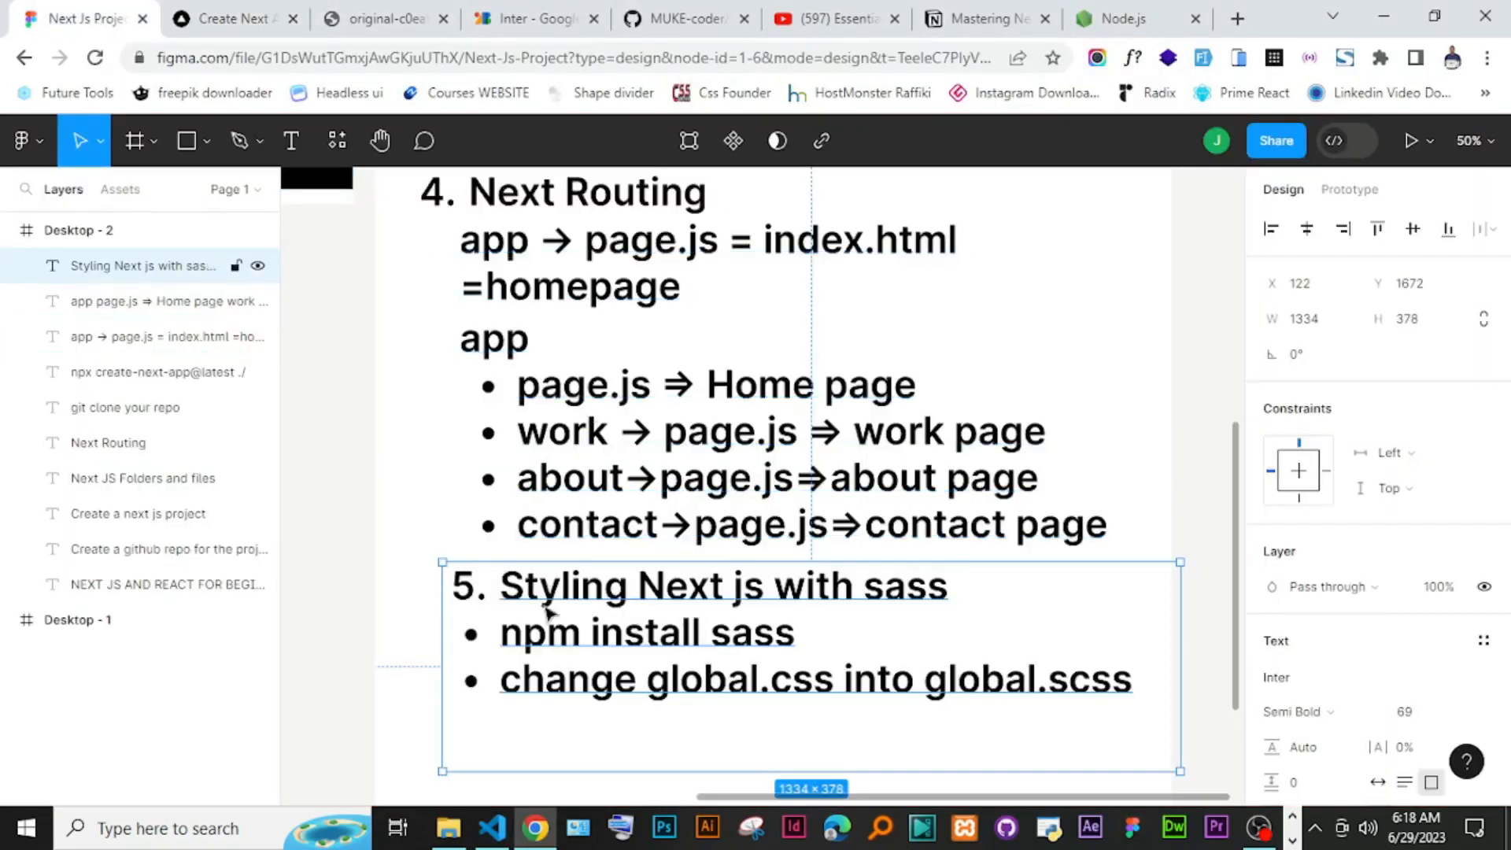
pyautogui.moveTo(1136, 706)
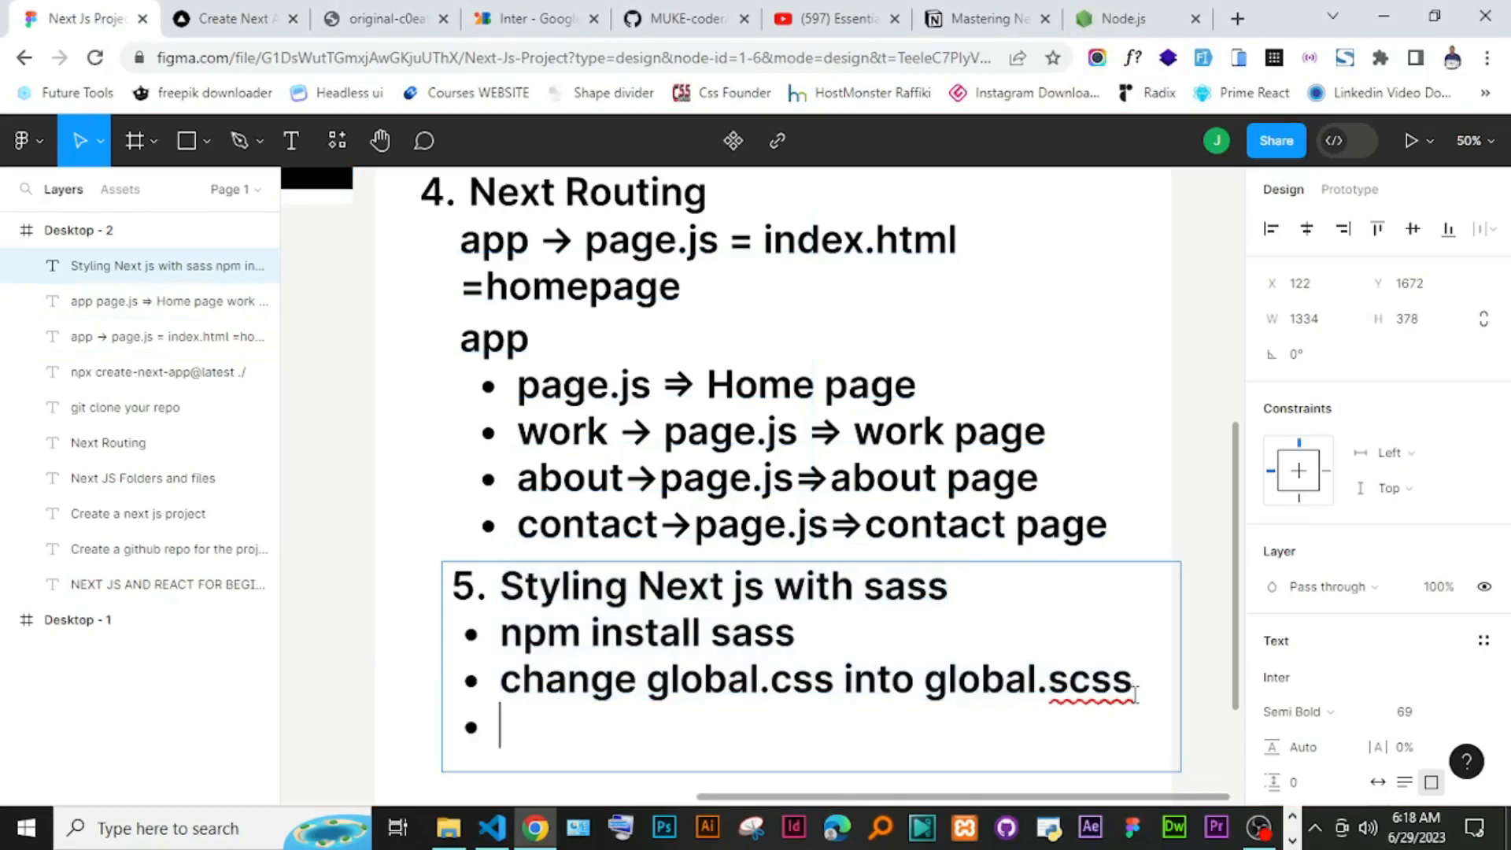
# Step: Type the third Sass bullet: In layout.js change global.css into global.scss
pyautogui.write('cha')
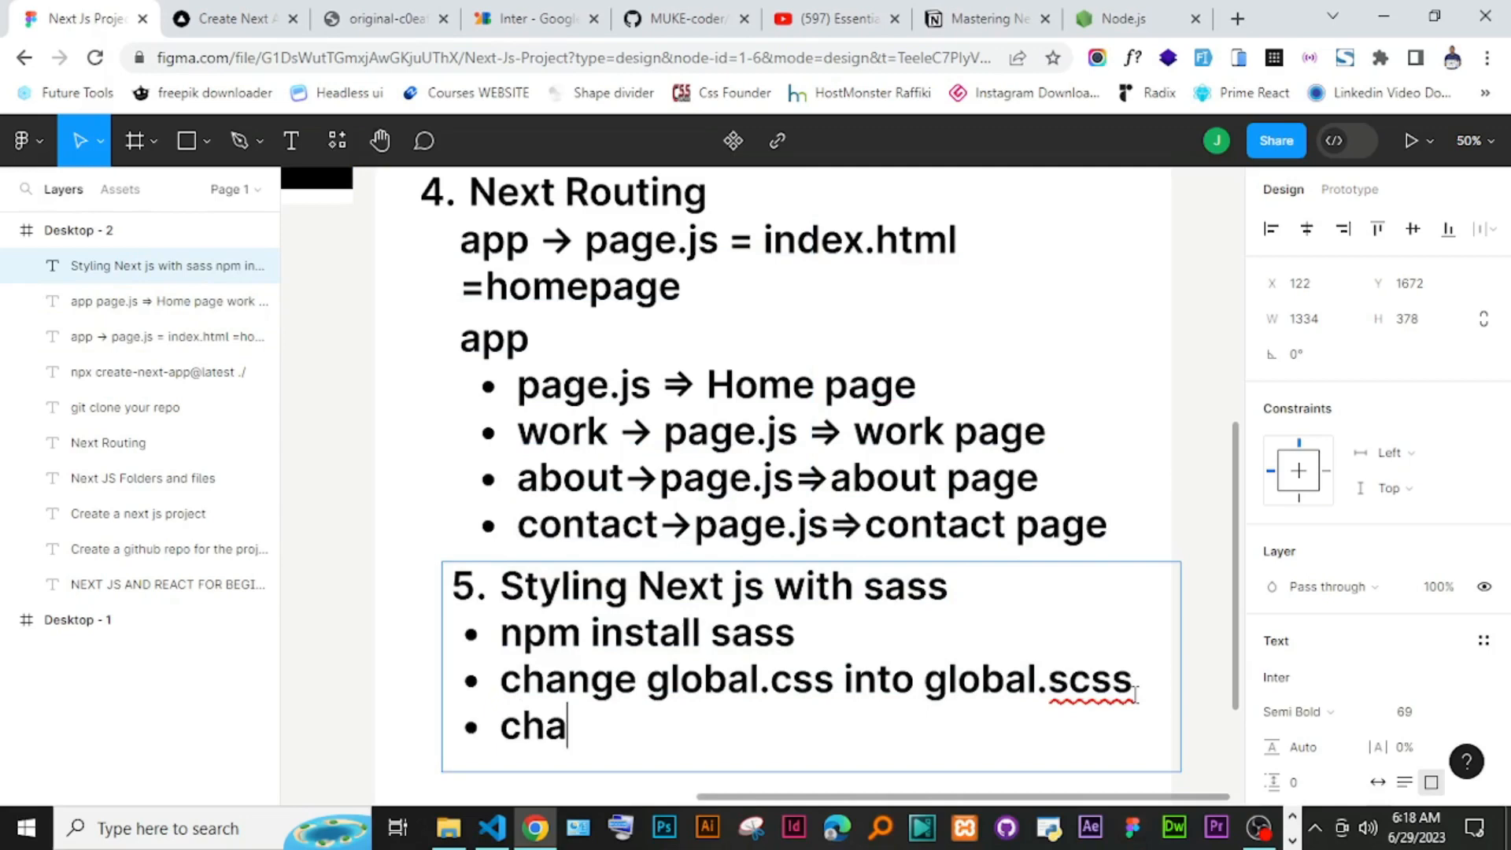
pyautogui.write('nge')
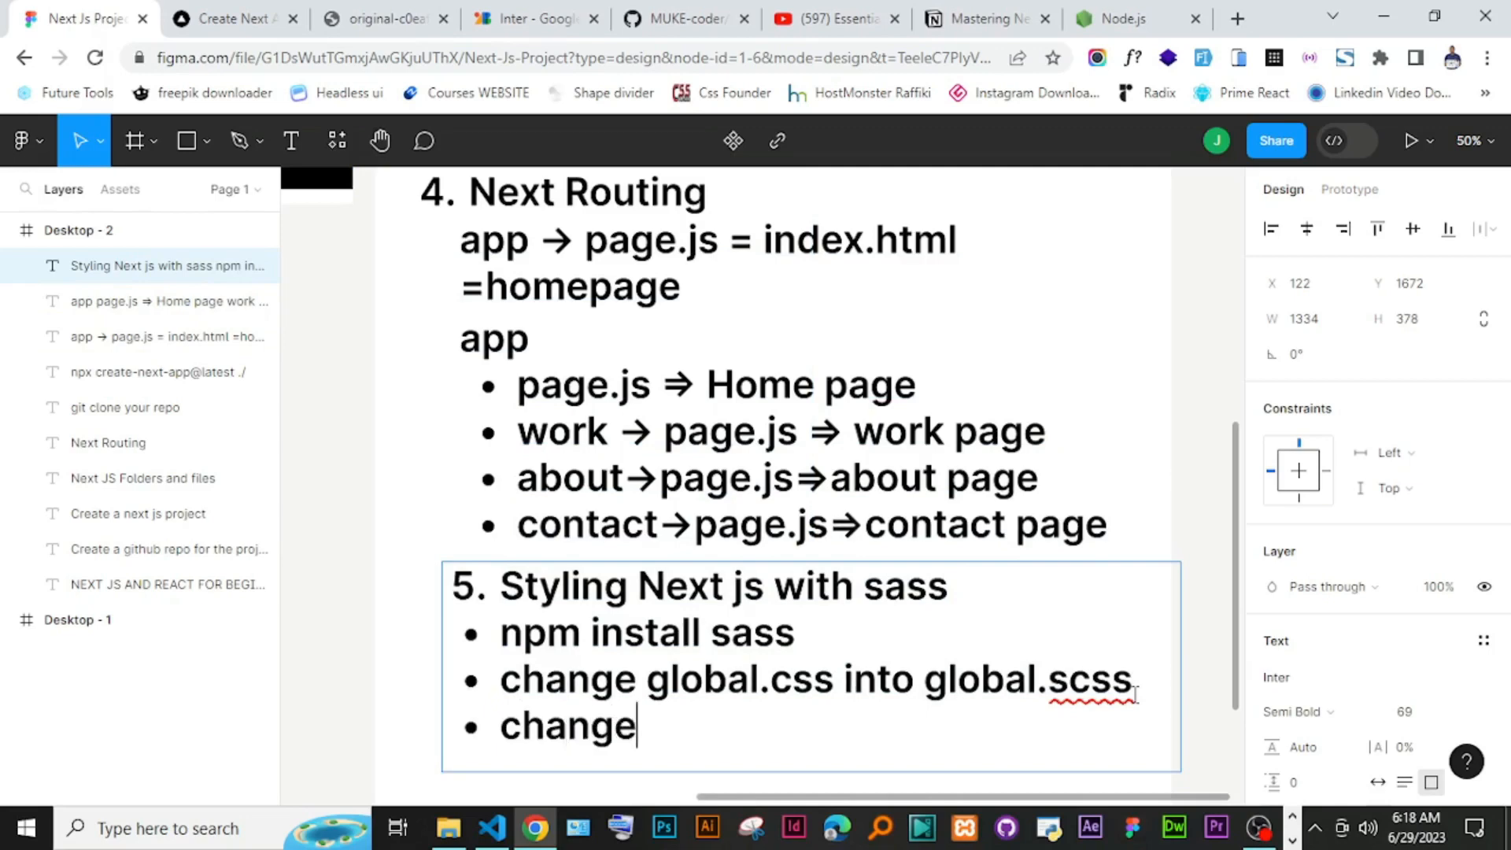
pyautogui.write('" "')
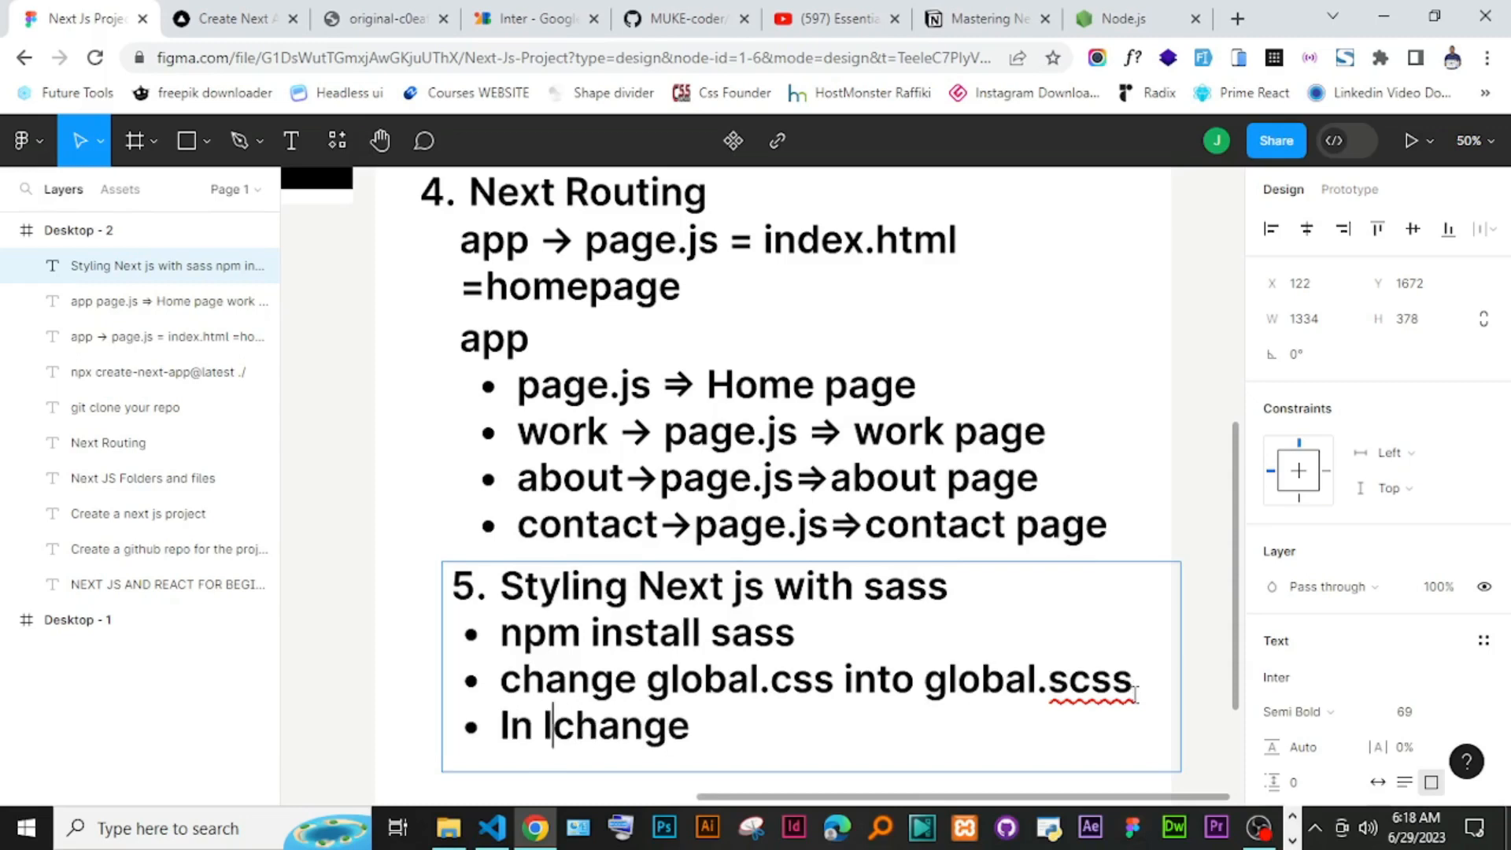
pyautogui.write('layout')
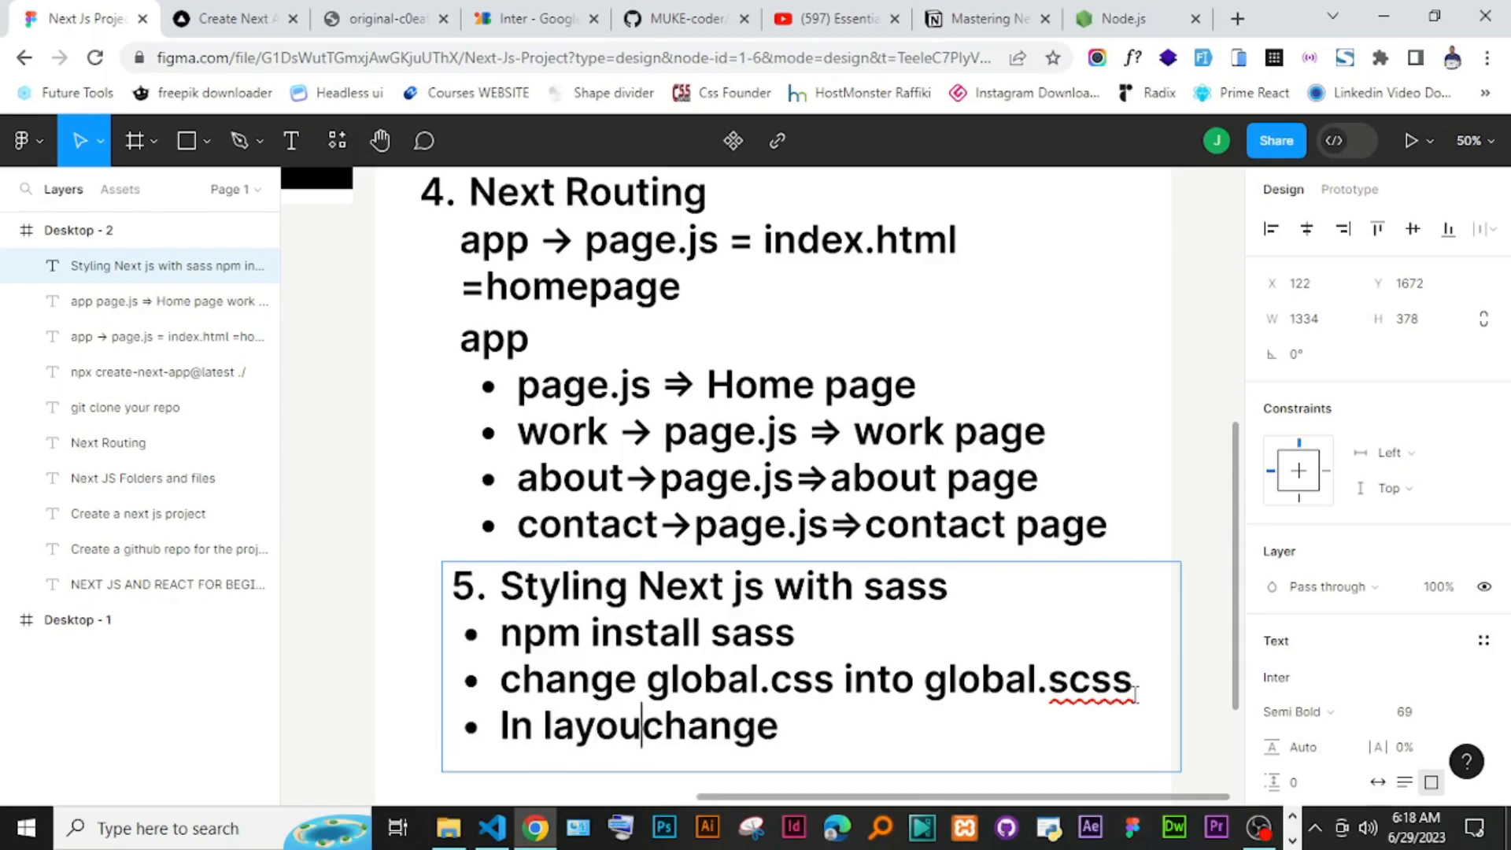
pyautogui.write('.js')
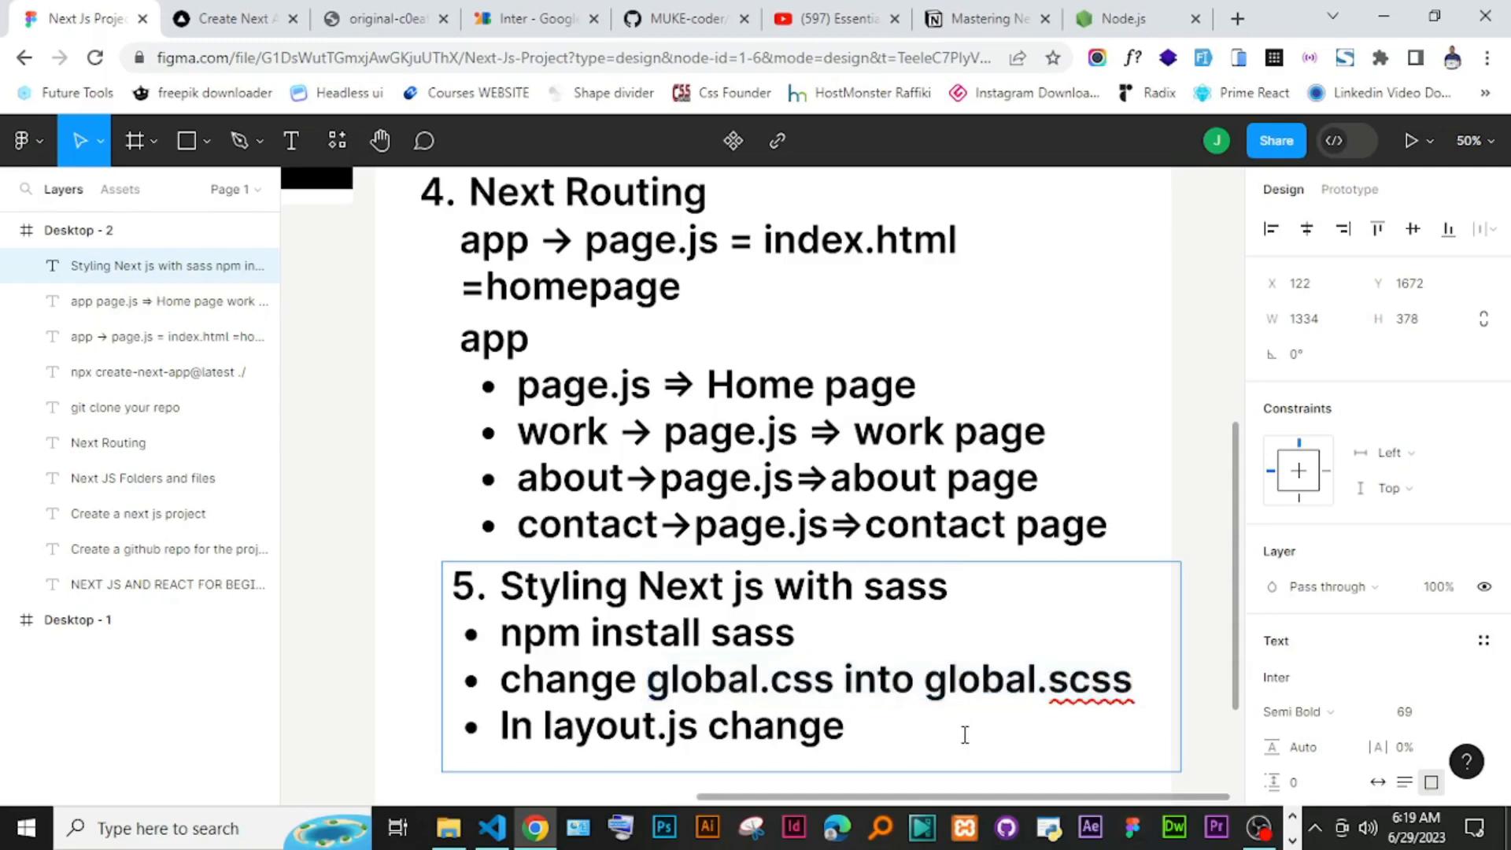
pyautogui.write('global.css into global.scss')
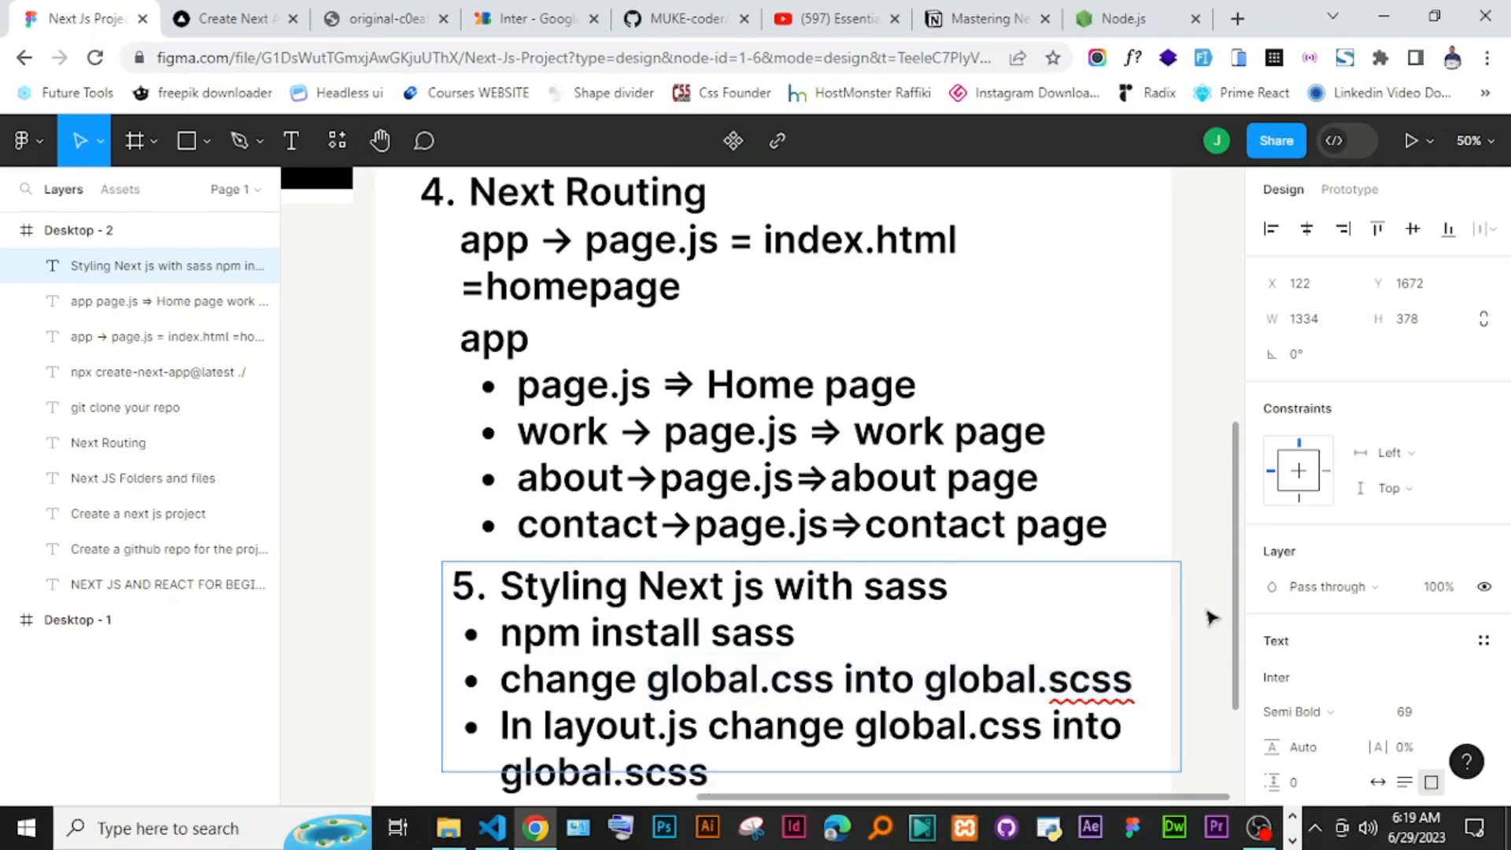
# Step: Select parts of the new bullet's text in the Figma note to review it
pyautogui.scroll(-3)
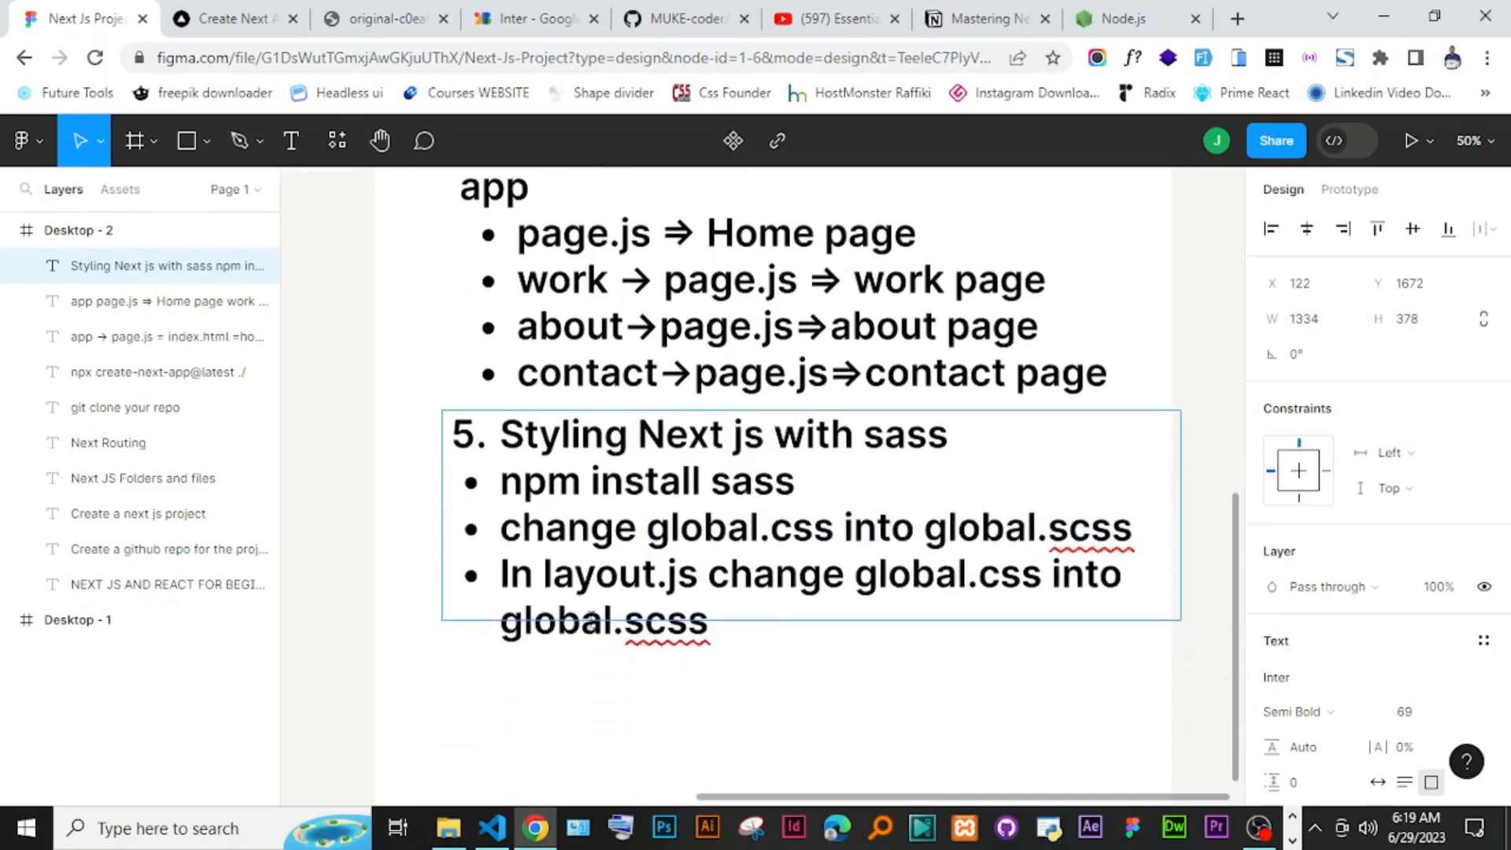
pyautogui.doubleClick(598, 572)
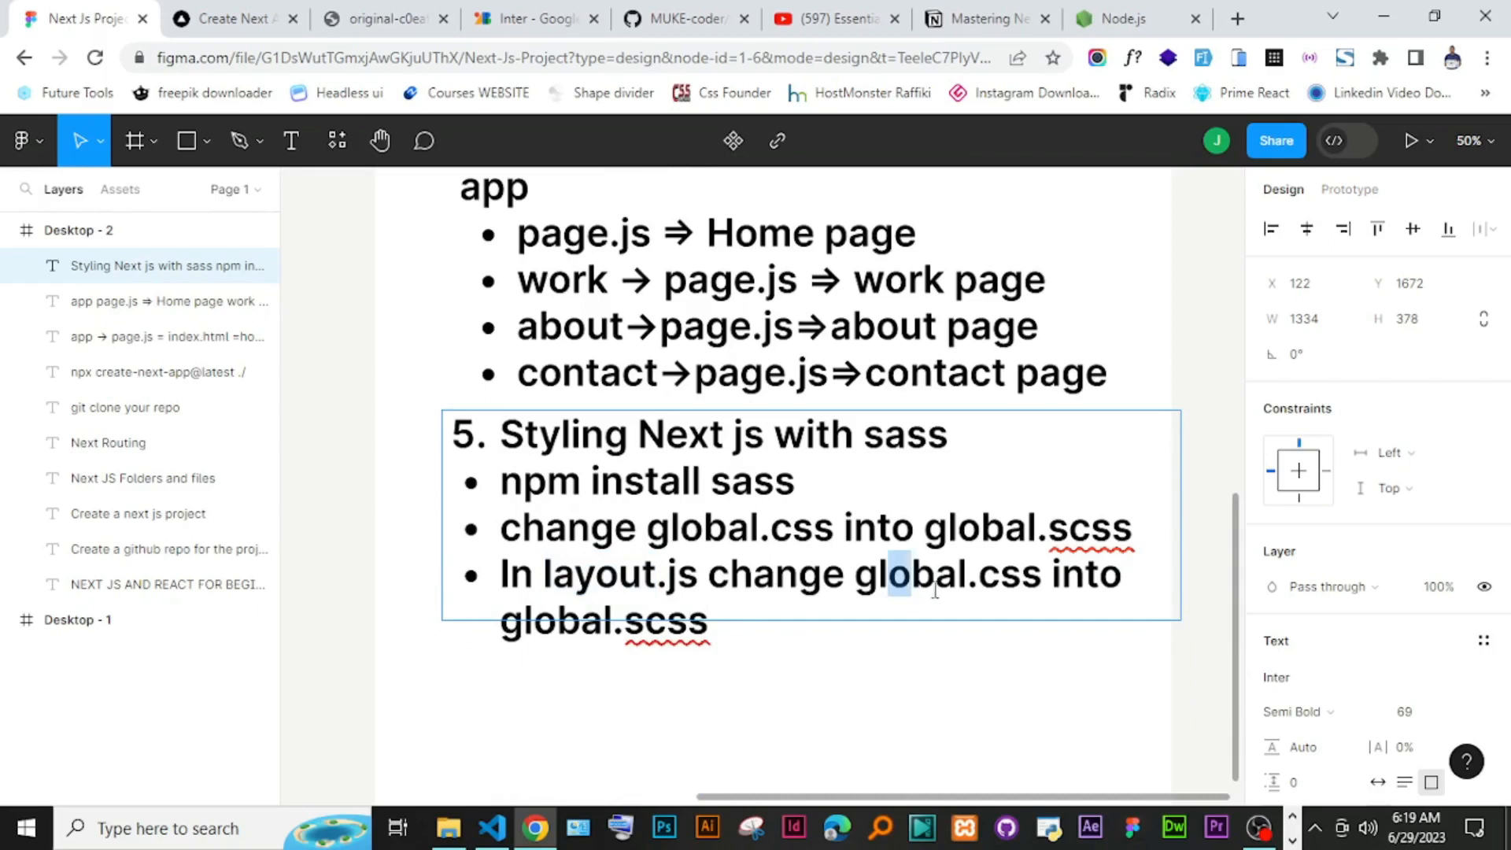
pyautogui.doubleClick(950, 574)
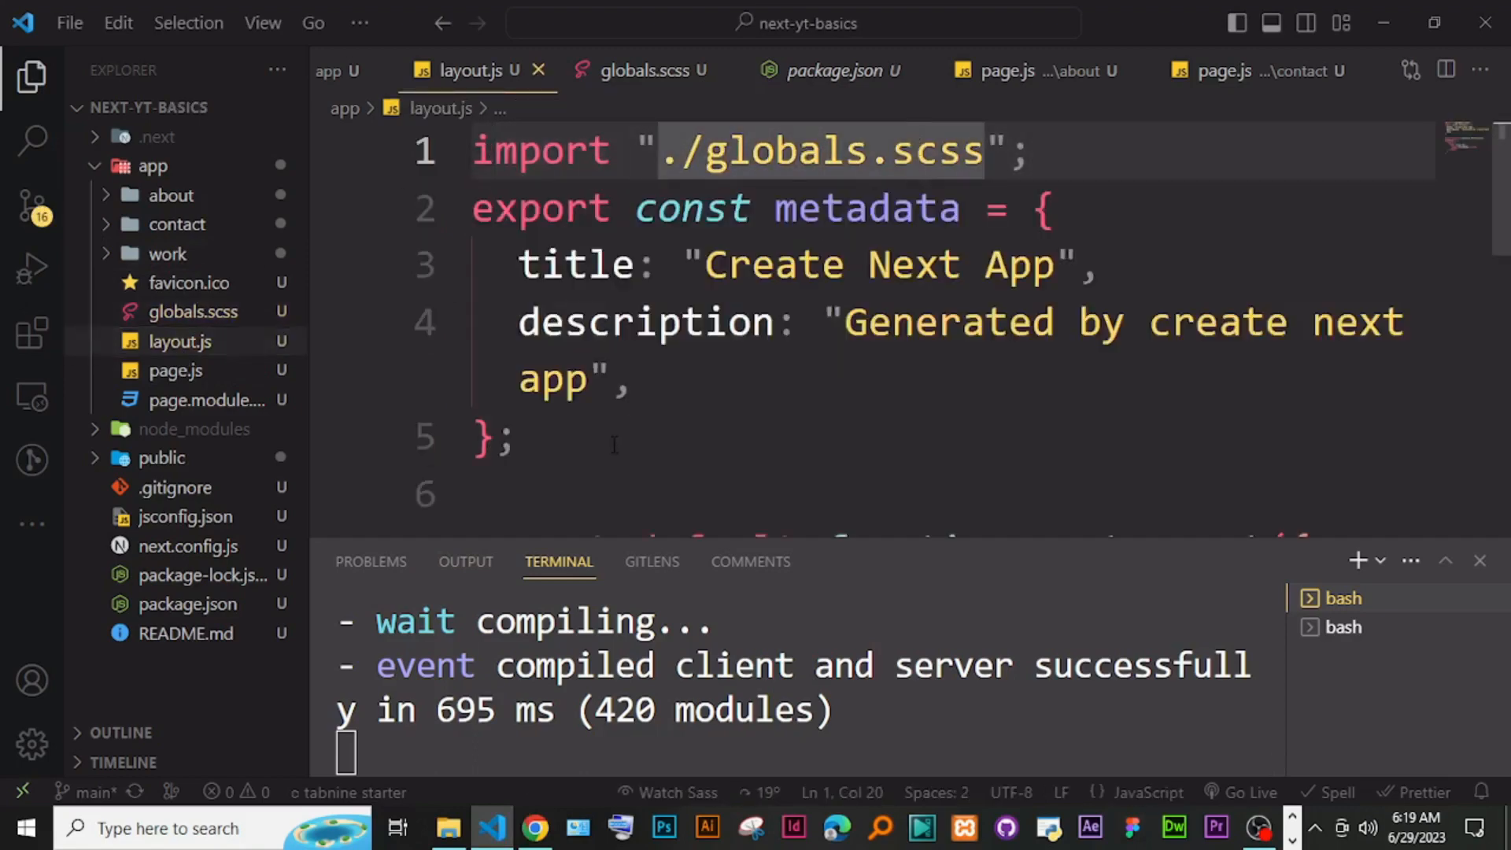
# Step: Return to the Figma tab and finish editing the three-step Sass note
pyautogui.click(538, 830)
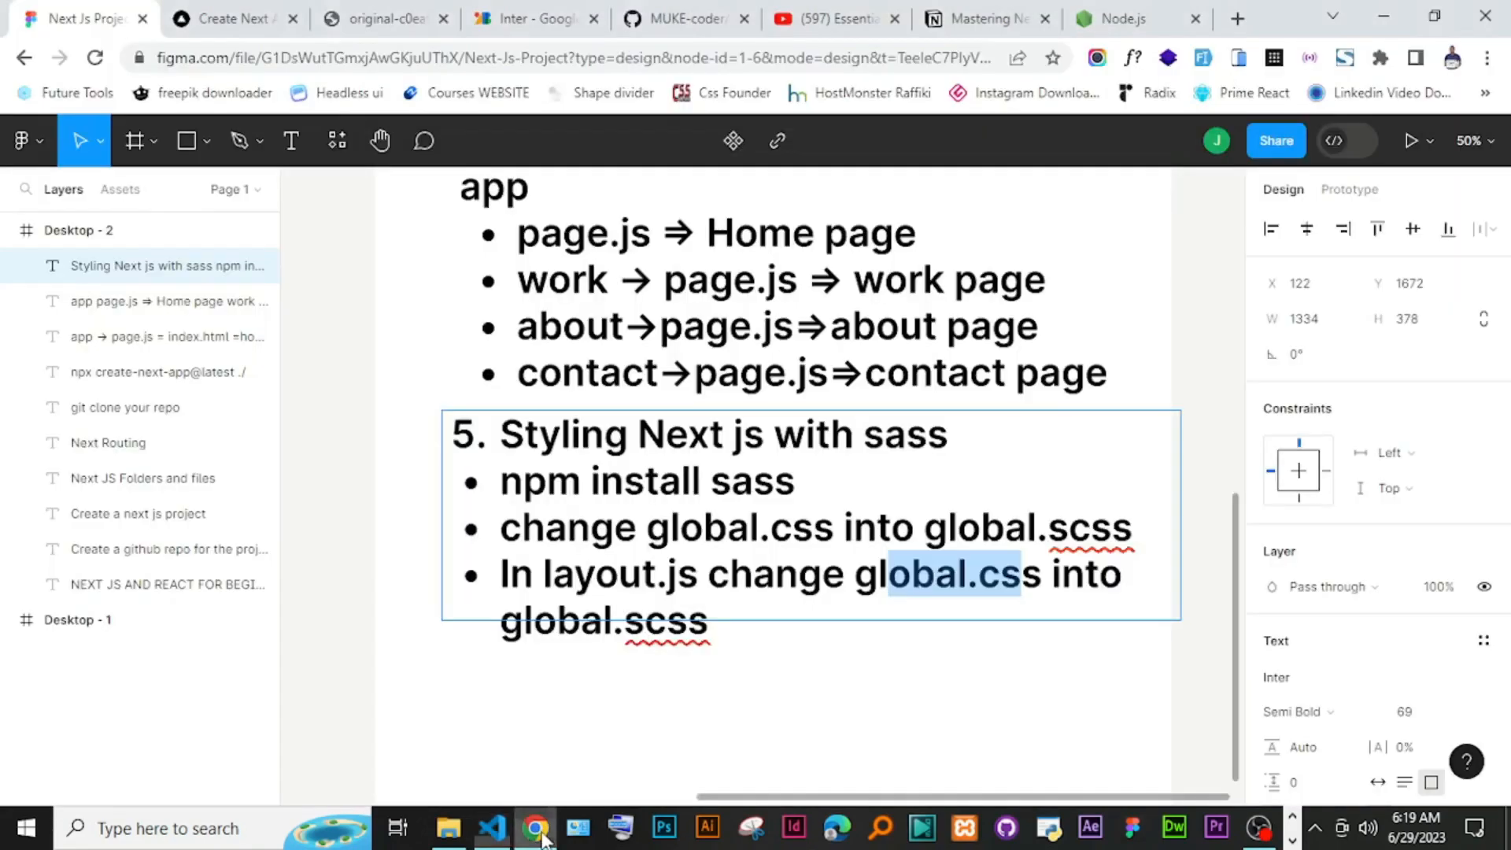
pyautogui.click(379, 19)
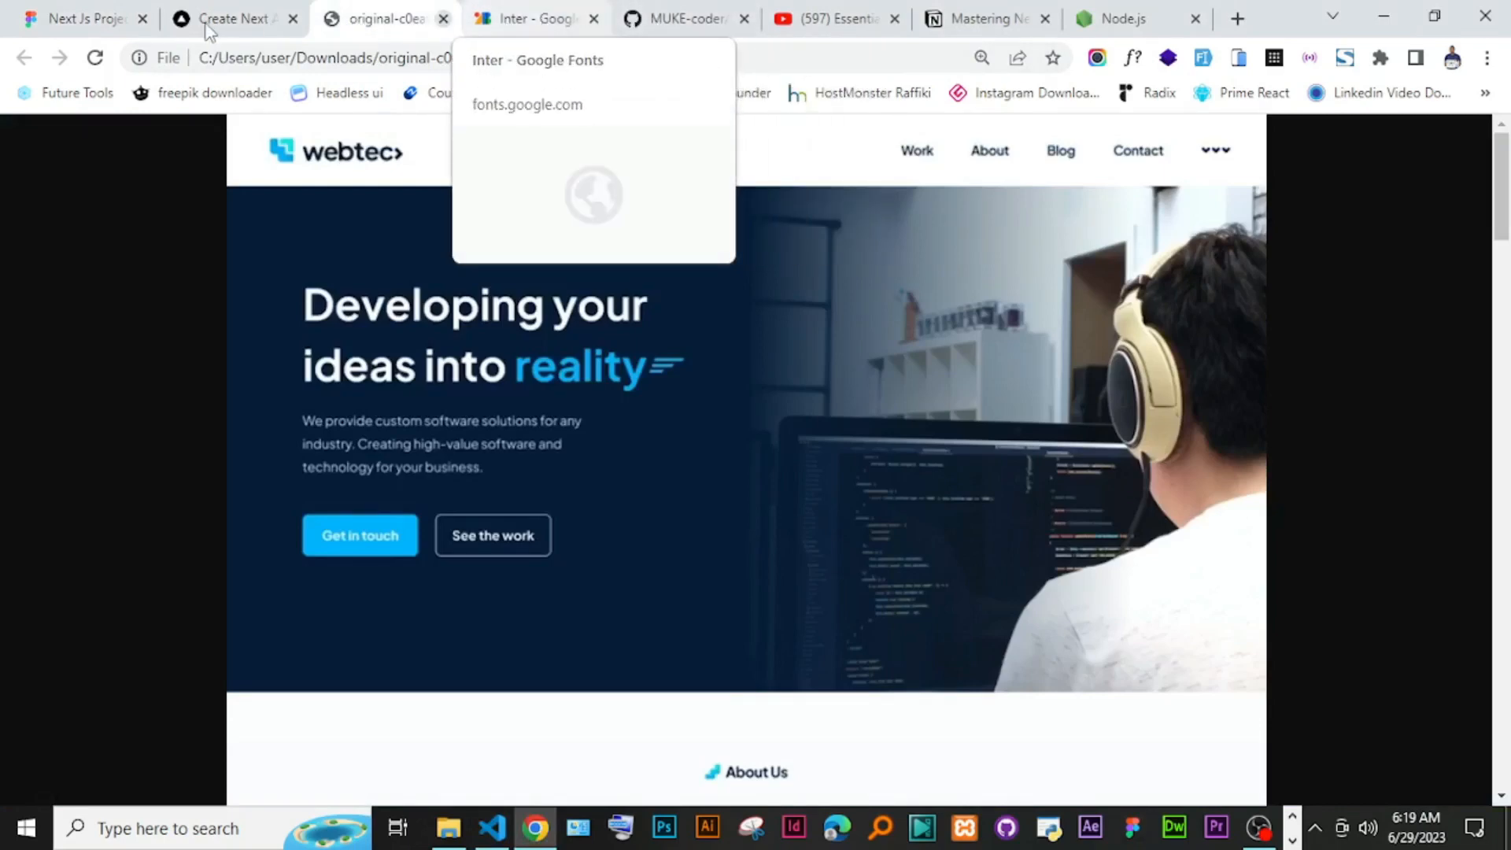
pyautogui.click(79, 19)
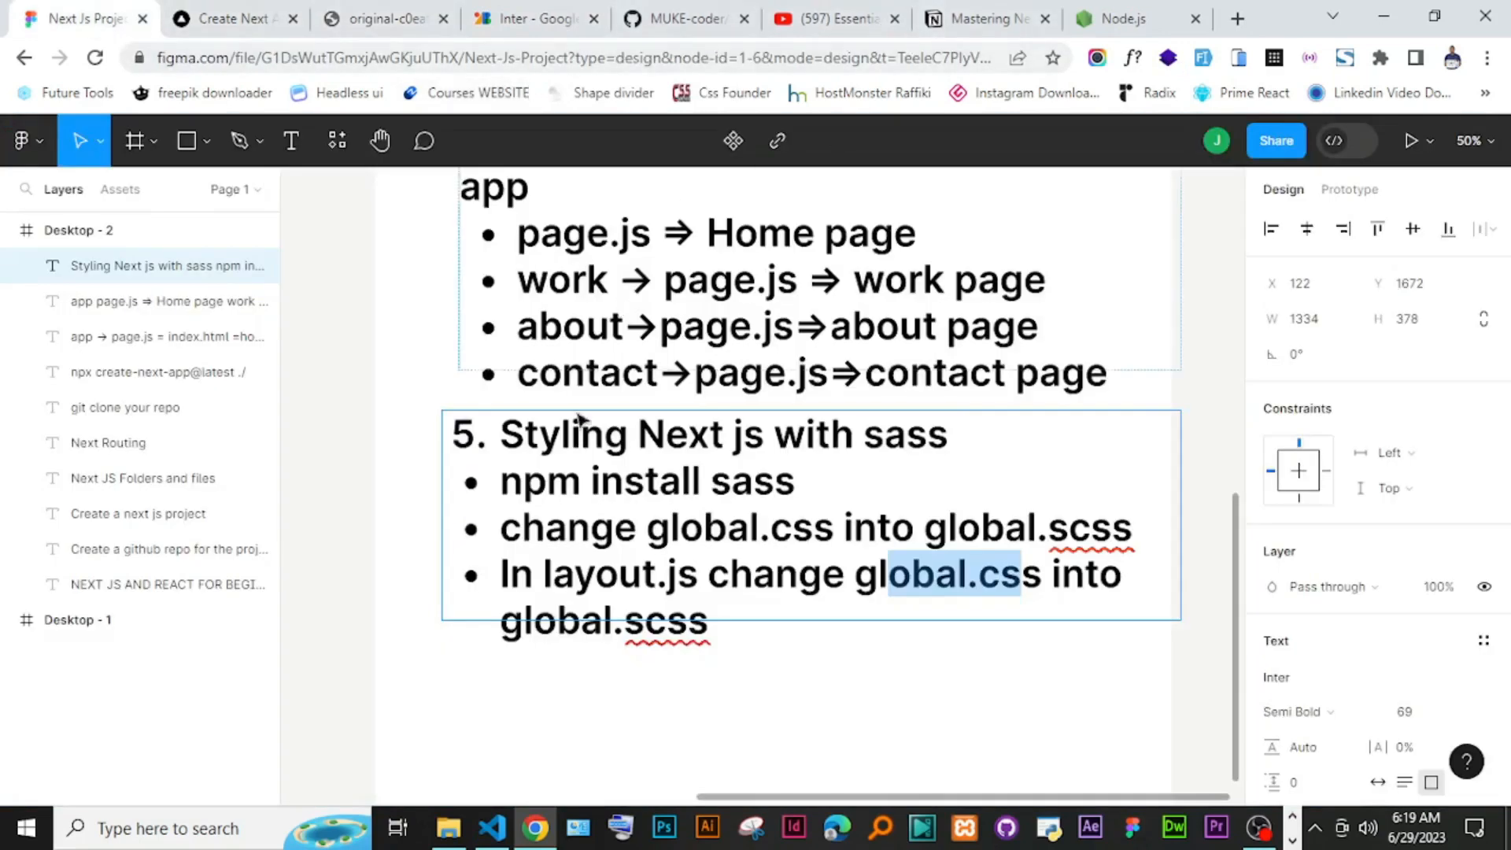
pyautogui.click(513, 615)
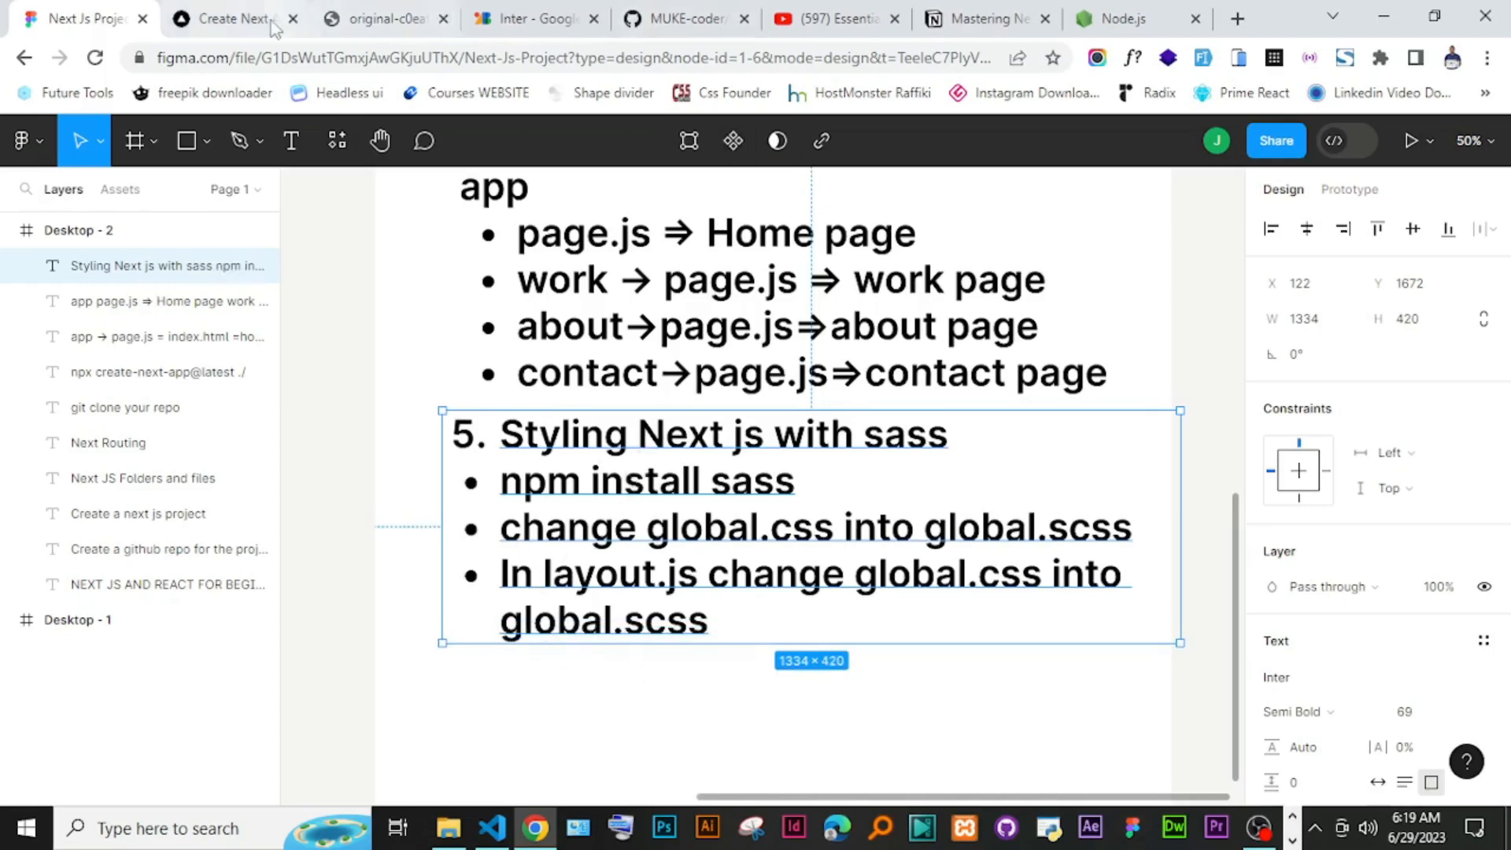
# Step: Confirm the localhost home page now renders skyblue, then return to the Figma notes
pyautogui.click(236, 19)
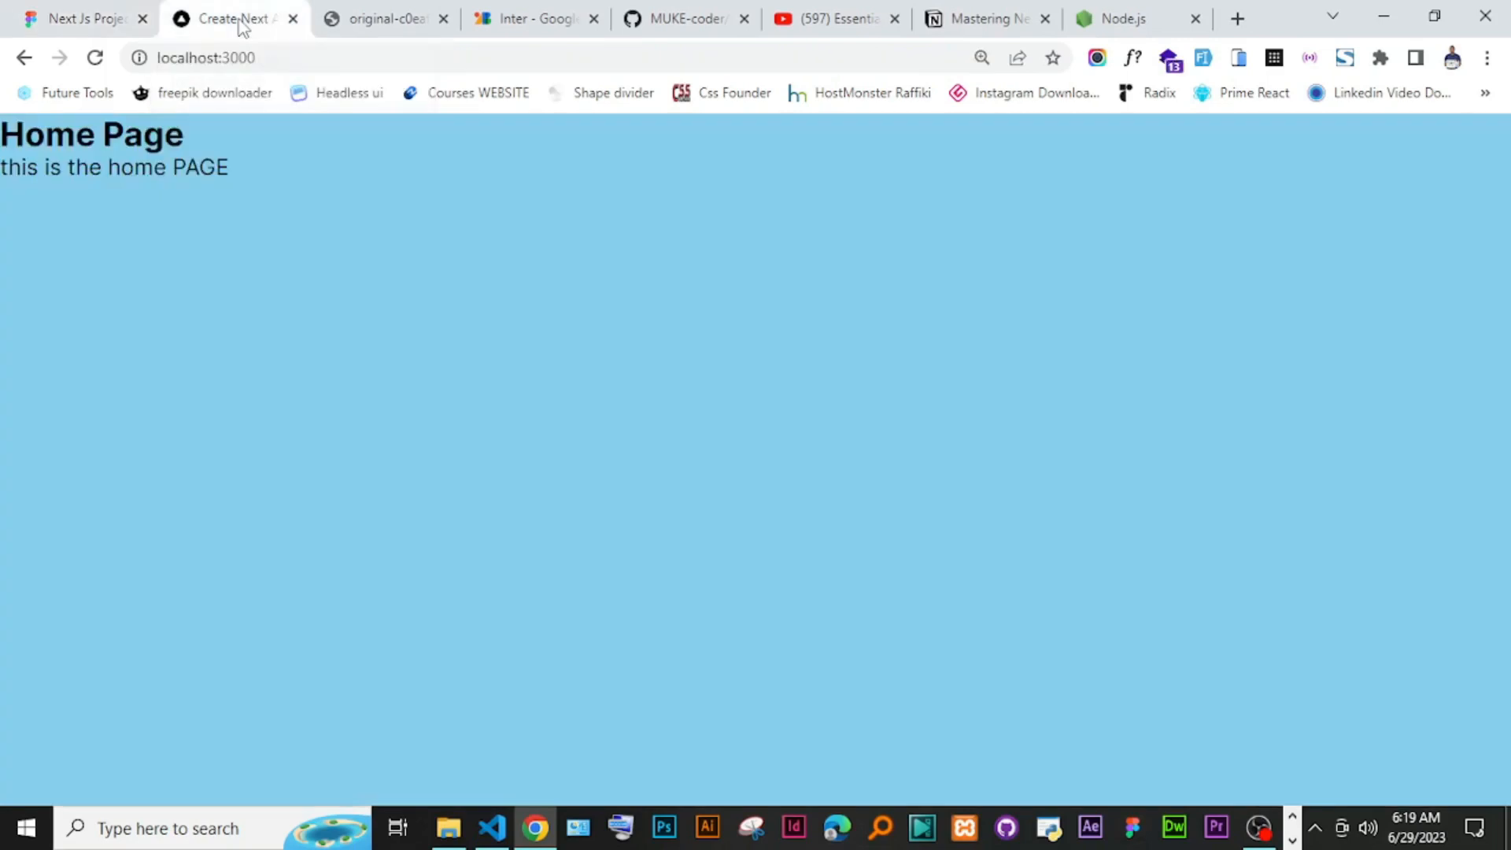
pyautogui.moveTo(486, 150)
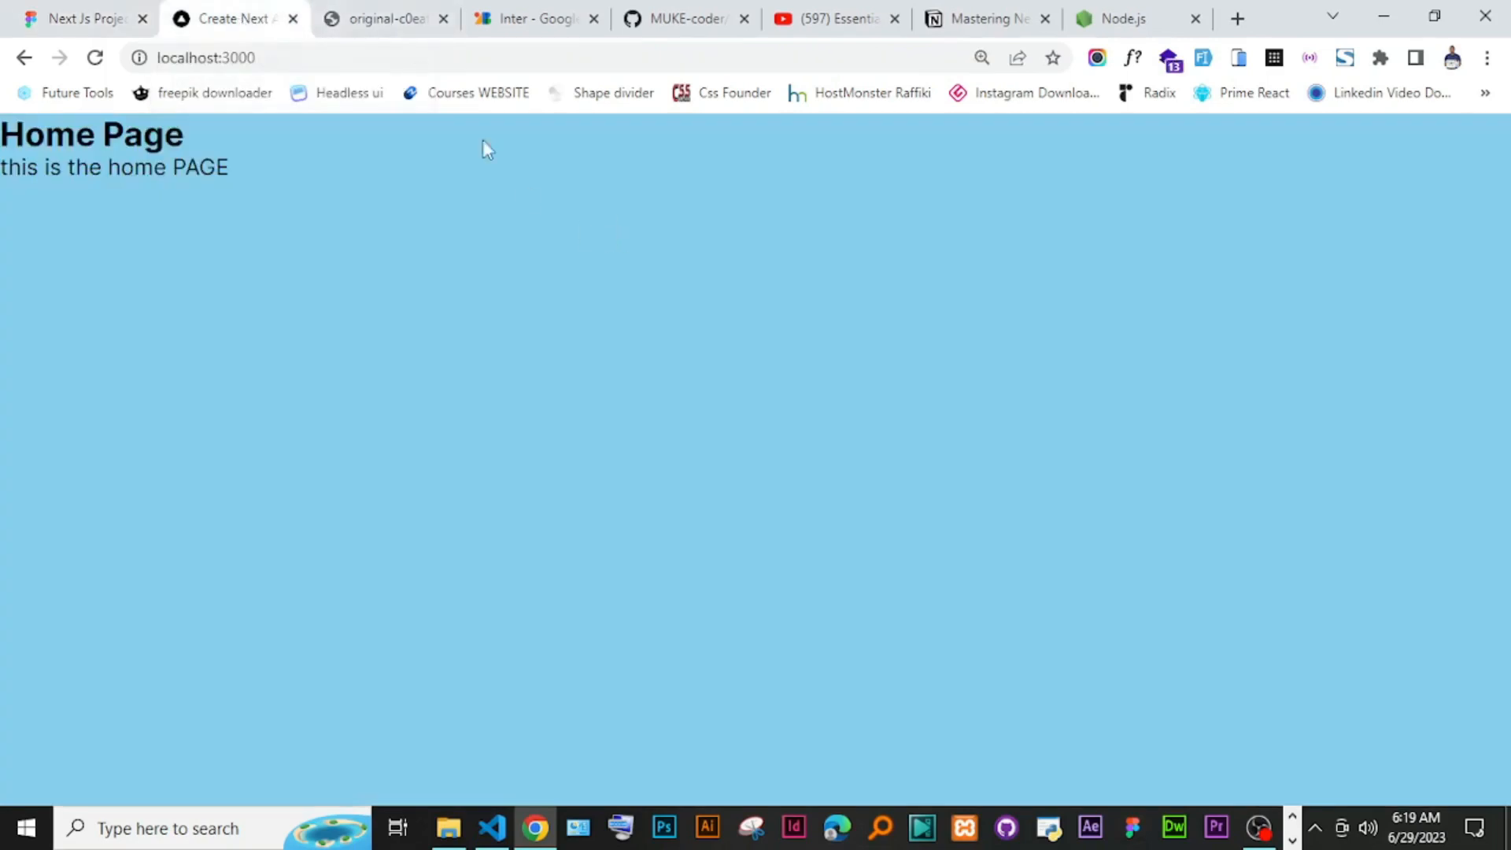
pyautogui.click(79, 19)
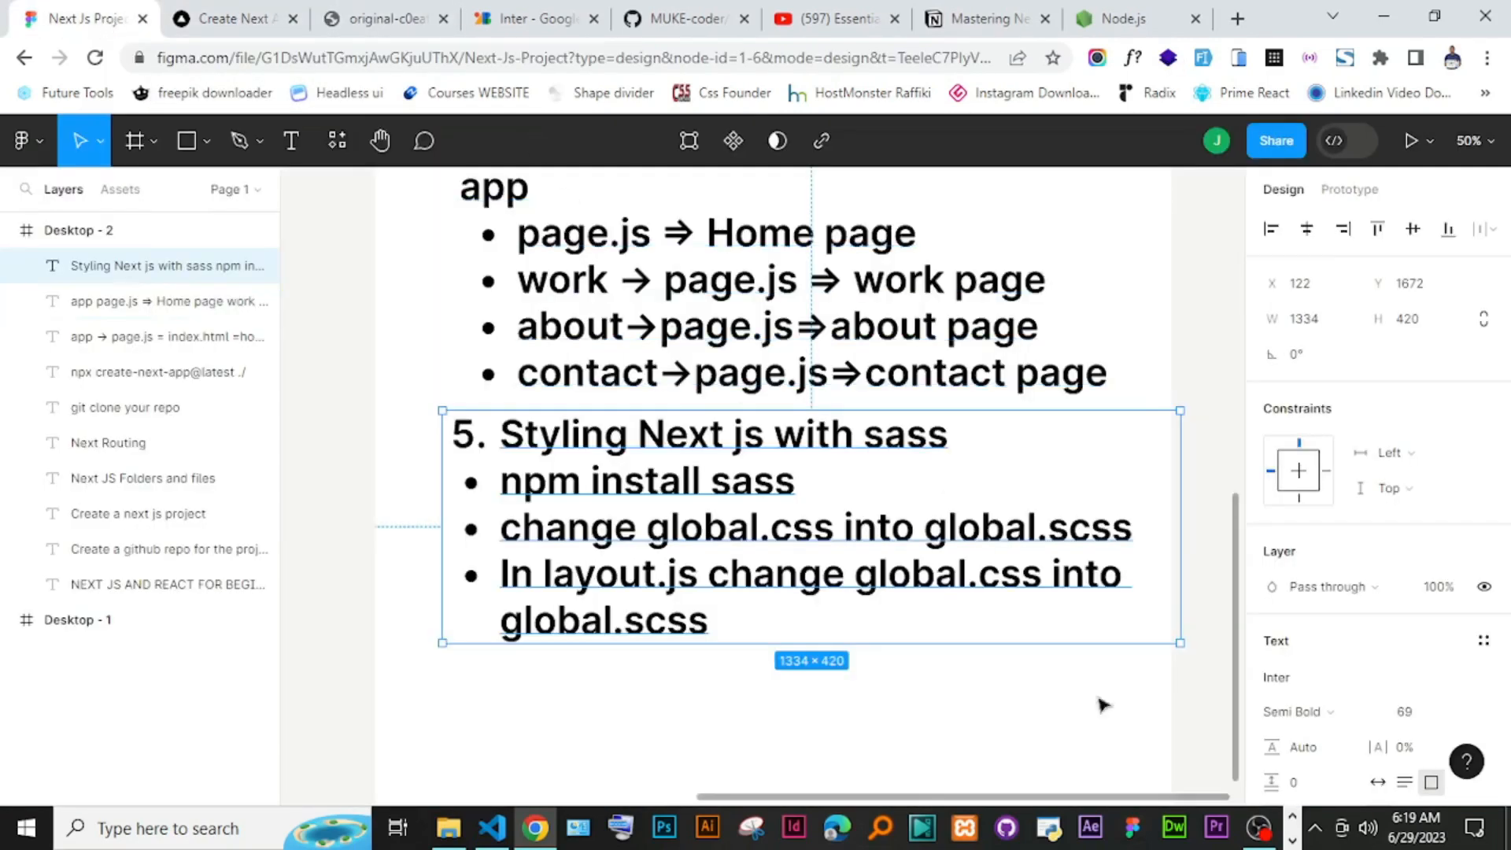